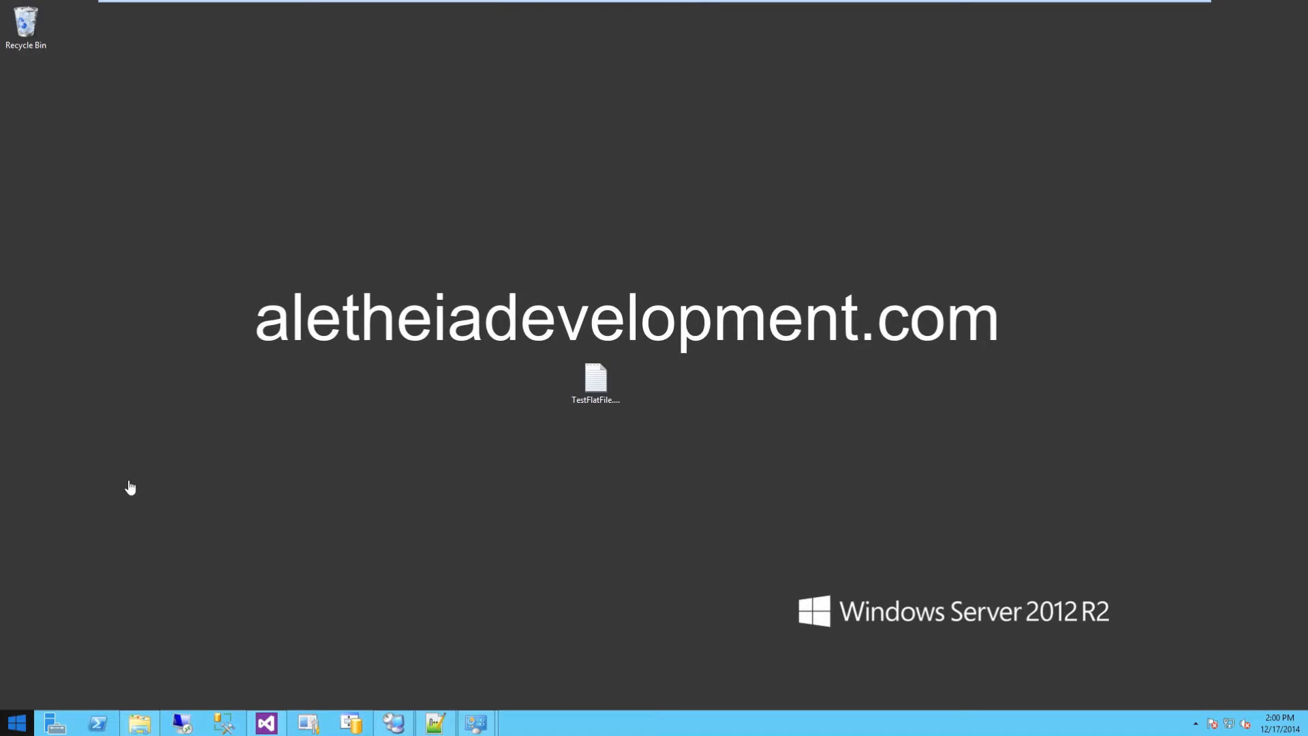
mouse_move(167, 481)
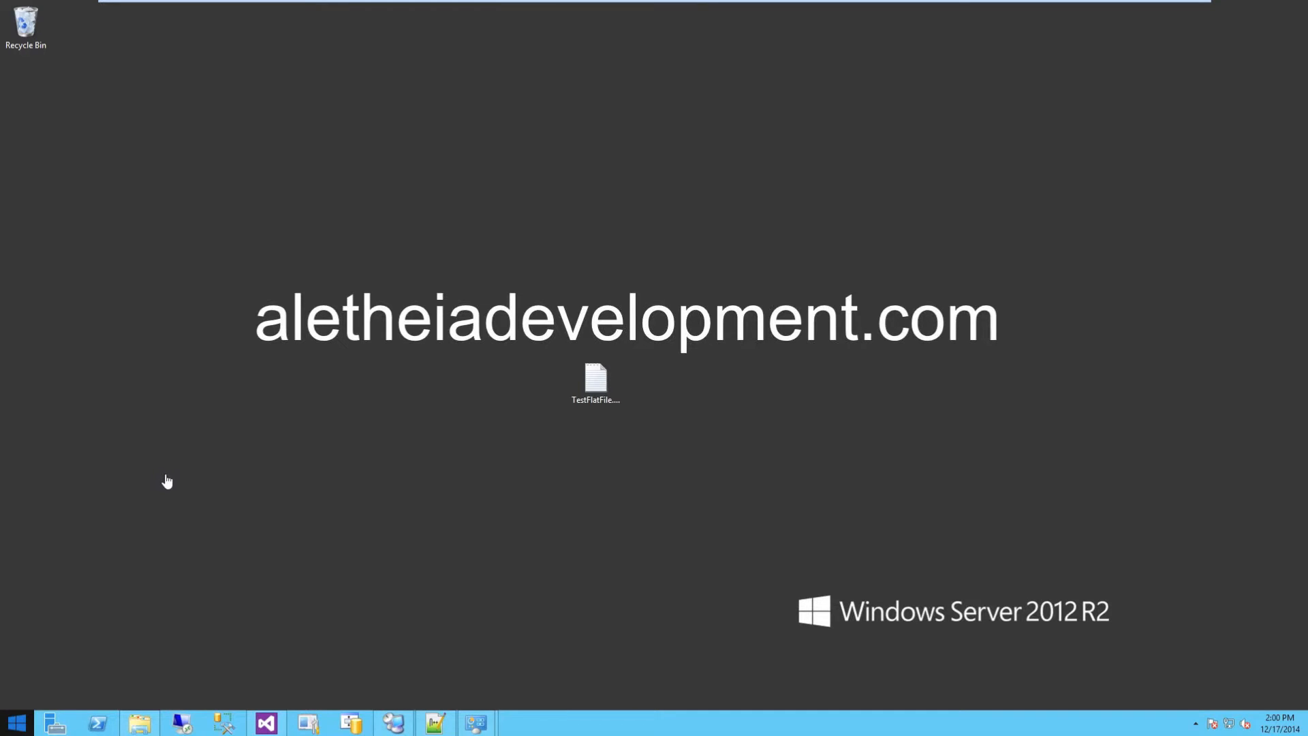
mouse_move(450, 476)
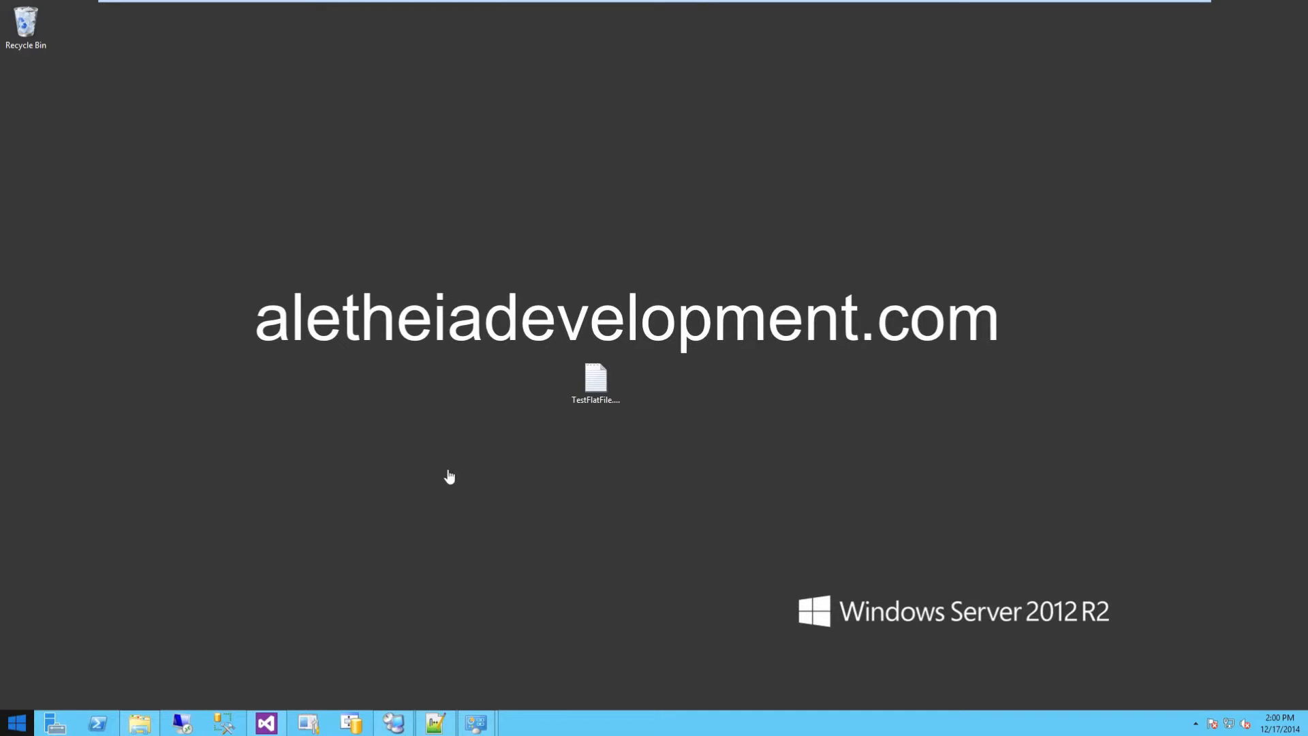
Bring up the context menu for TestFlatFile.txt on the desktop.
right_click(595, 379)
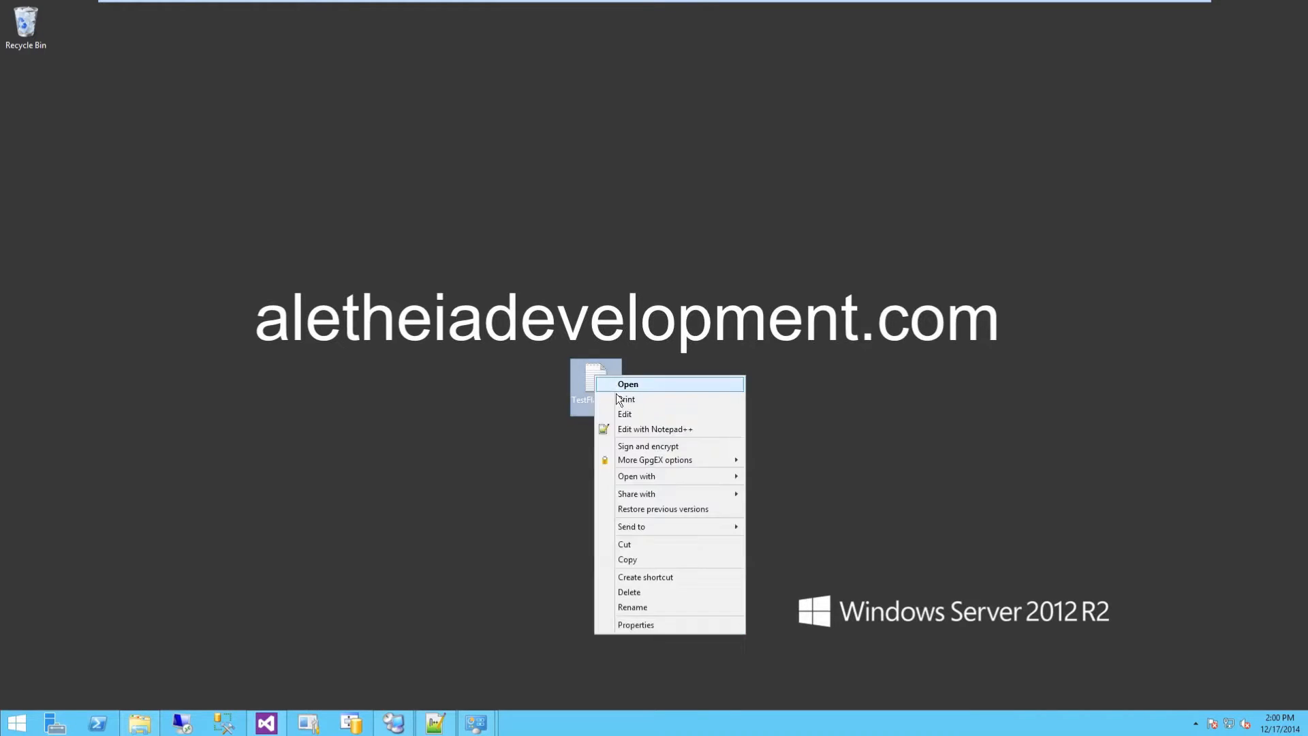
Open TestFlatFile.txt in Notepad++ and show all characters, including line endings.
left_click(654, 429)
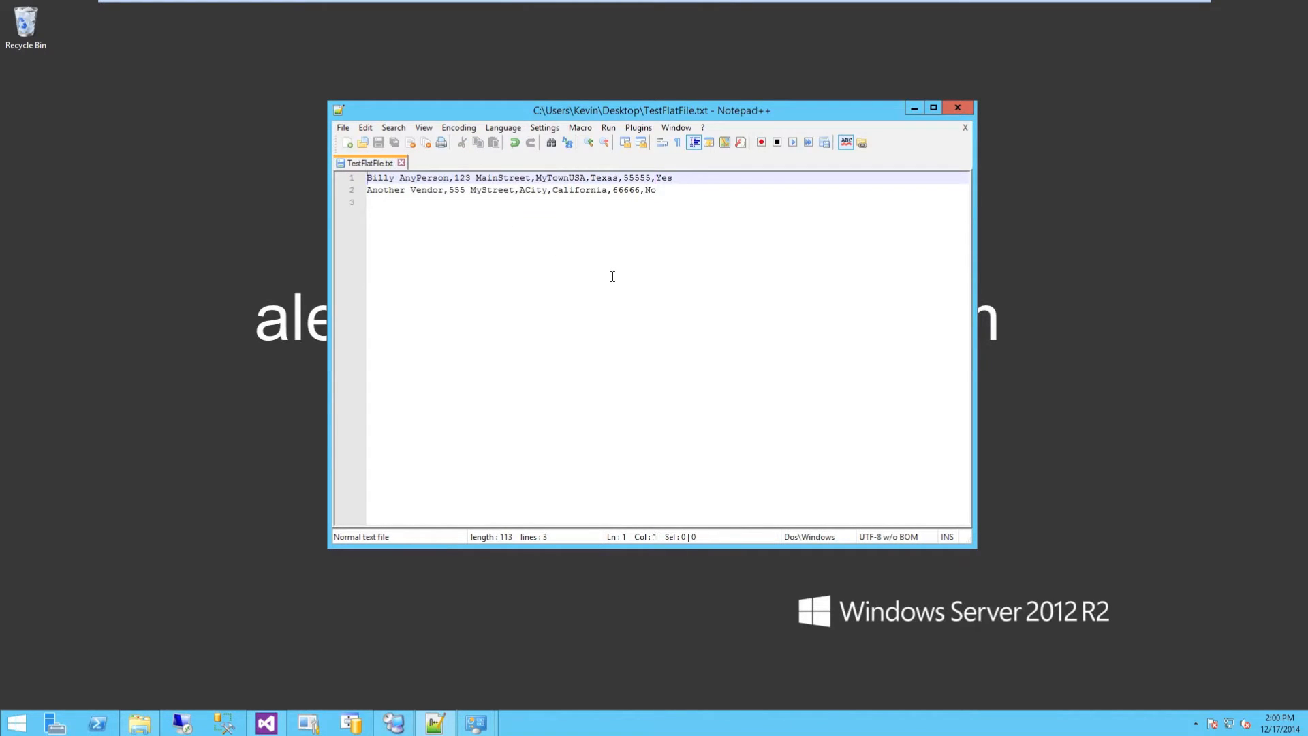
mouse_move(520, 206)
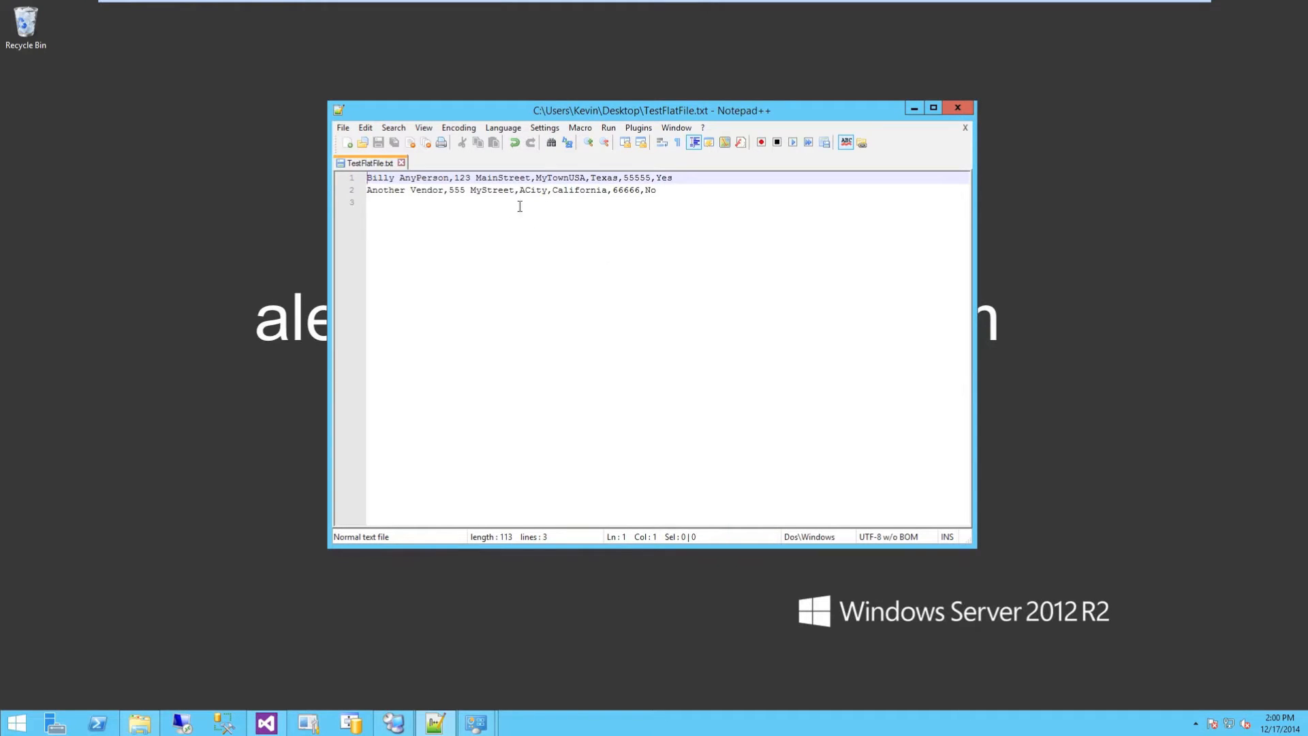
mouse_move(658, 205)
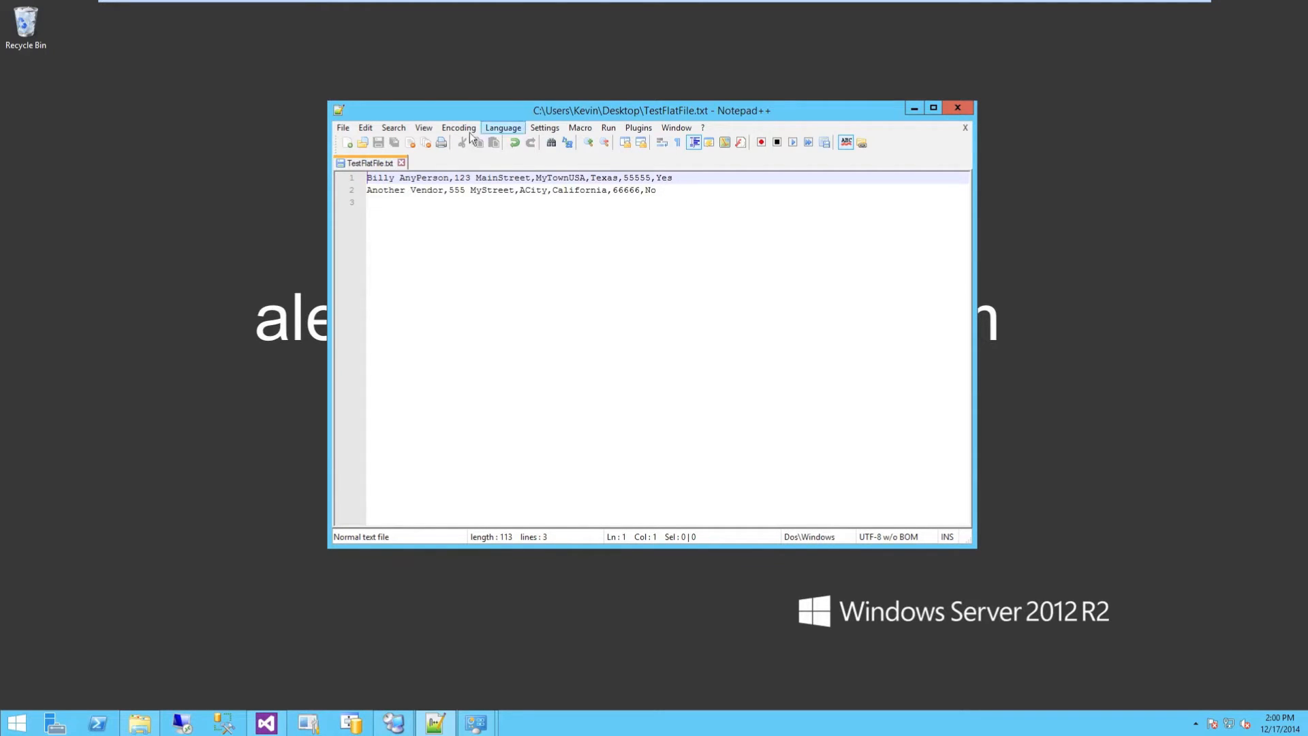
left_click(423, 127)
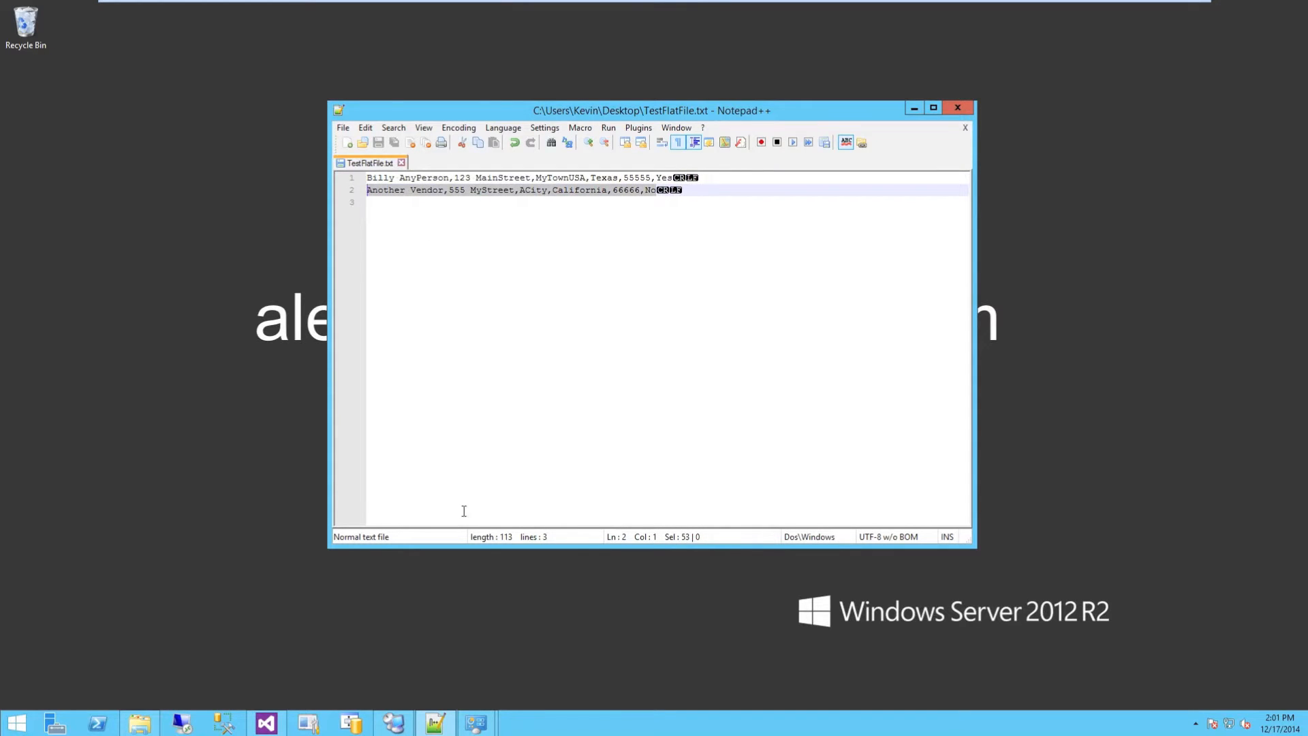
mouse_move(265, 723)
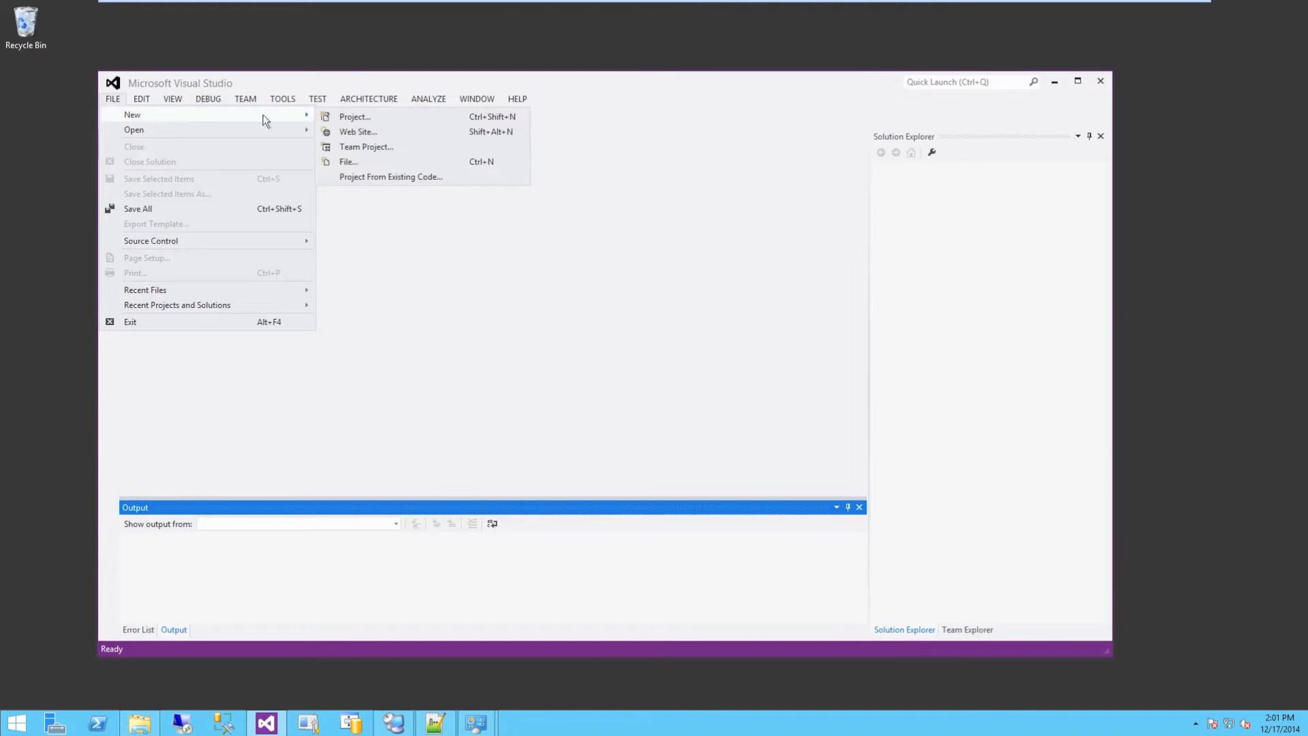
Create an empty BizTalk Server project named FlatFileDemo.
left_click(353, 116)
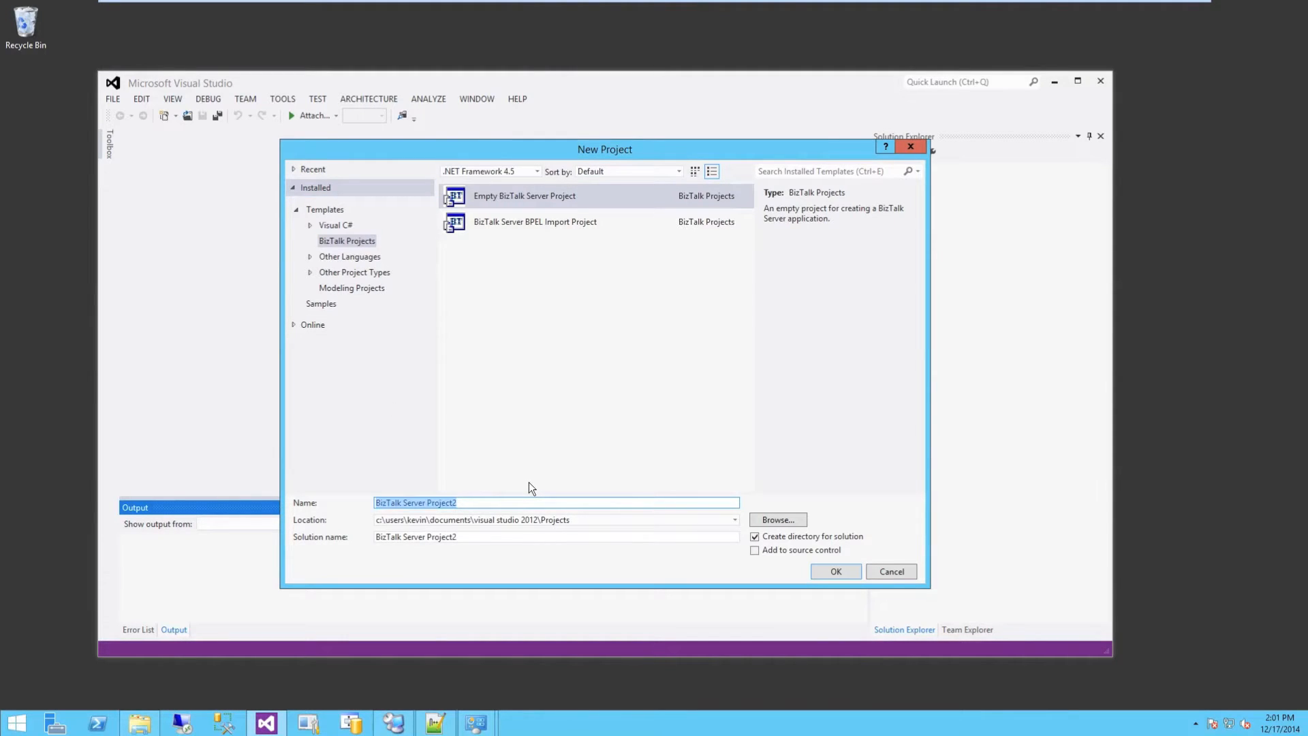
type("FlatFileDemo")
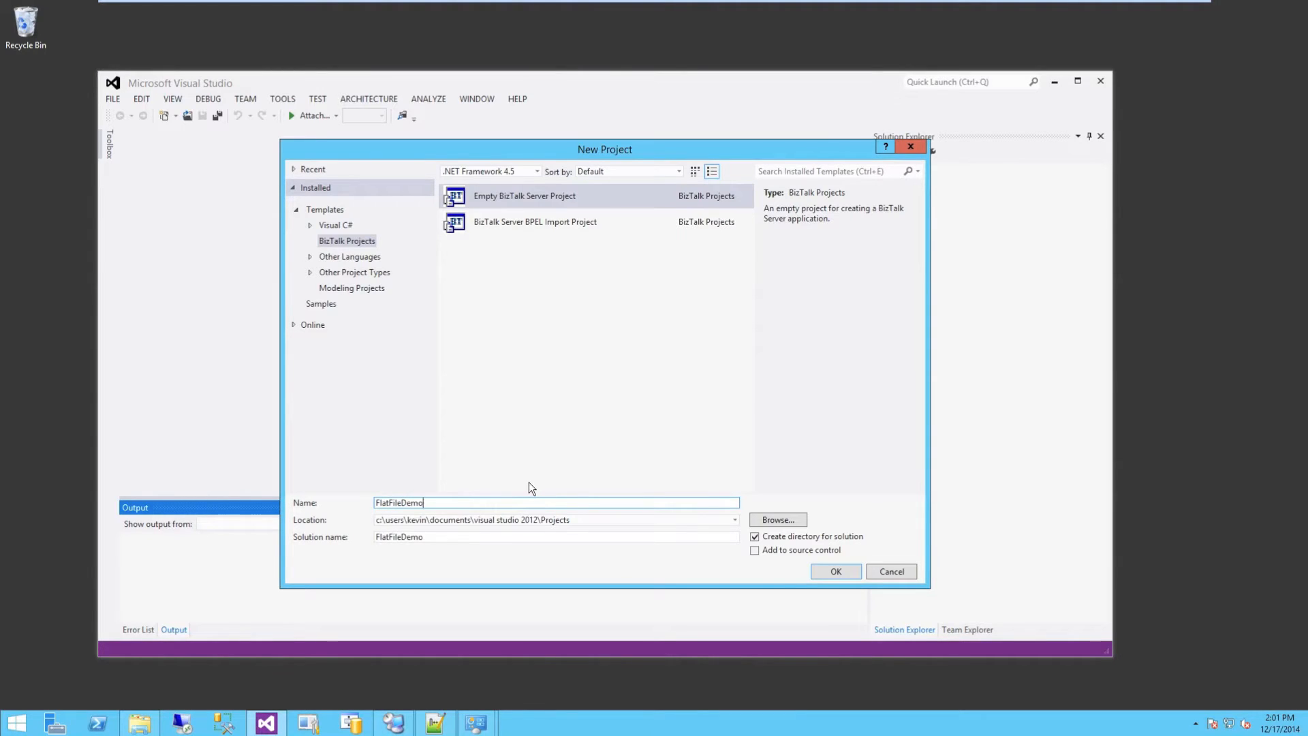
left_click(835, 572)
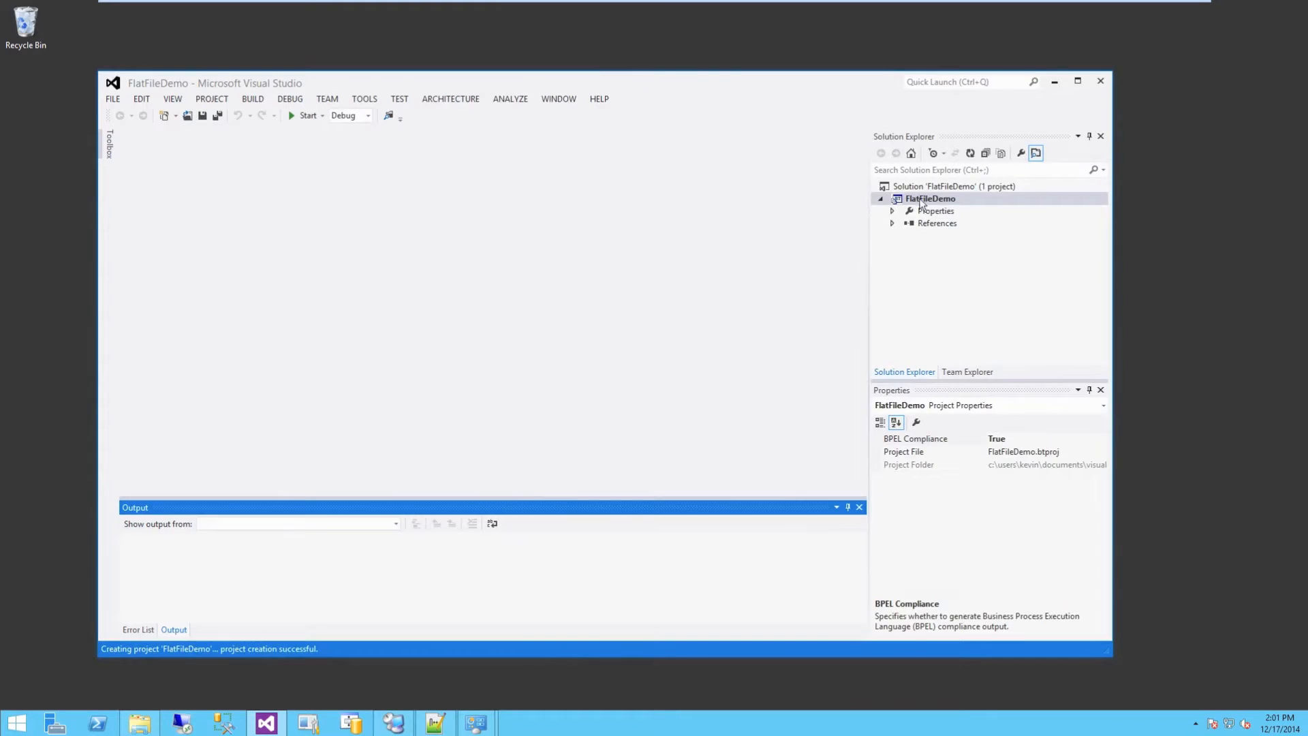
Add a Schemas folder to FlatFileDemo and bring up its context menu.
right_click(929, 198)
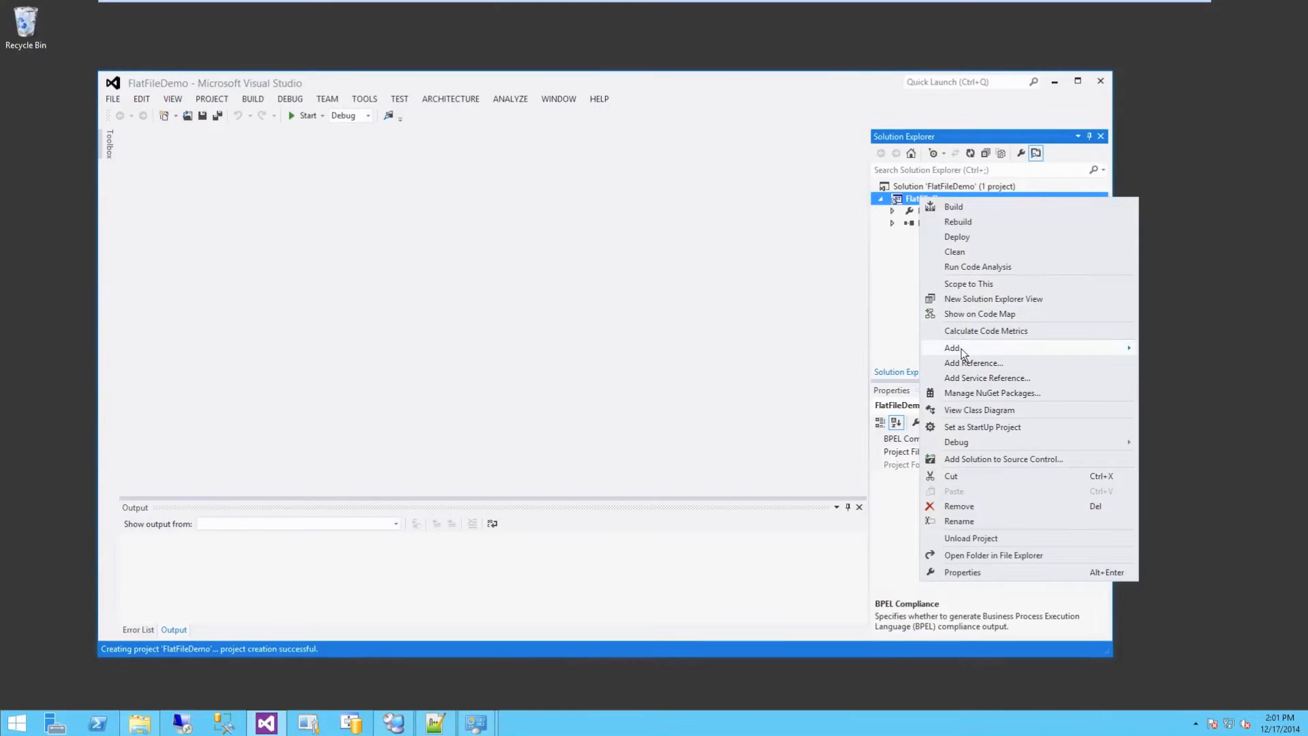
left_click(952, 347)
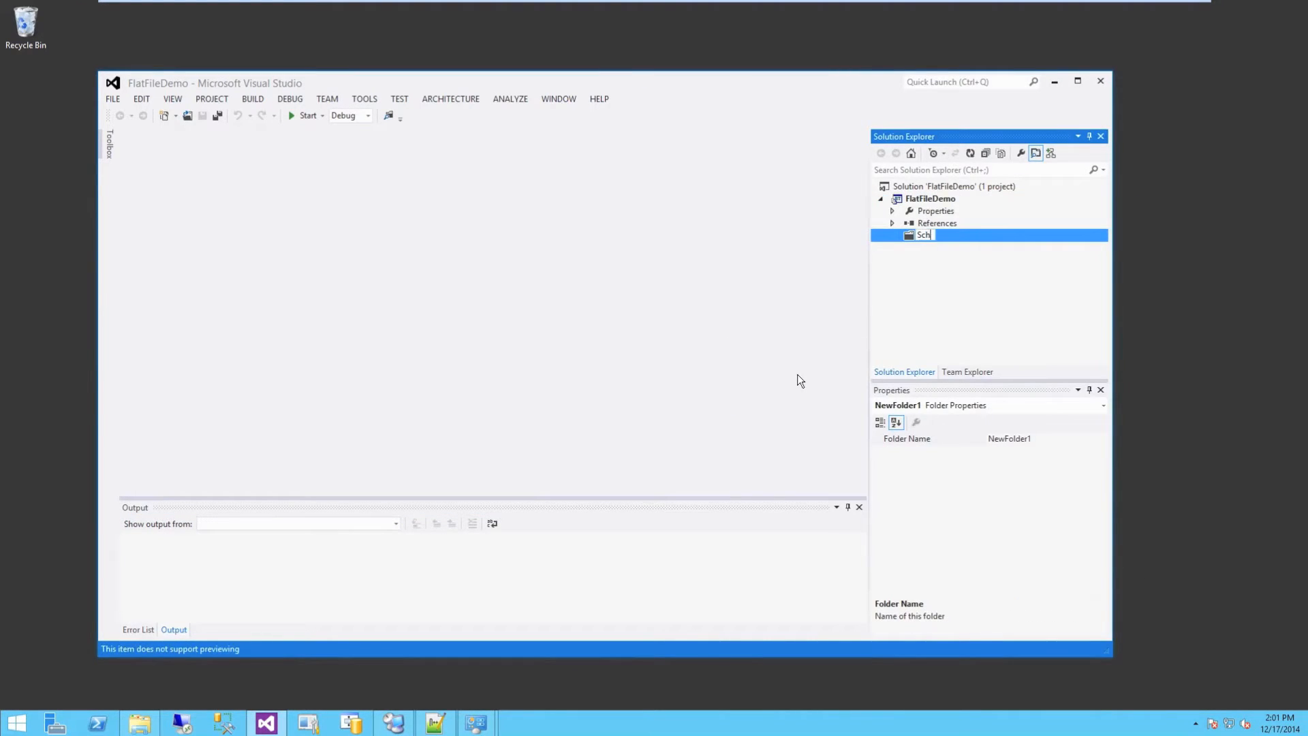
type("Schemas")
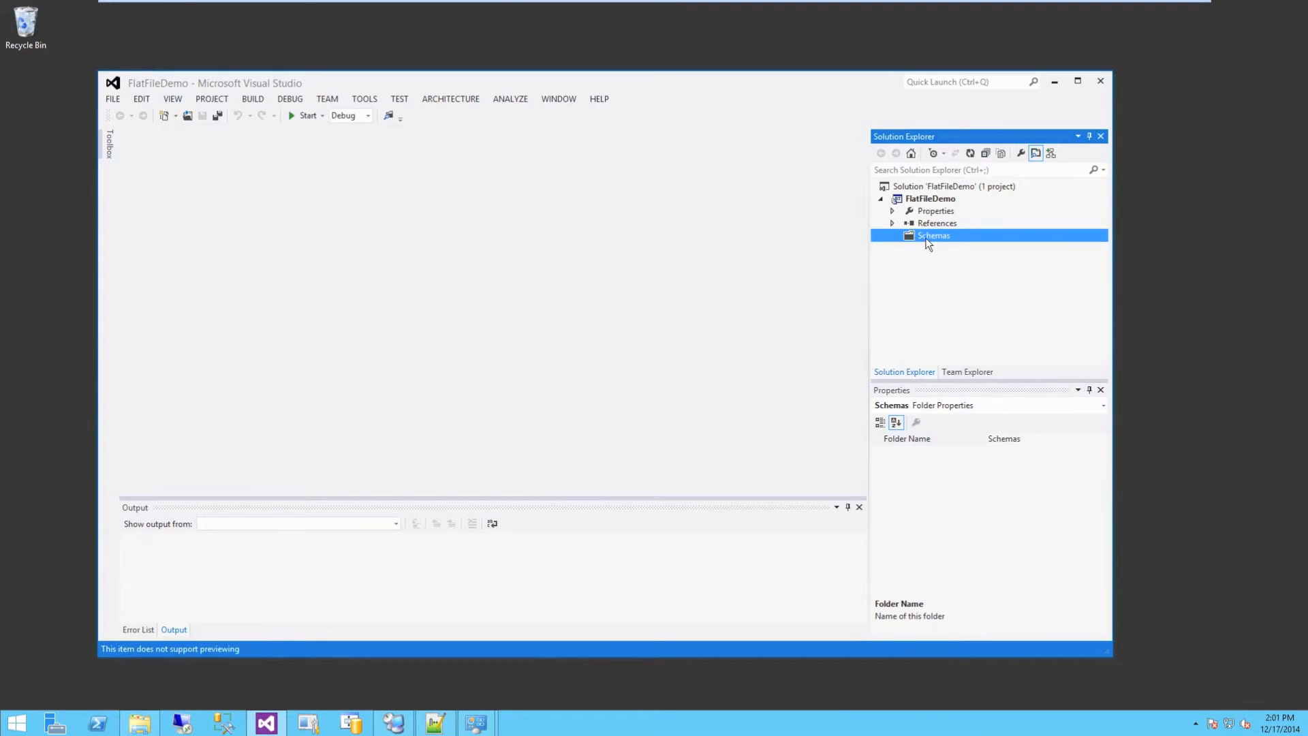
right_click(932, 235)
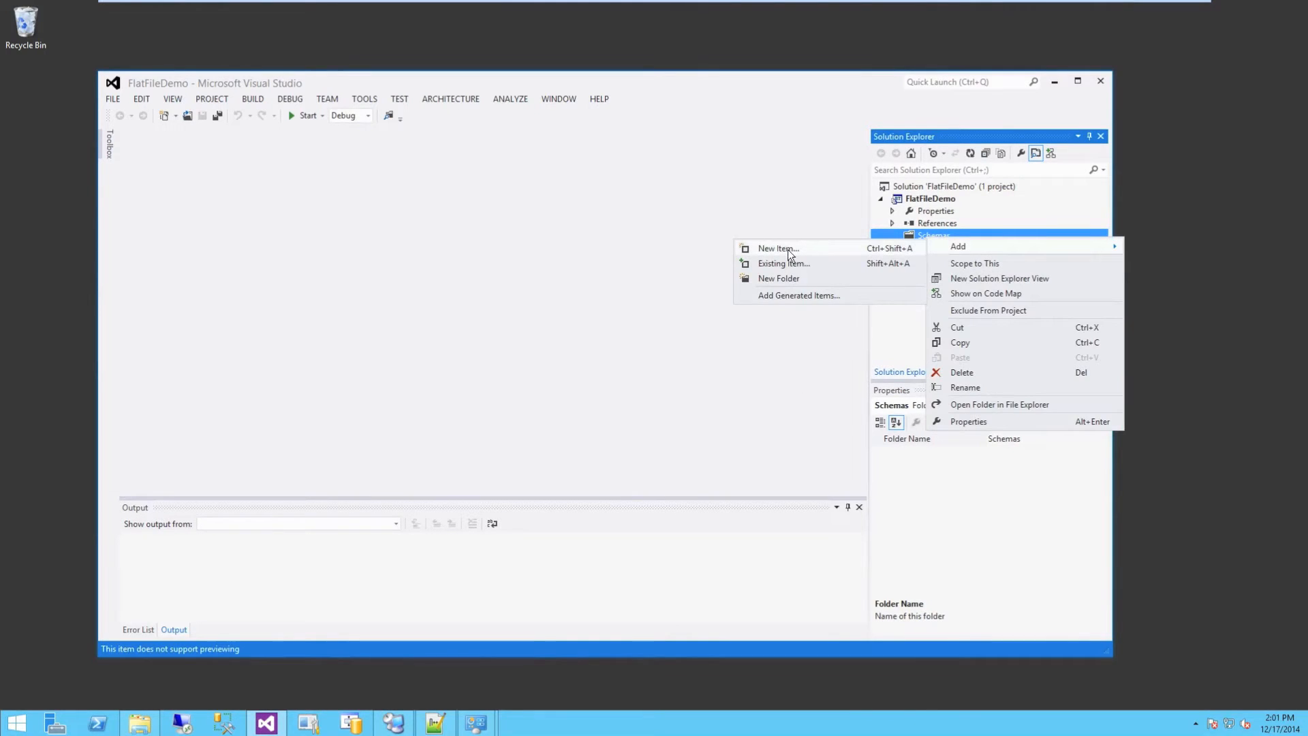
mouse_move(787, 299)
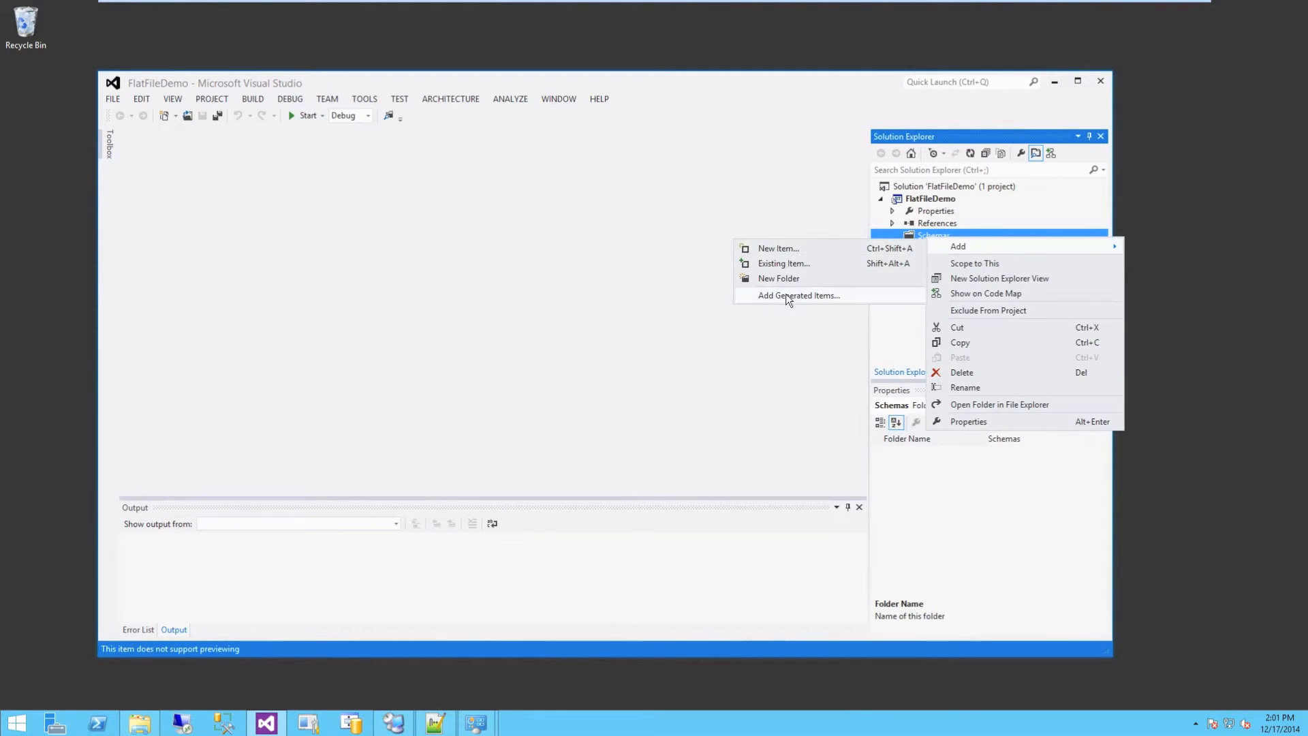
mouse_move(777, 248)
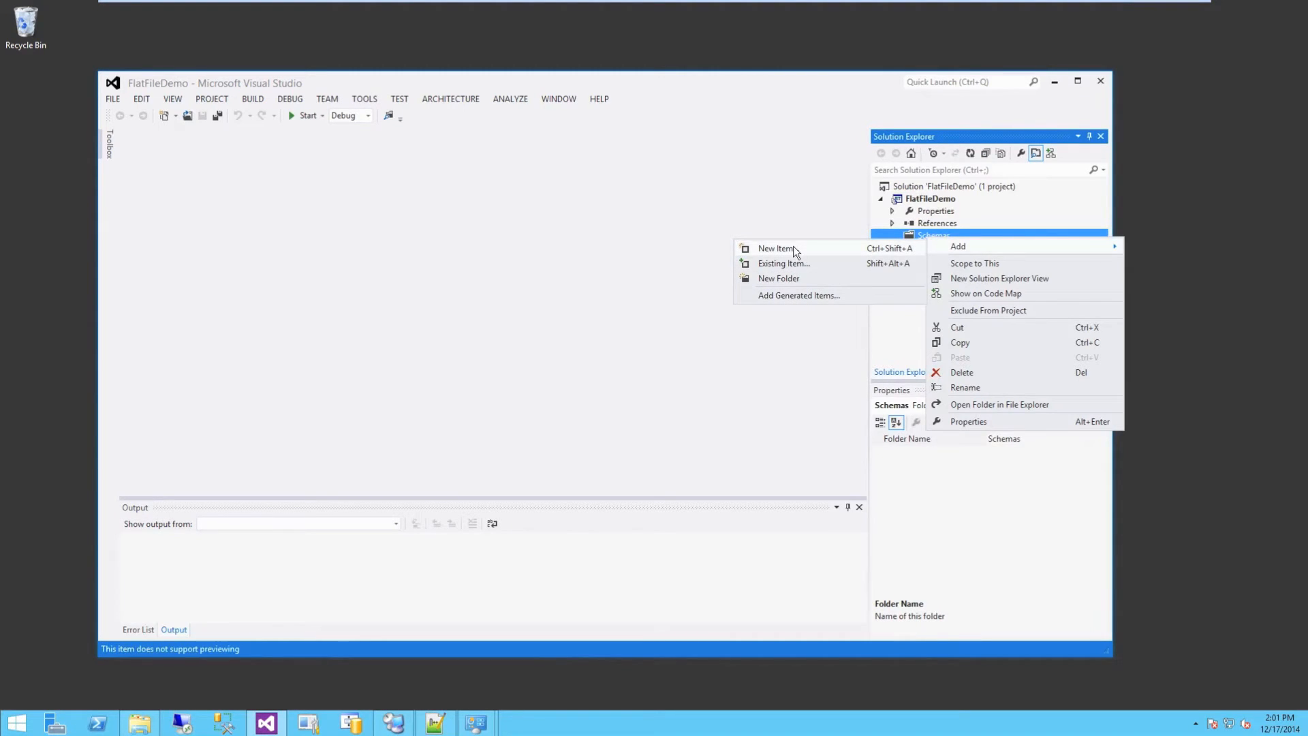
mouse_move(791, 251)
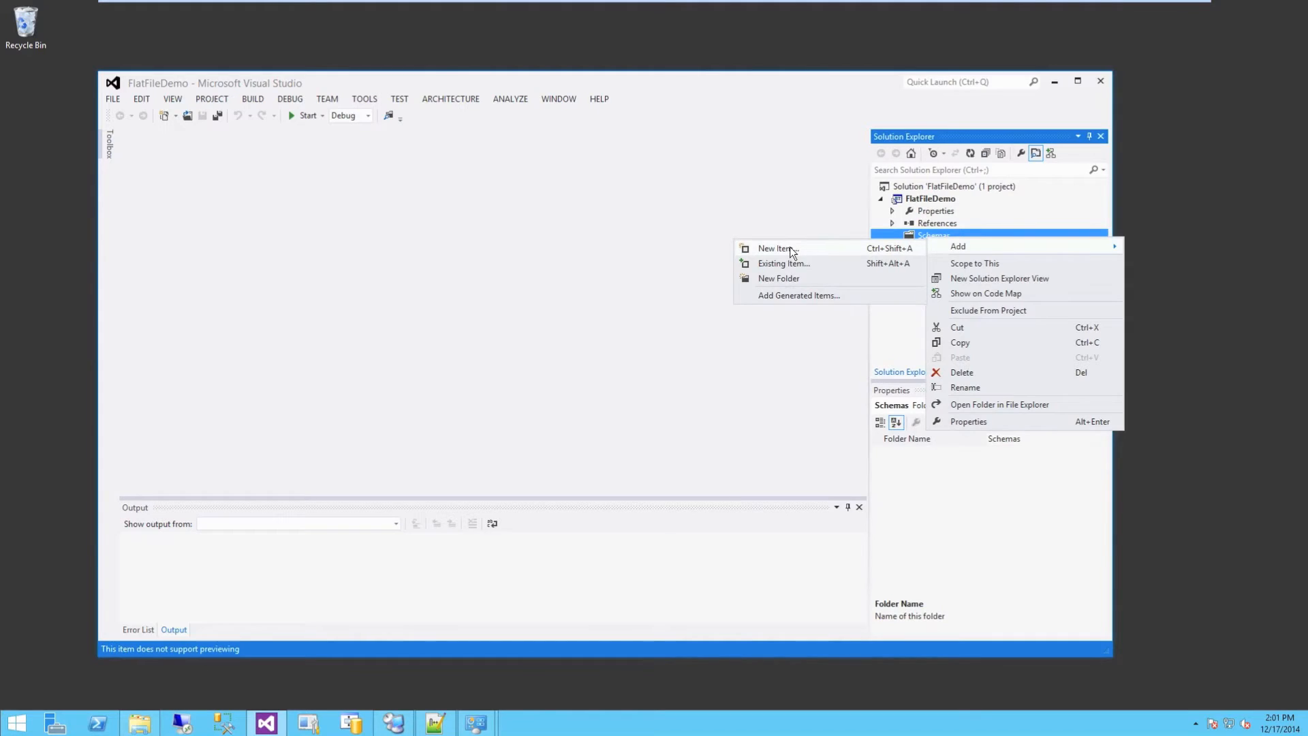
Add a Flat File Schema Wizard item named VendorFile to the Schemas folder.
left_click(775, 248)
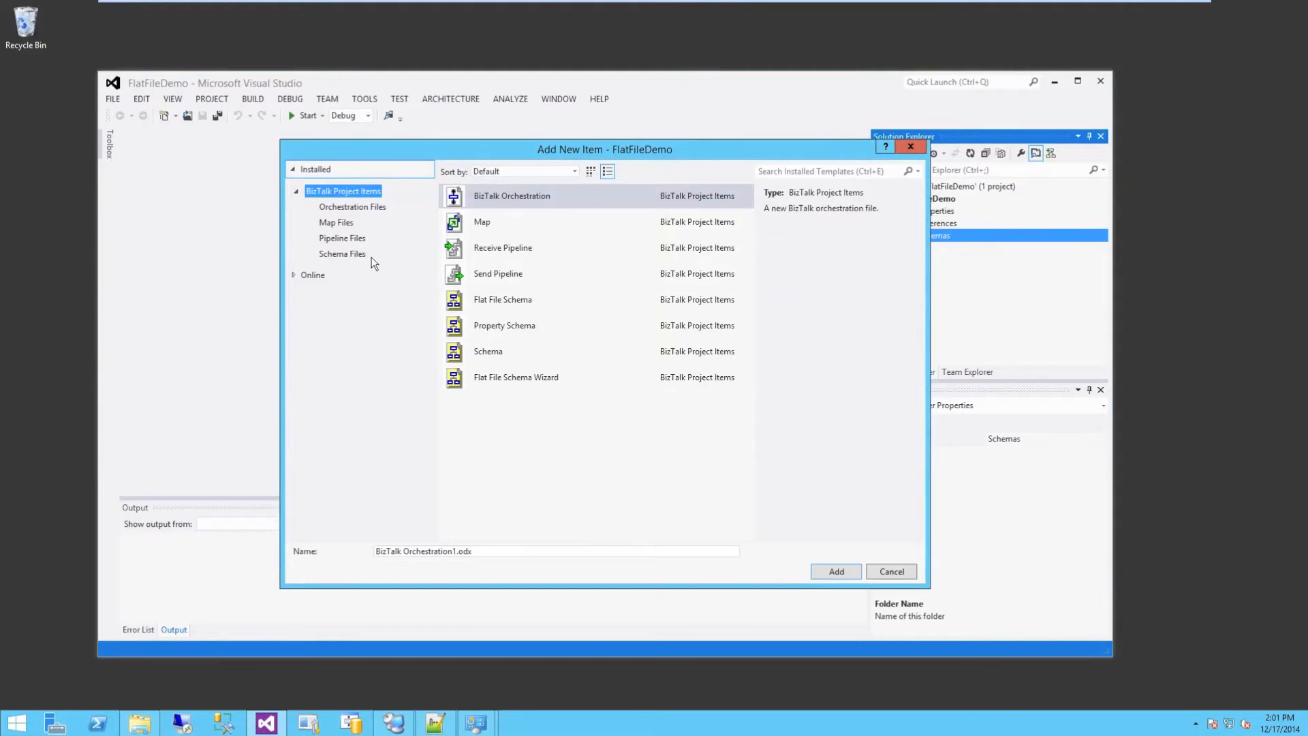
left_click(343, 253)
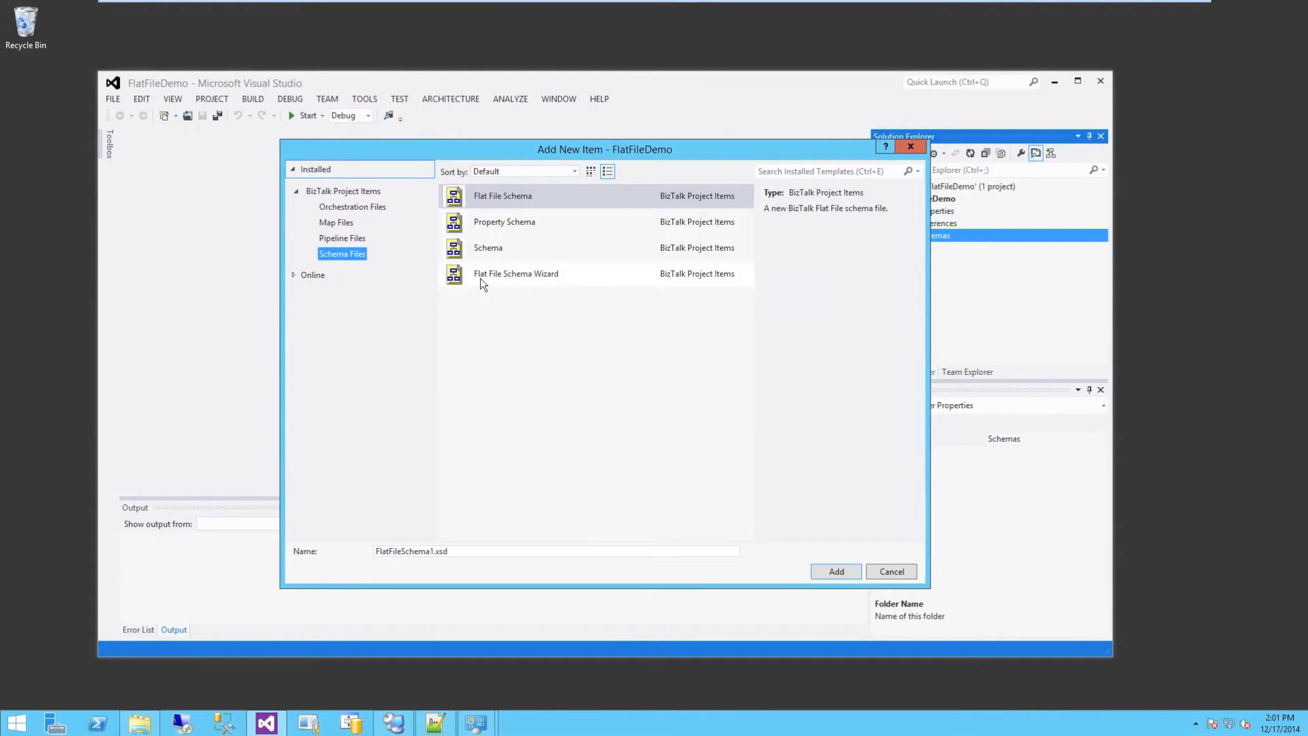
mouse_move(509, 205)
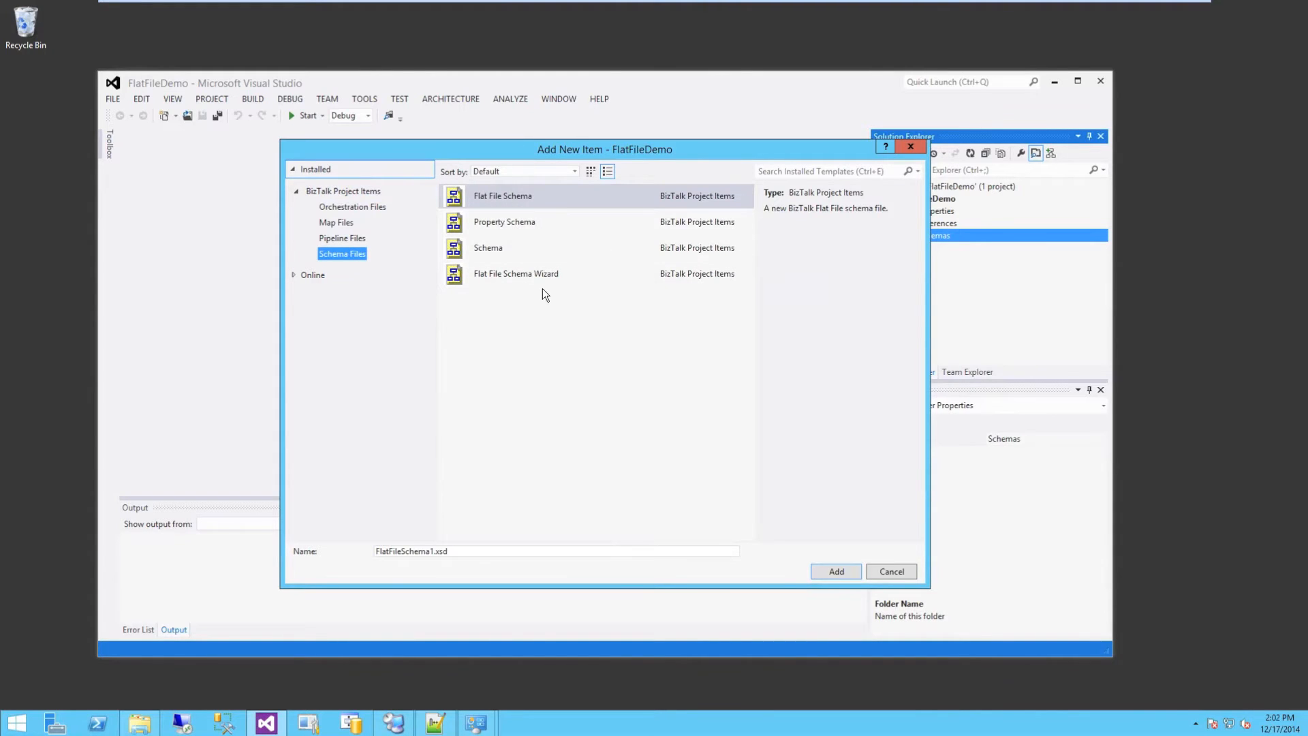
left_click(516, 272)
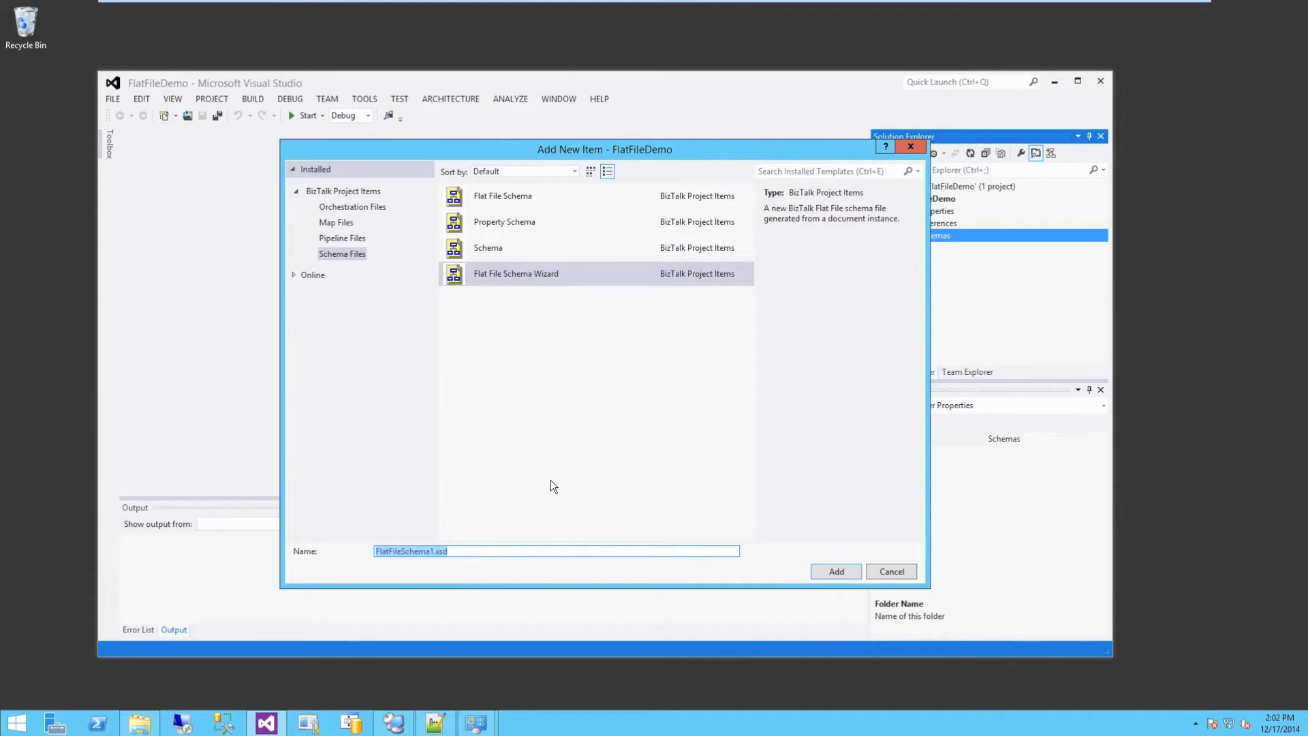
type("VendorF")
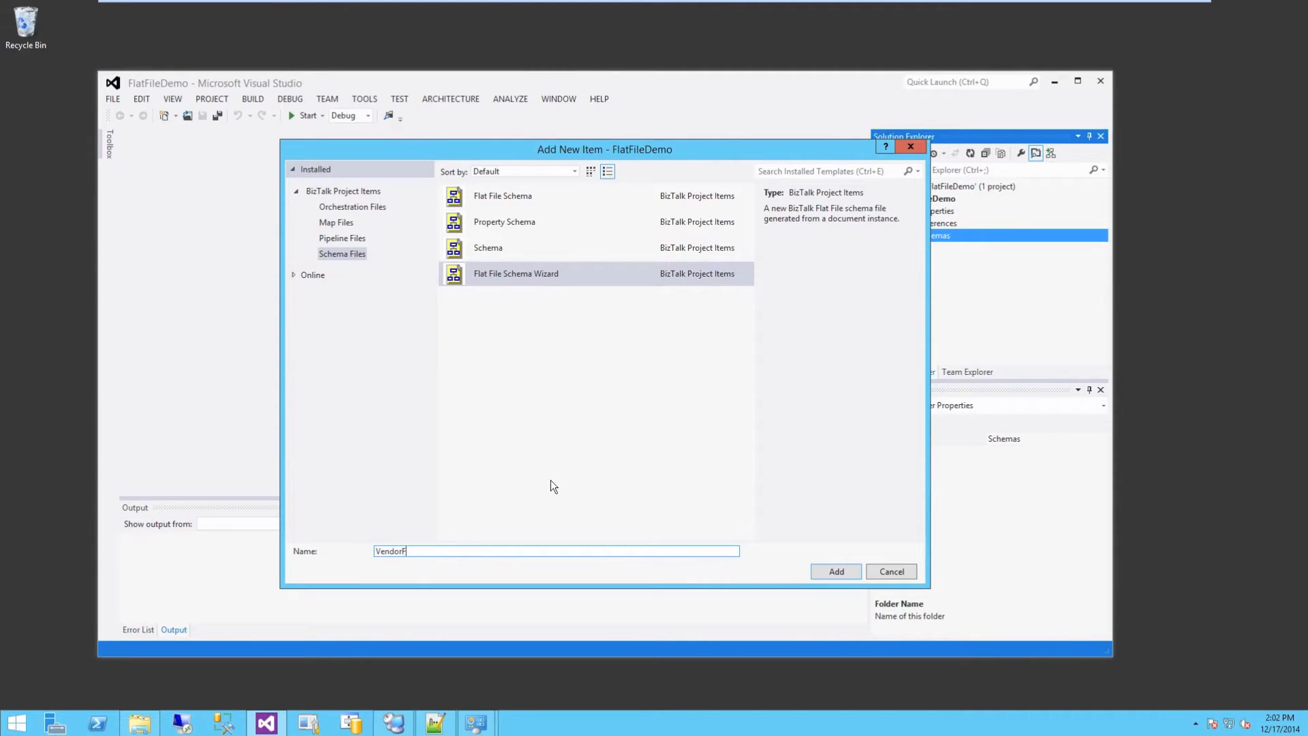
left_click(836, 572)
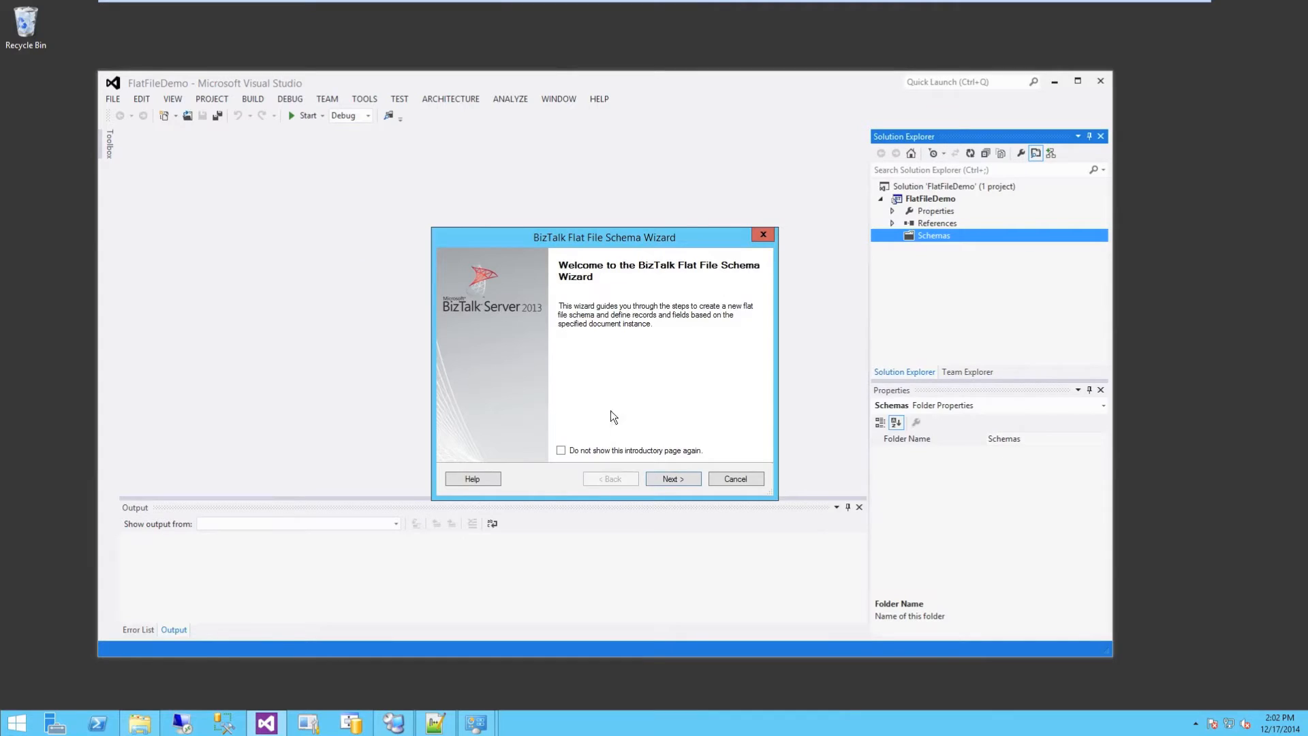
mouse_move(621, 321)
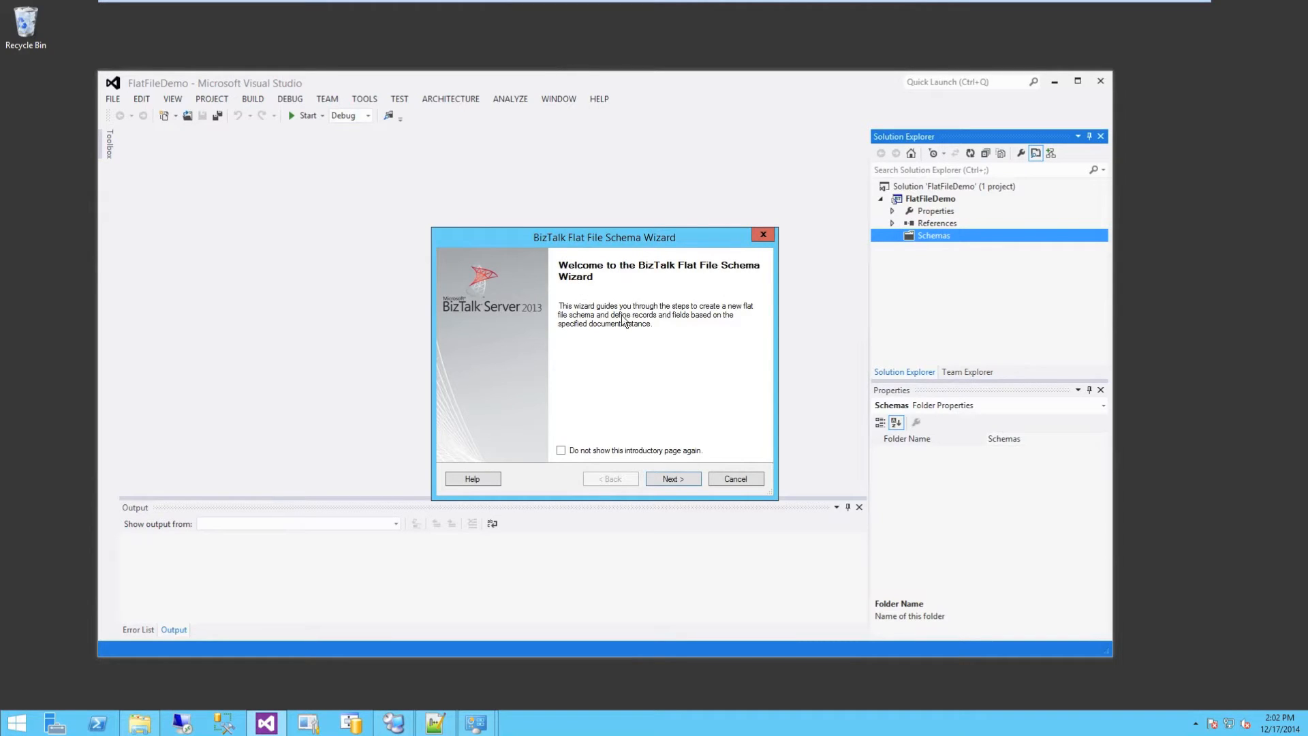
Pick TestFlatFile.txt as the wizard's instance file.
left_click(672, 478)
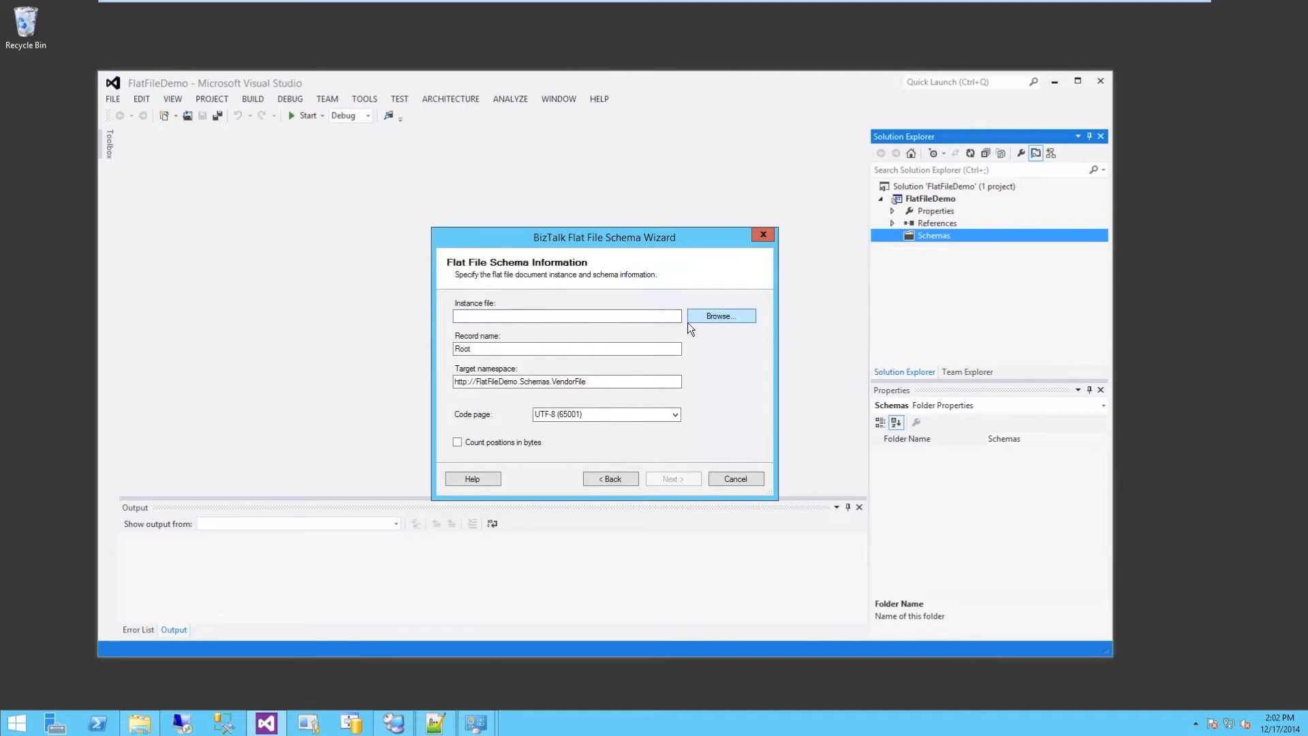
left_click(720, 315)
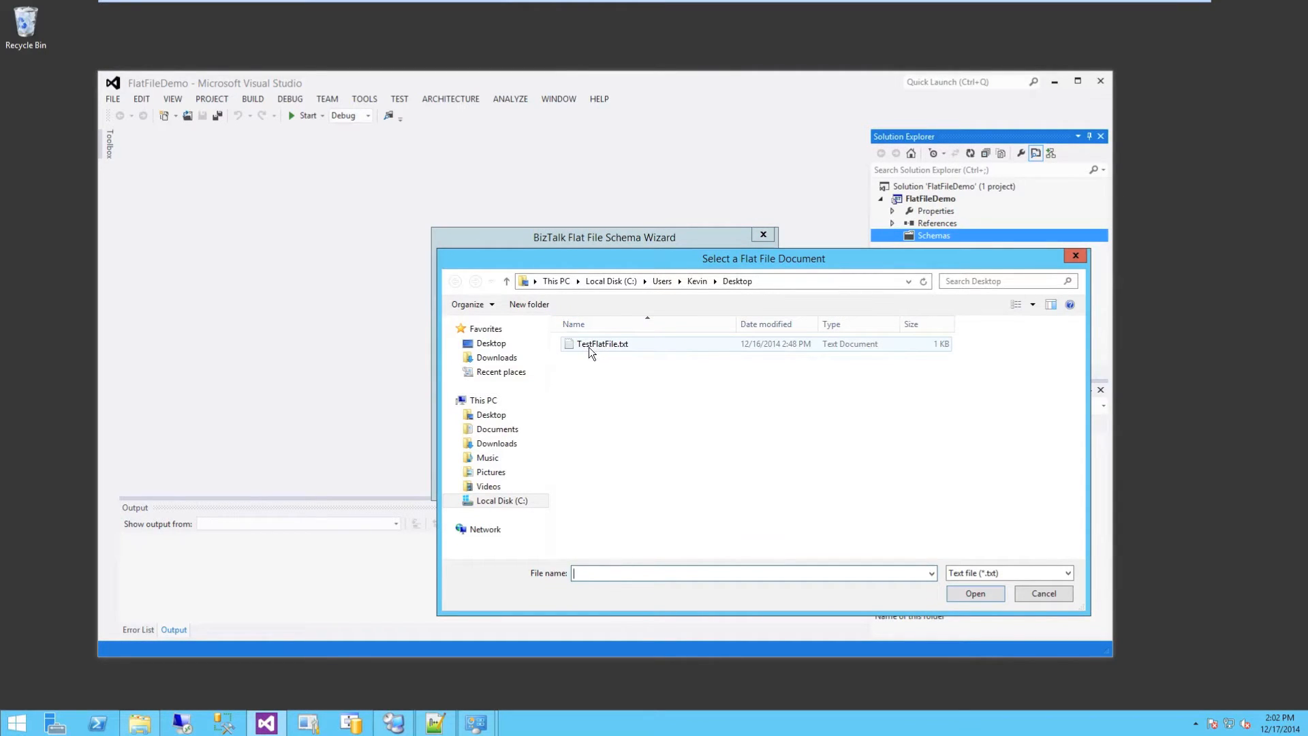
double_click(602, 344)
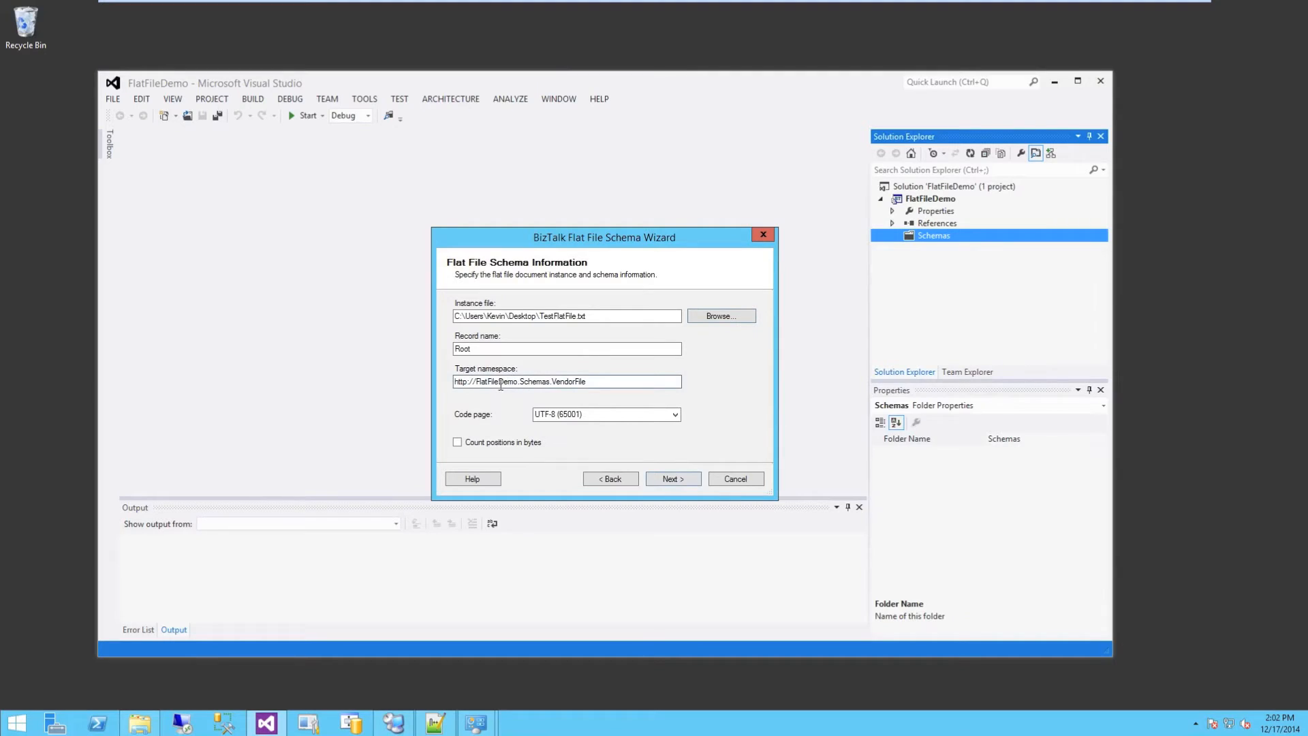
Name the root record Vendor and advance to document data selection.
double_click(494, 381)
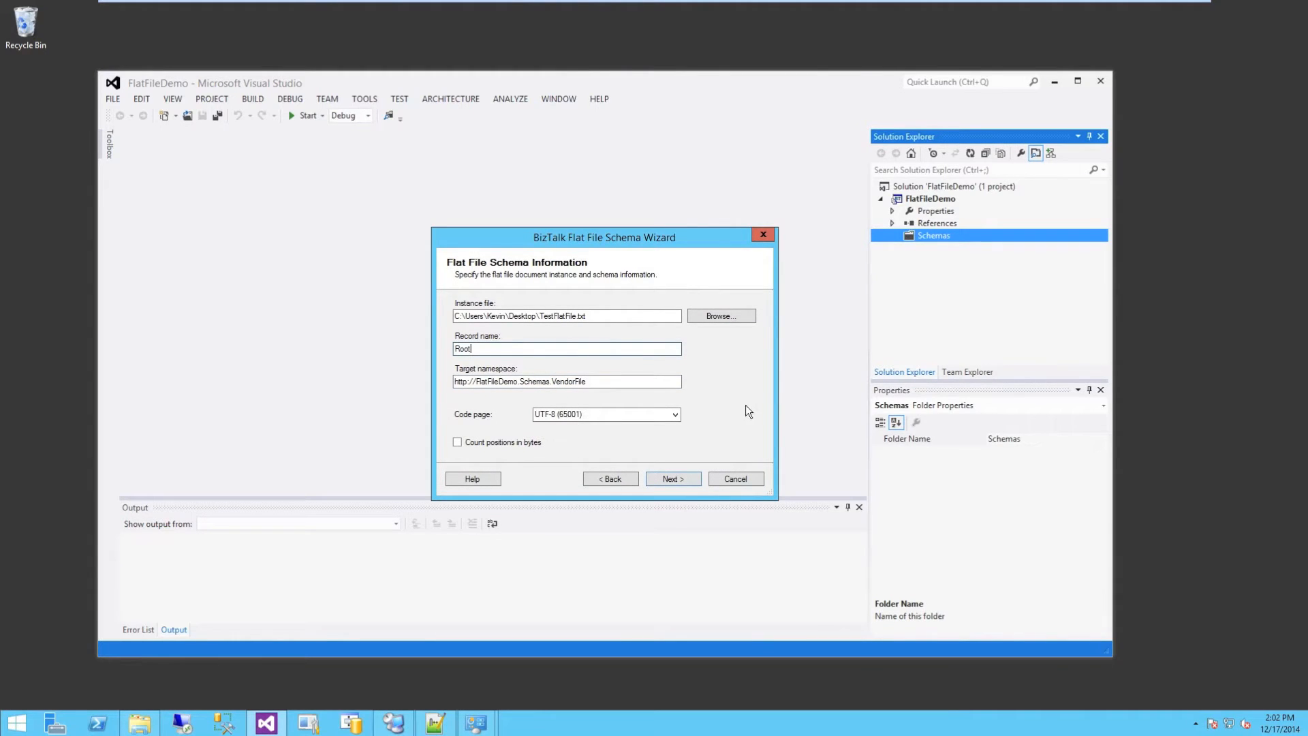
type("Ven")
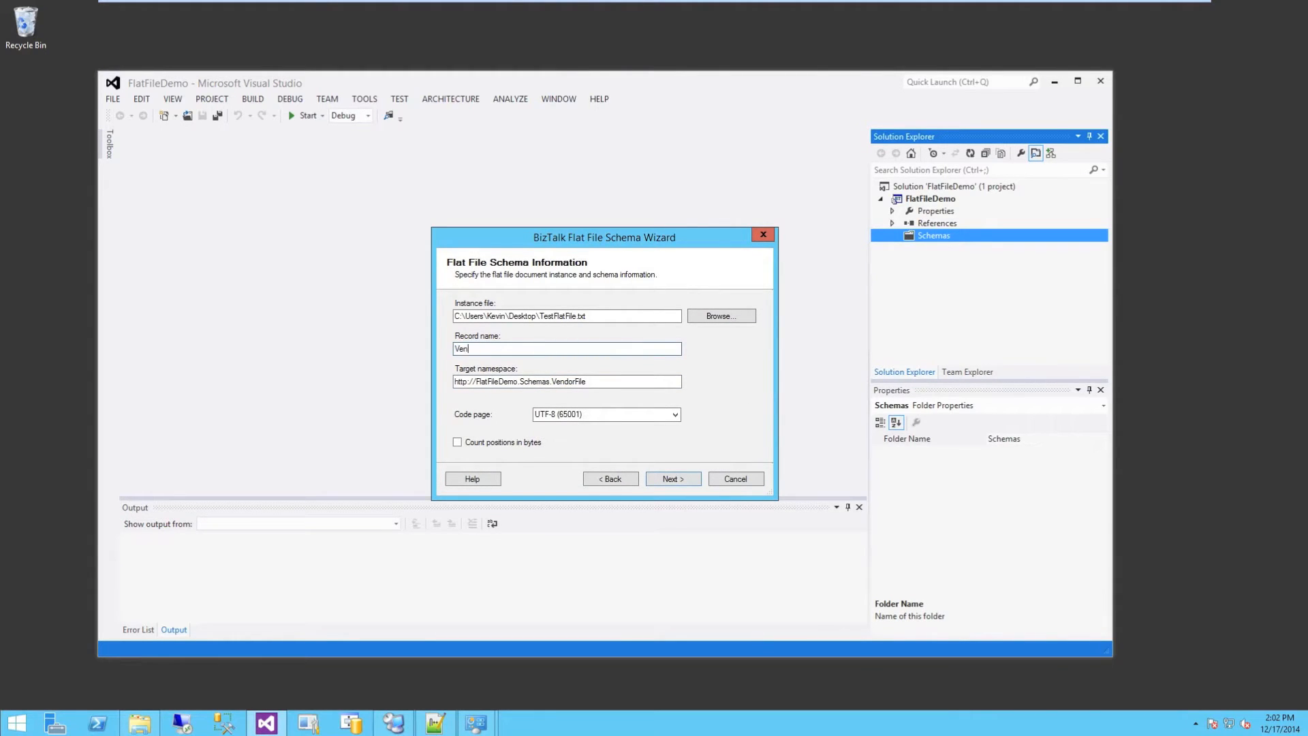
type("dor")
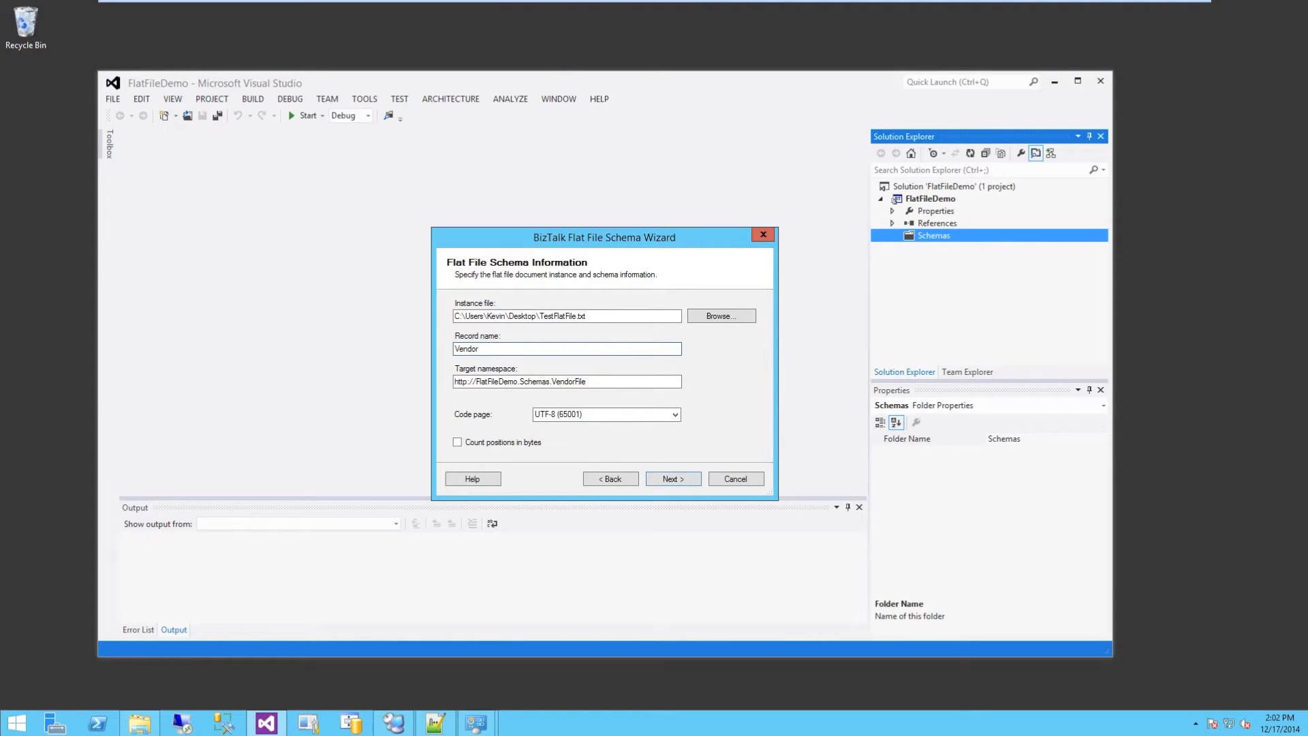
left_click(566, 348)
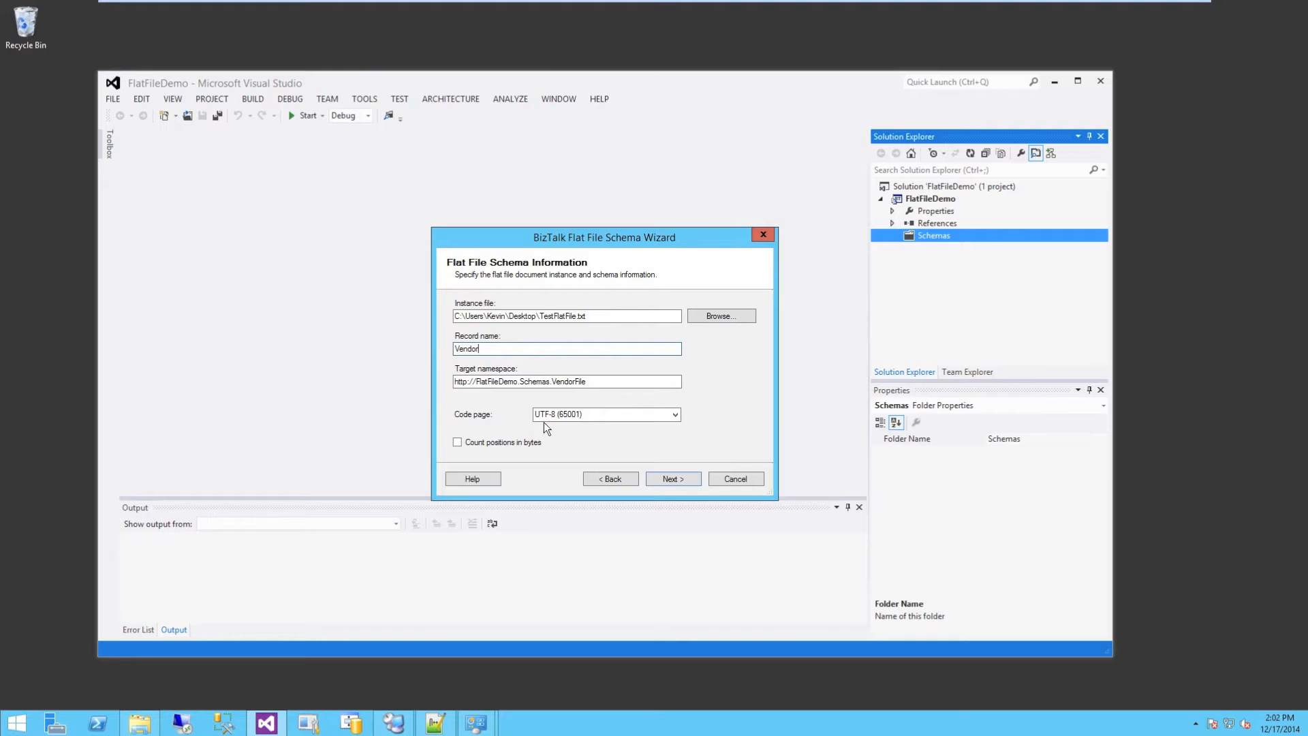
mouse_move(673, 438)
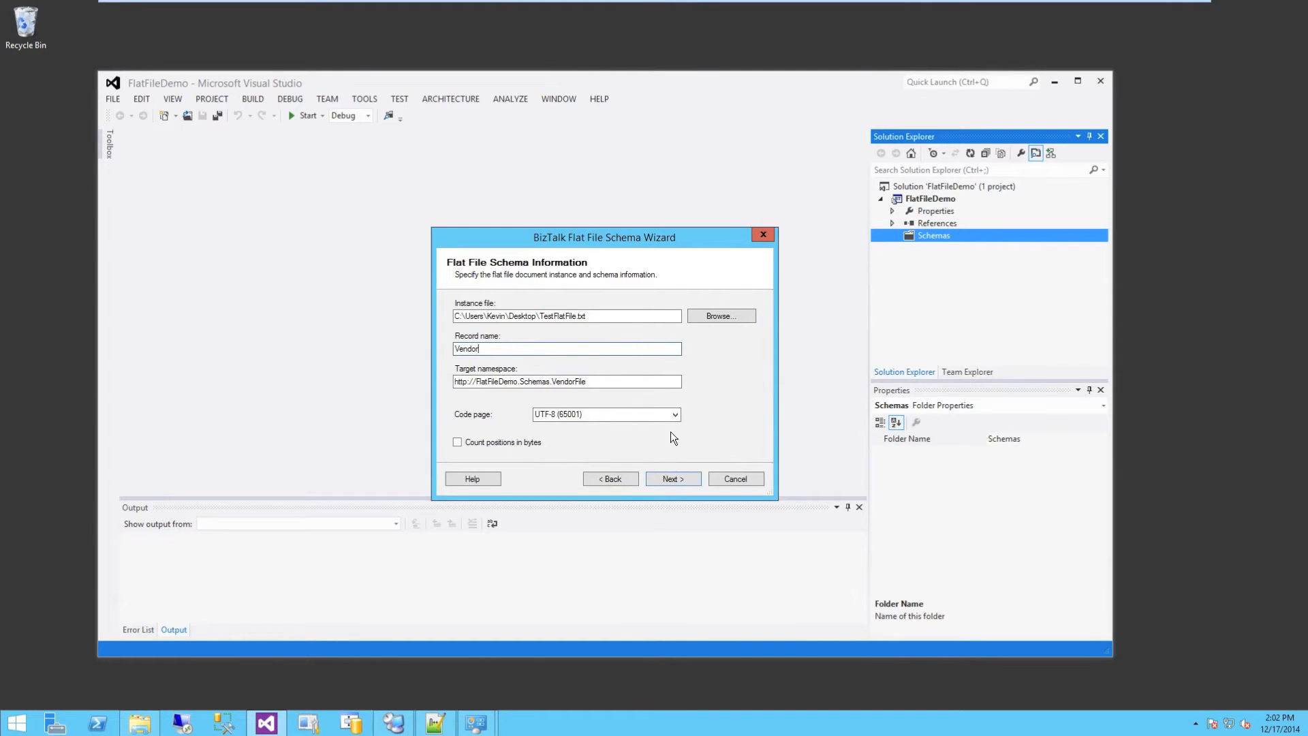
mouse_move(677, 465)
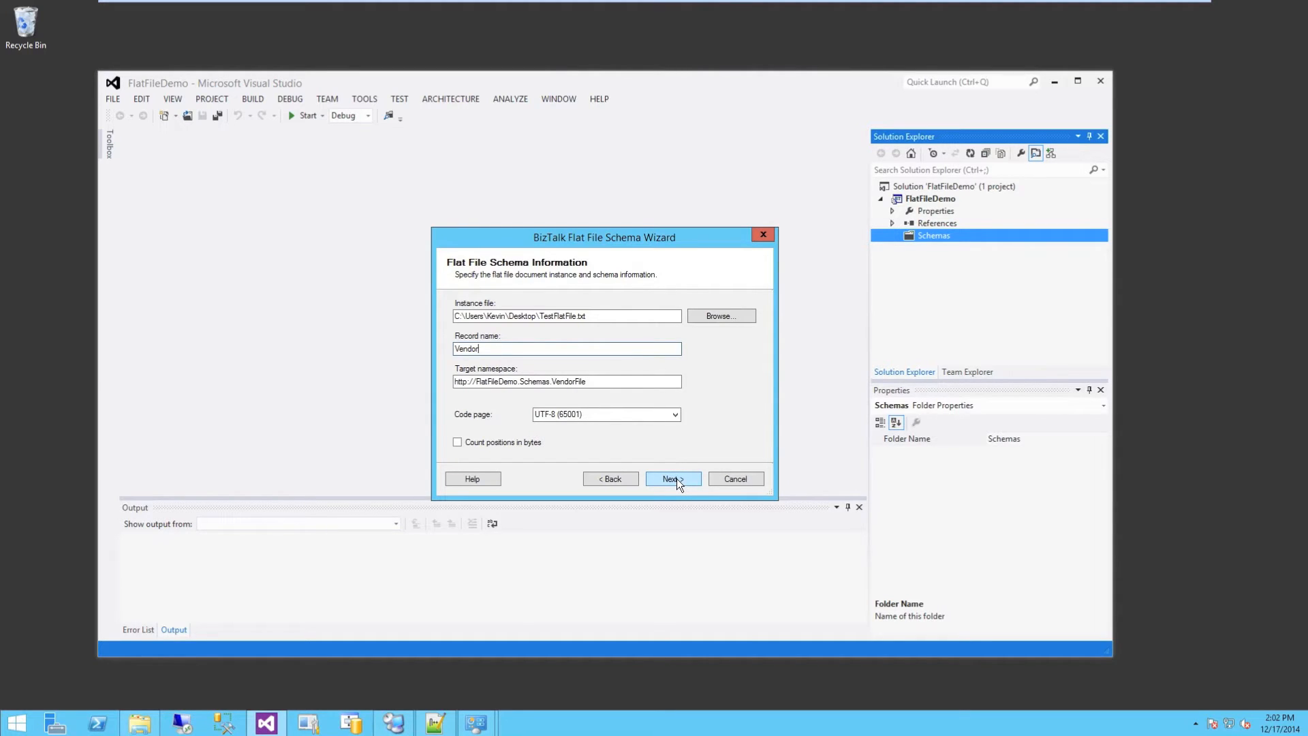
left_click(672, 478)
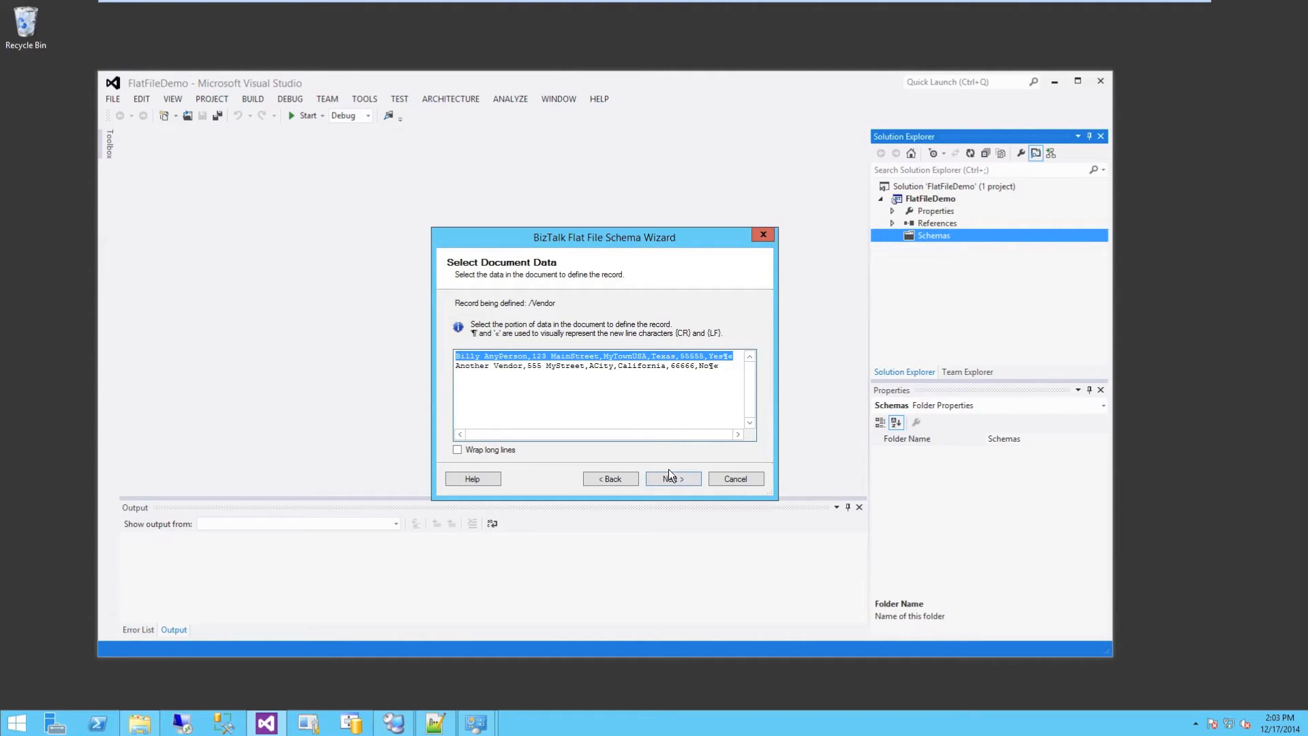
mouse_move(704, 345)
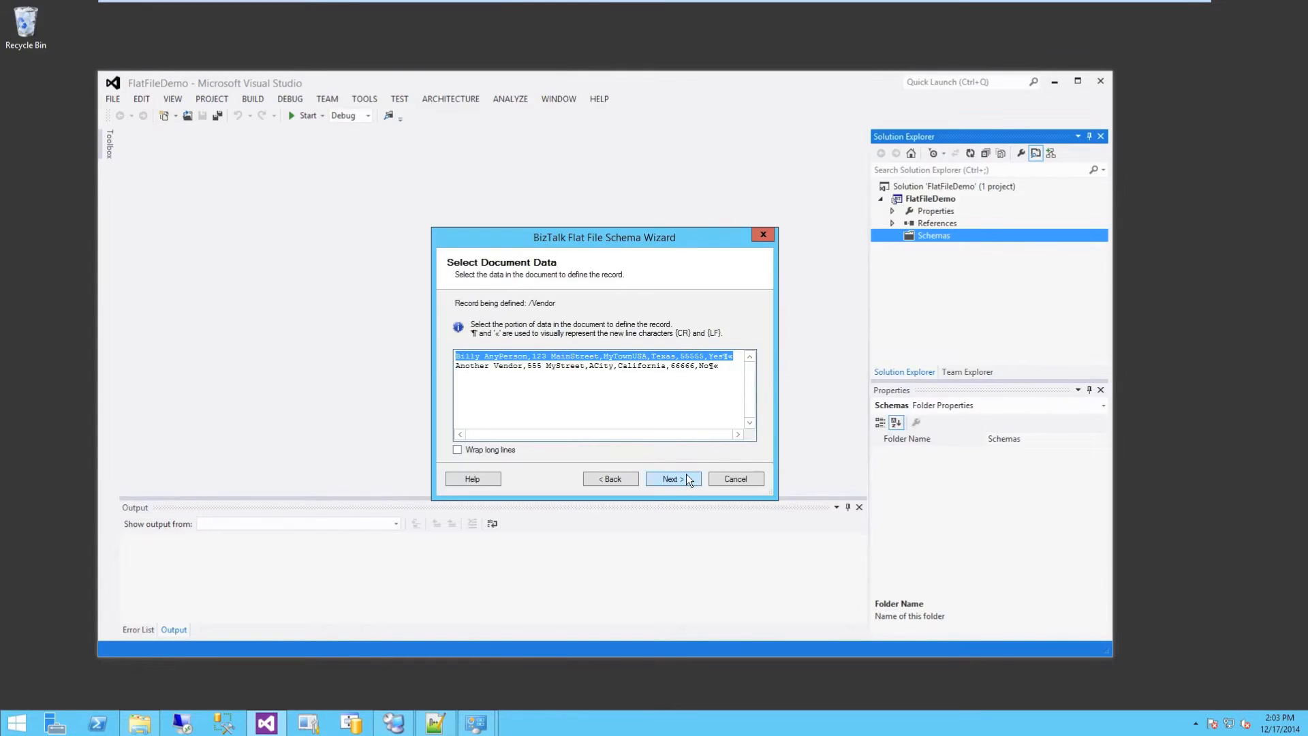
Accept the first vendor line as the Vendor record's data.
left_click(672, 478)
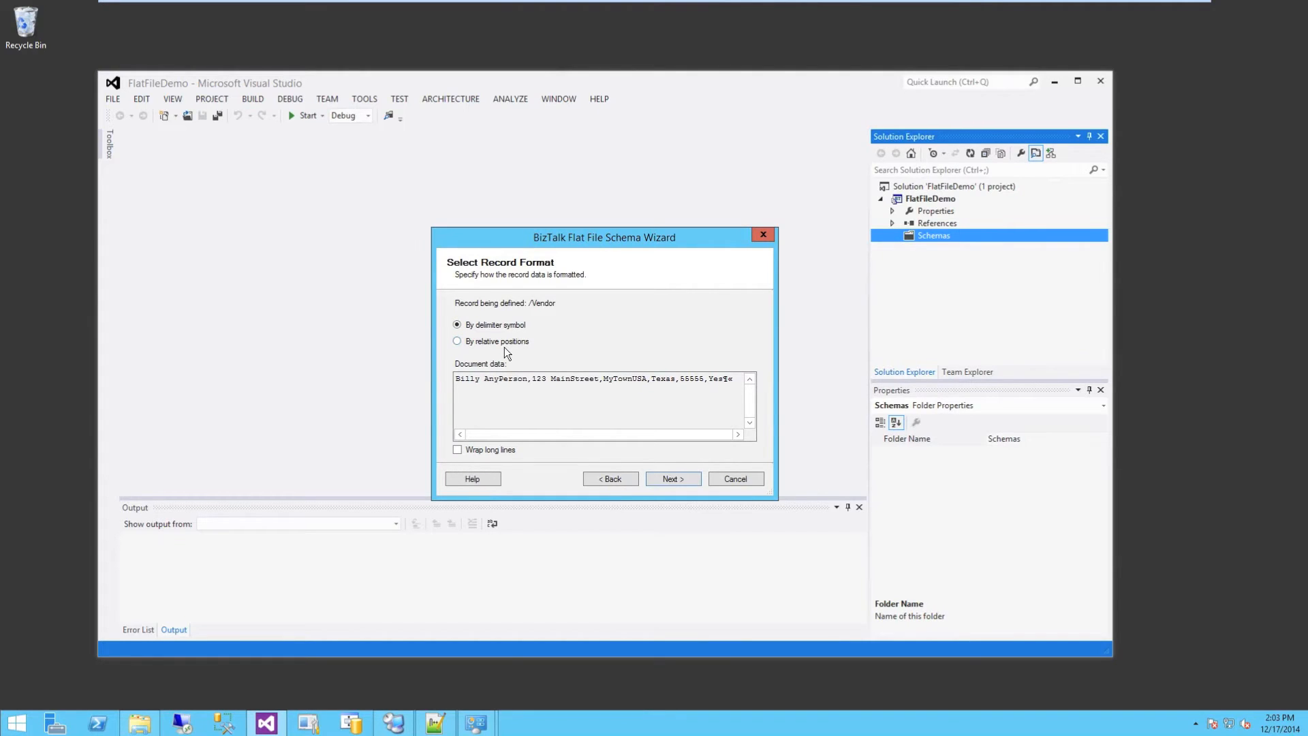
mouse_move(673, 478)
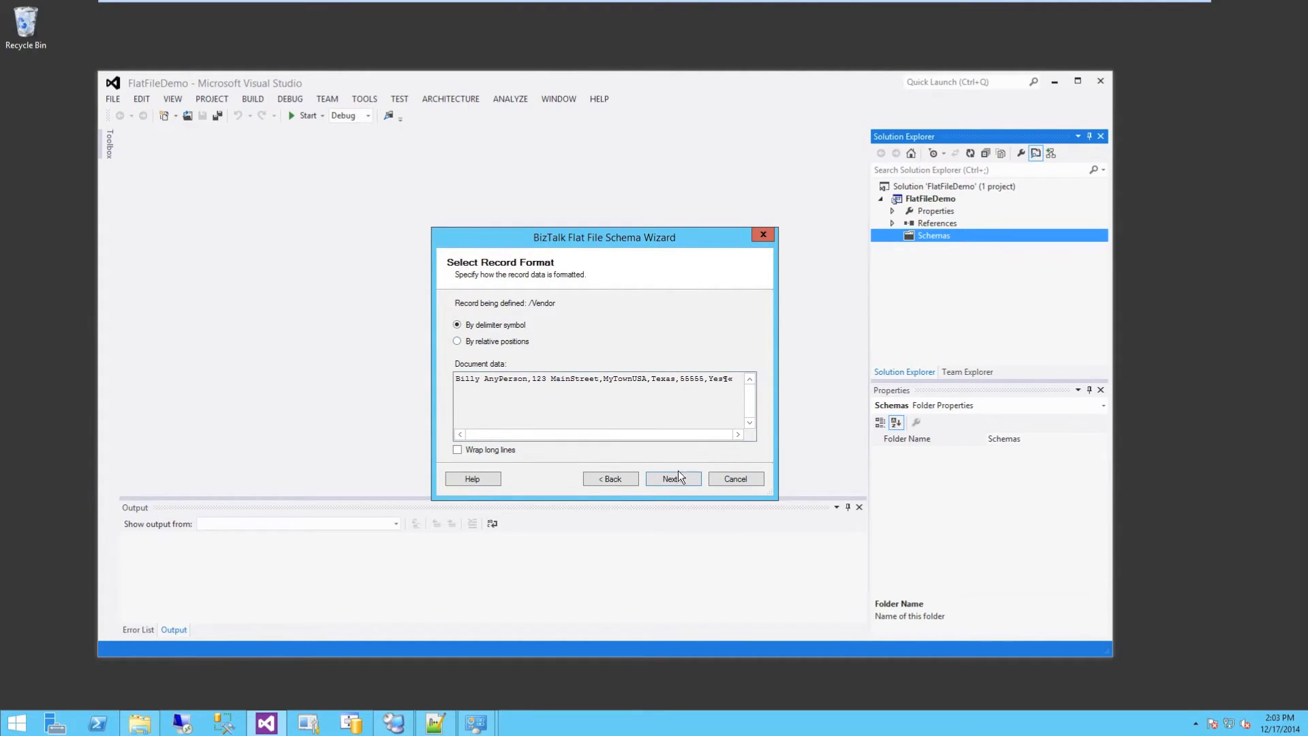
Keep the delimited record format and default line-break child delimiter.
left_click(673, 478)
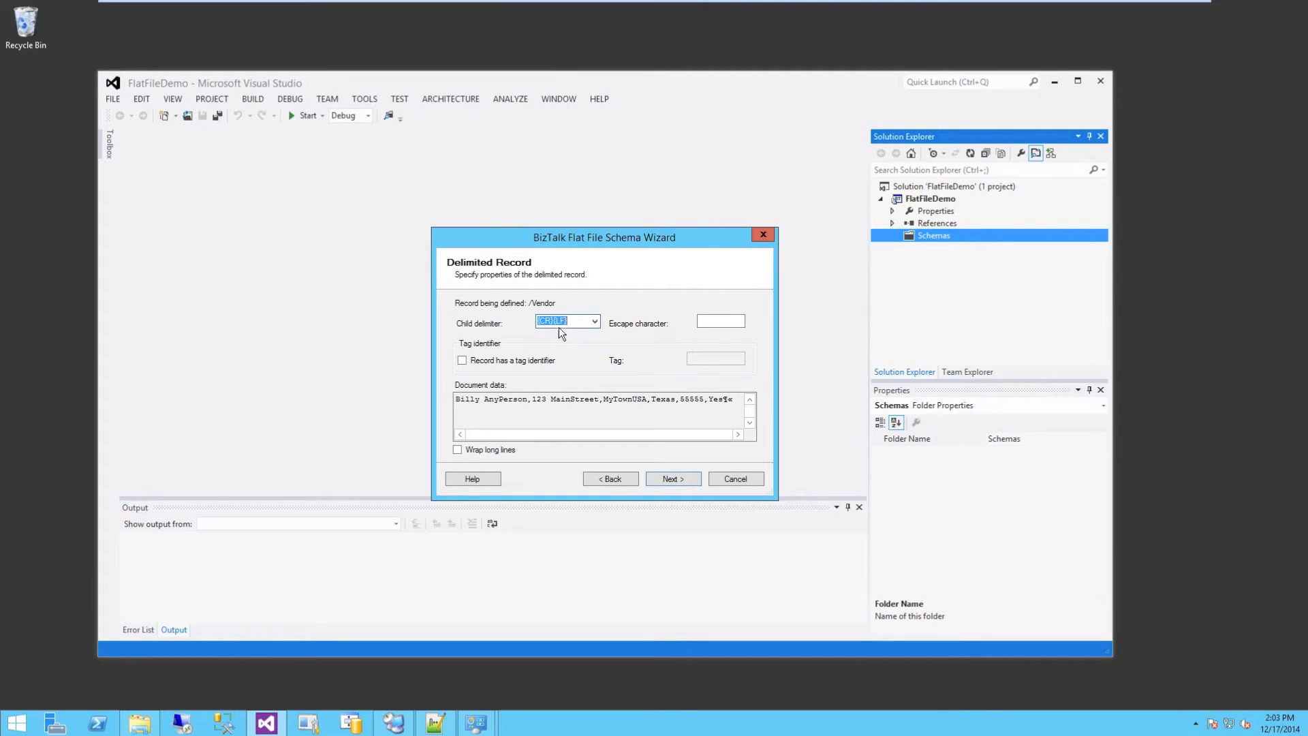
left_click(594, 321)
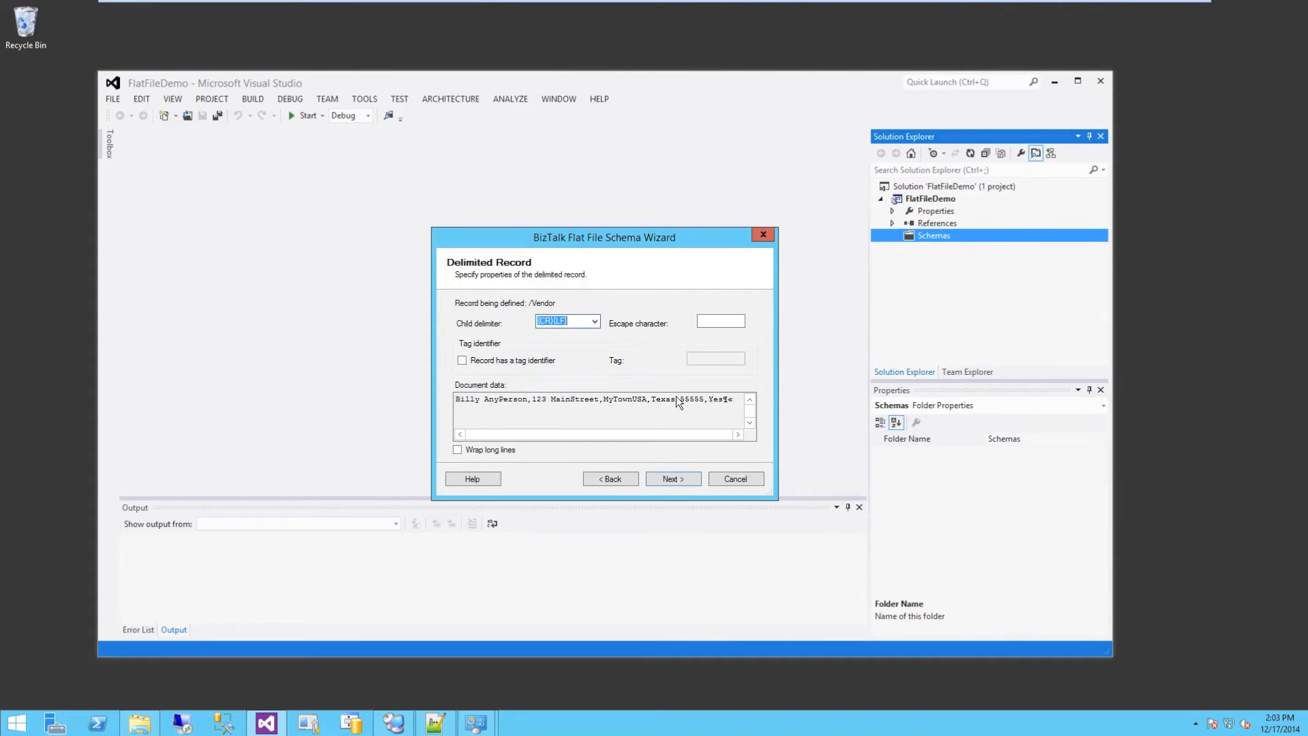
left_click(673, 478)
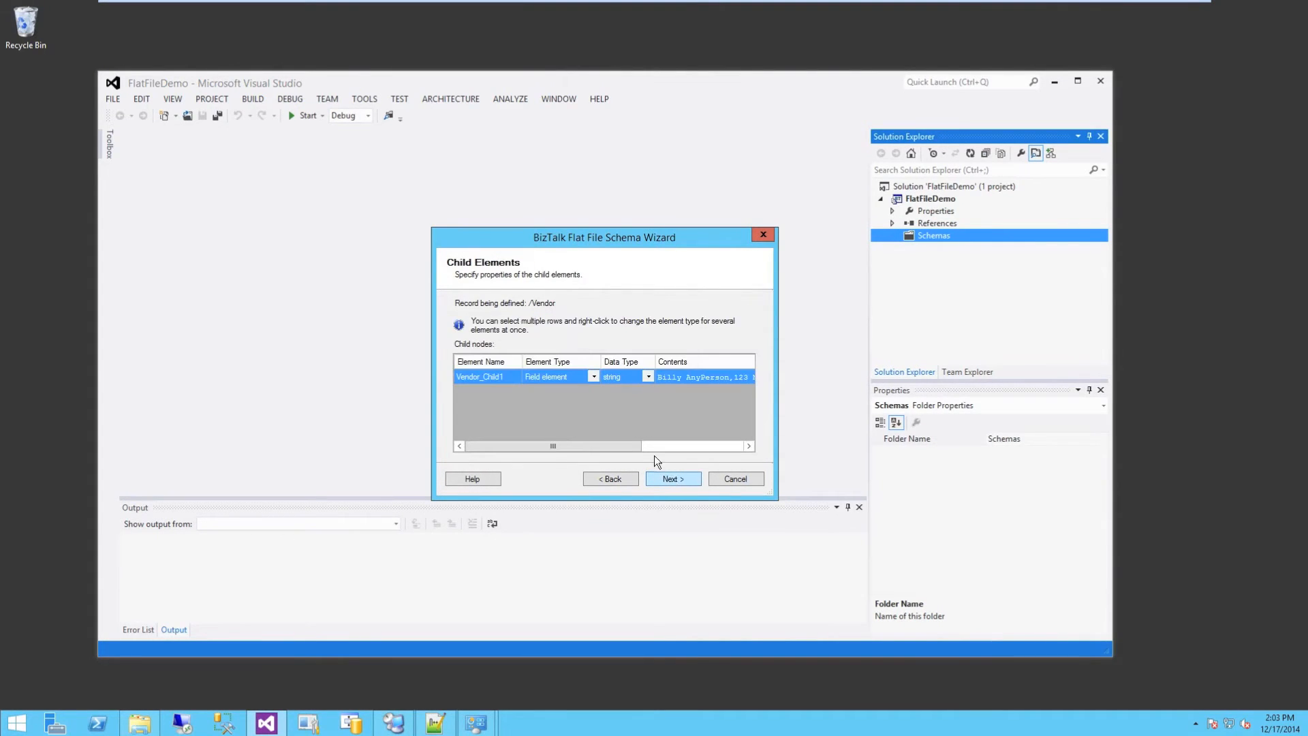
Make Vendor_Child1 a repeating record named Vendors and generate the schema.
left_click_drag(604, 237, 707, 237)
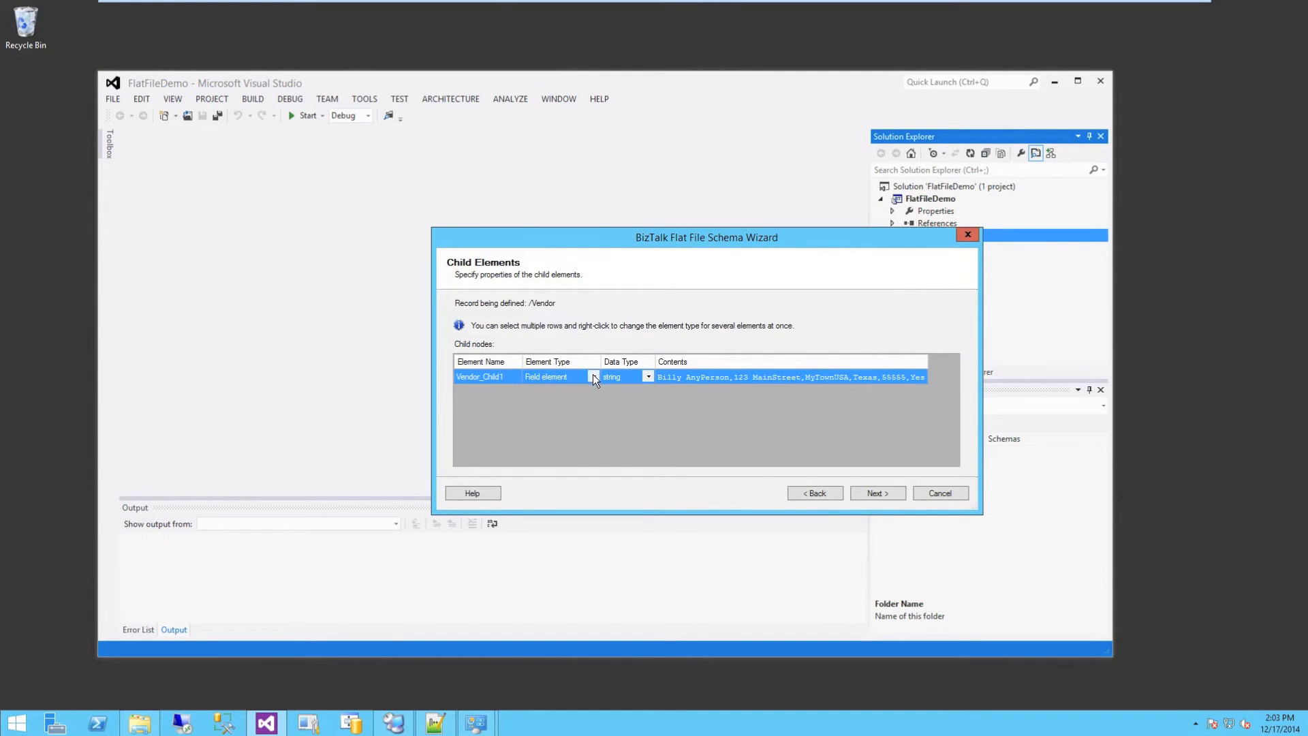
left_click(594, 376)
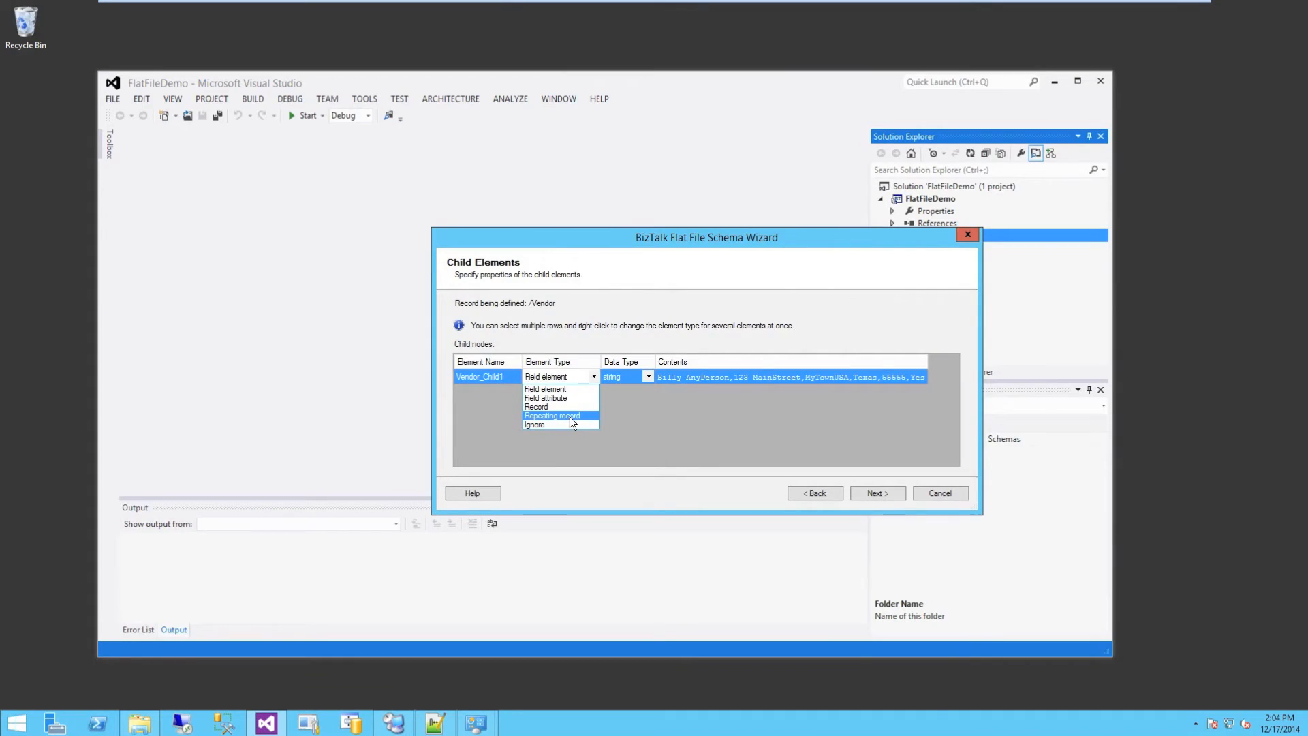
left_click(550, 416)
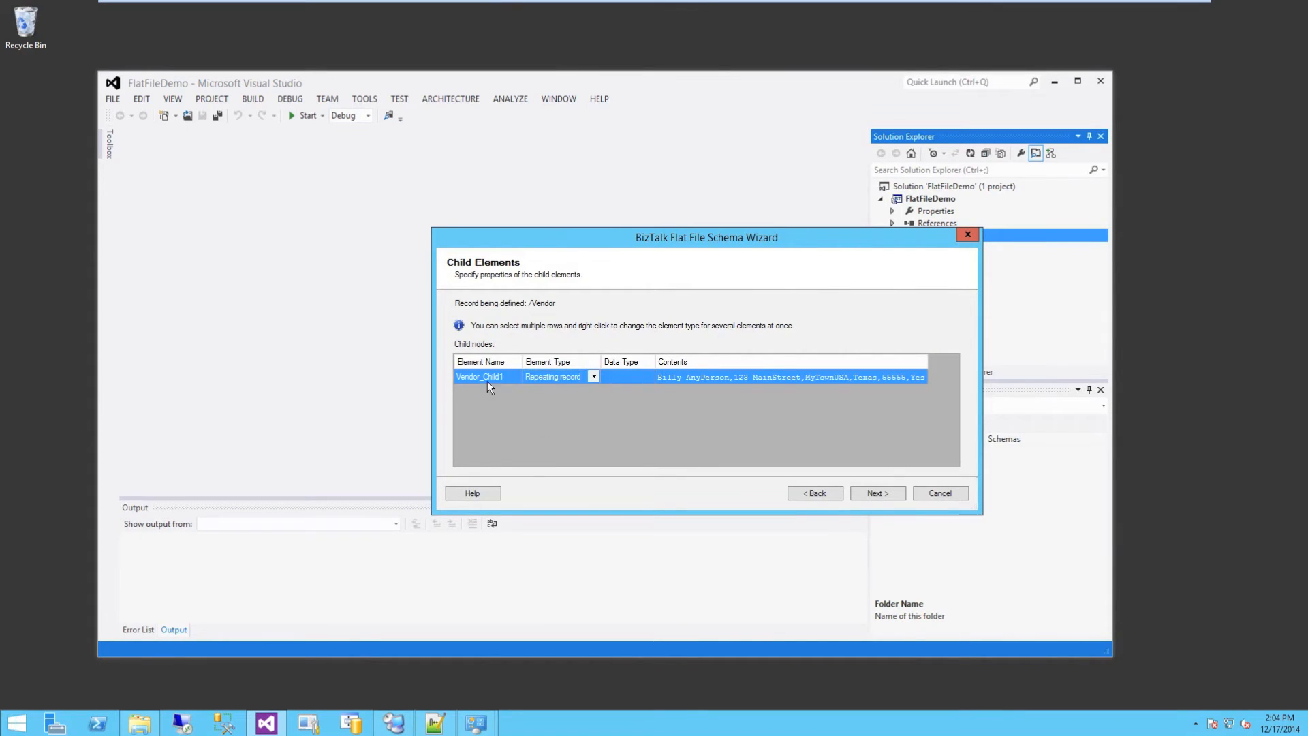
type("Vendors")
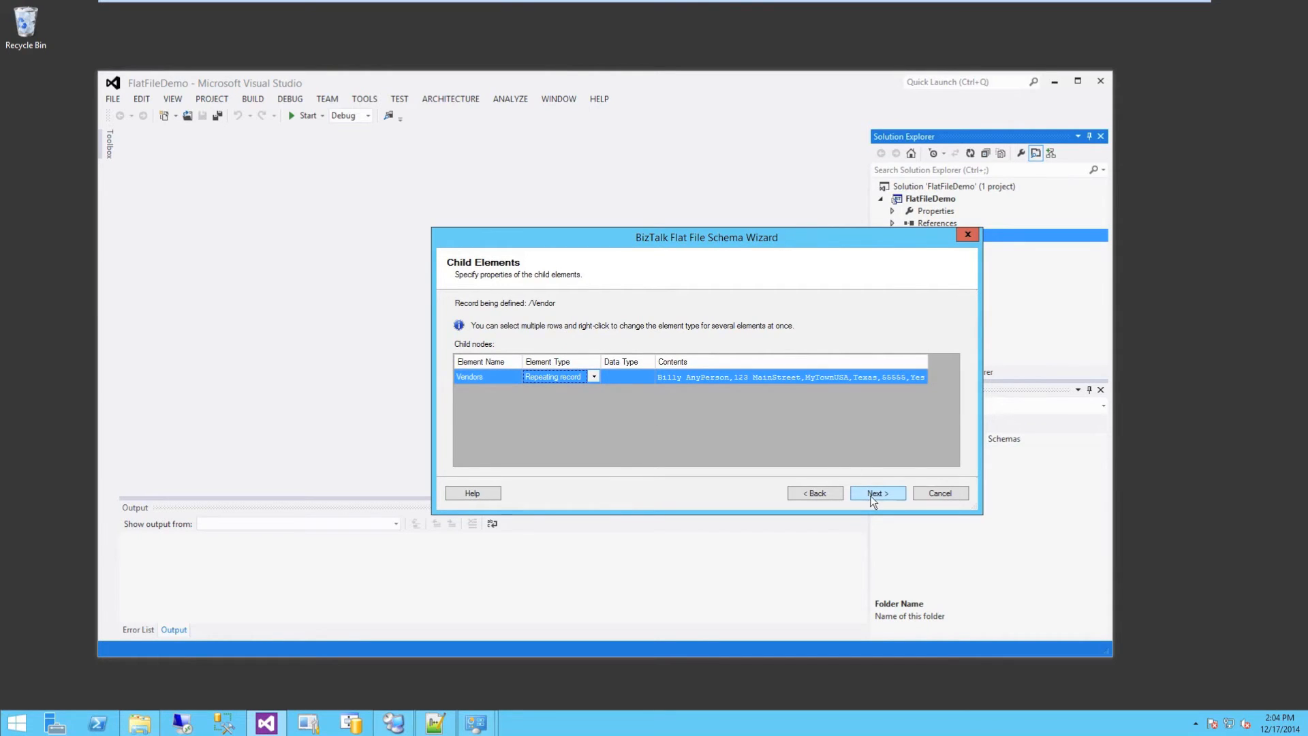
left_click(877, 494)
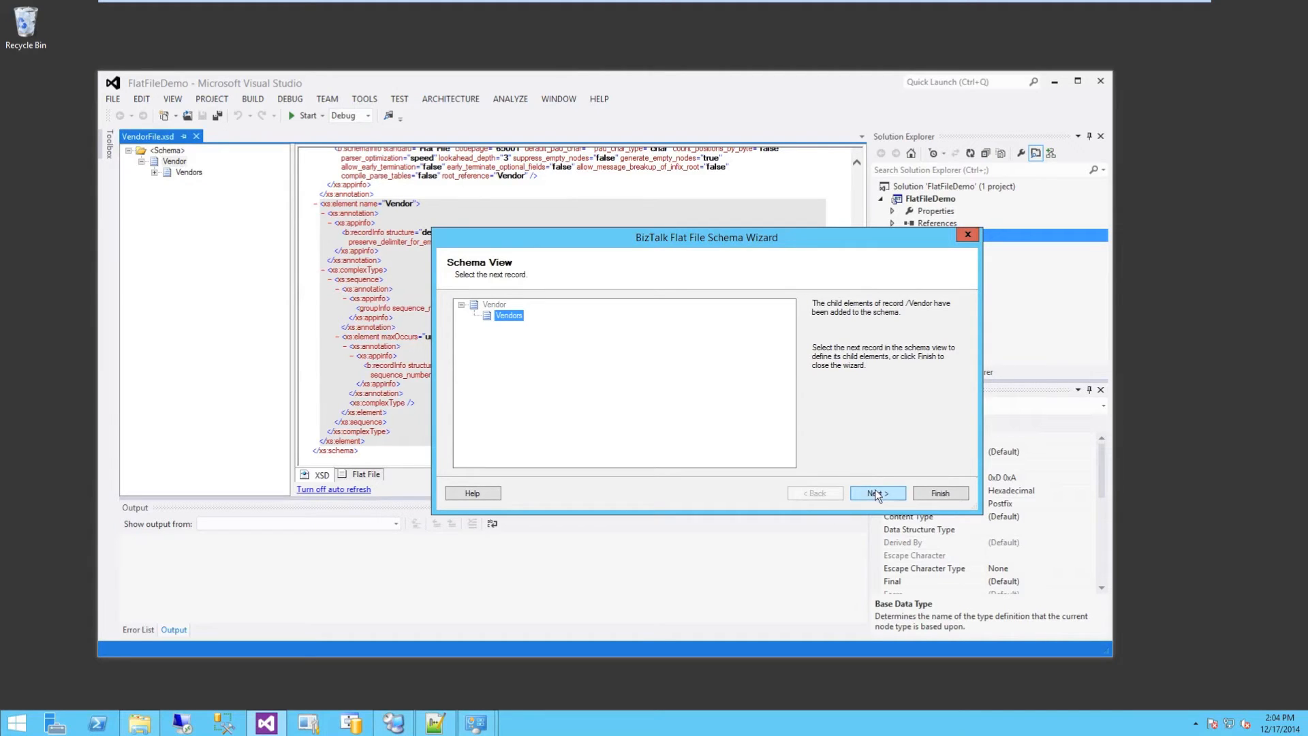
Use the vendor line without its line ending as the Vendors record data.
left_click(876, 493)
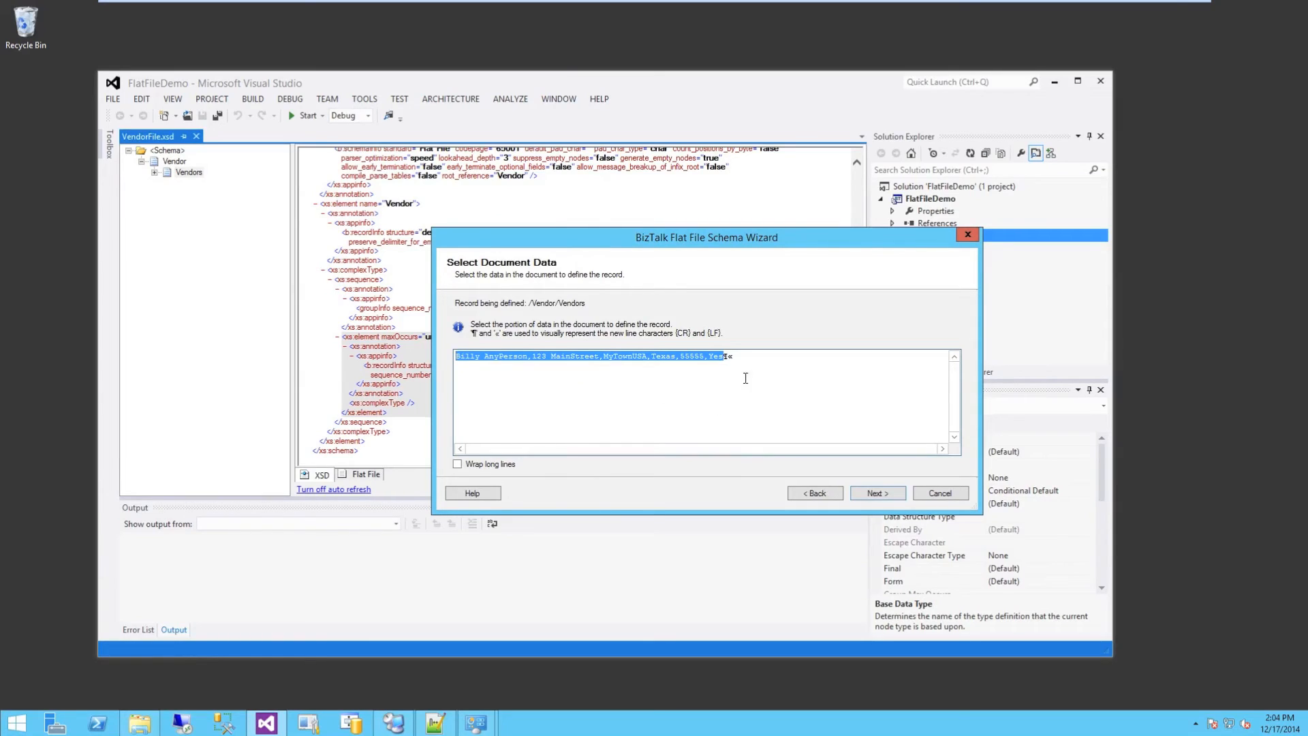
mouse_move(727, 366)
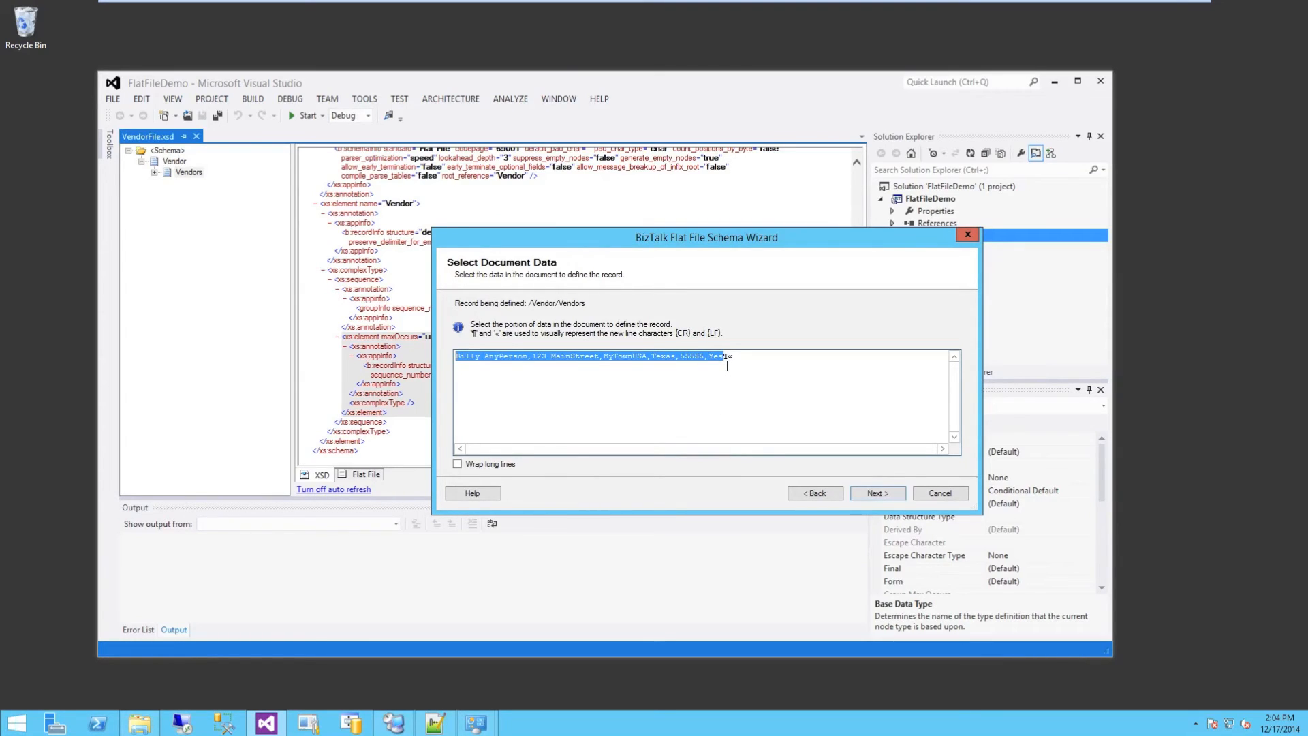
mouse_move(735, 391)
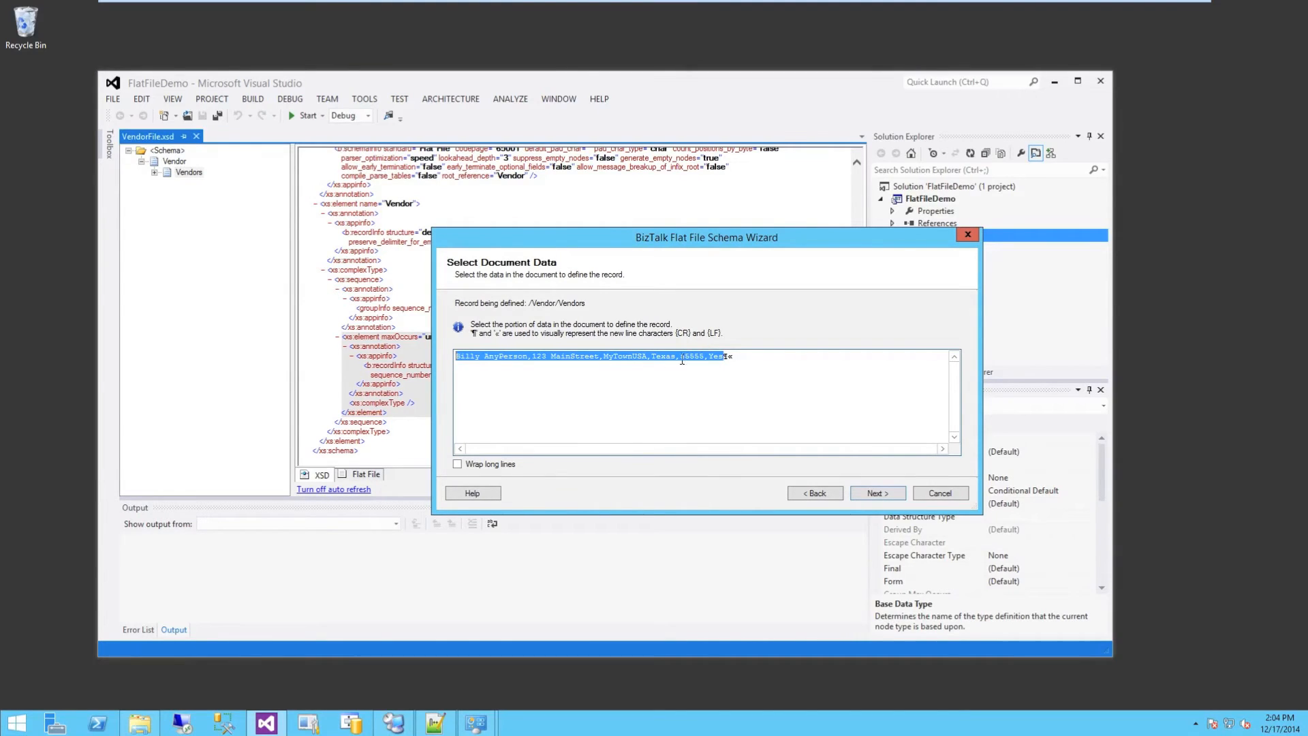
left_click(876, 492)
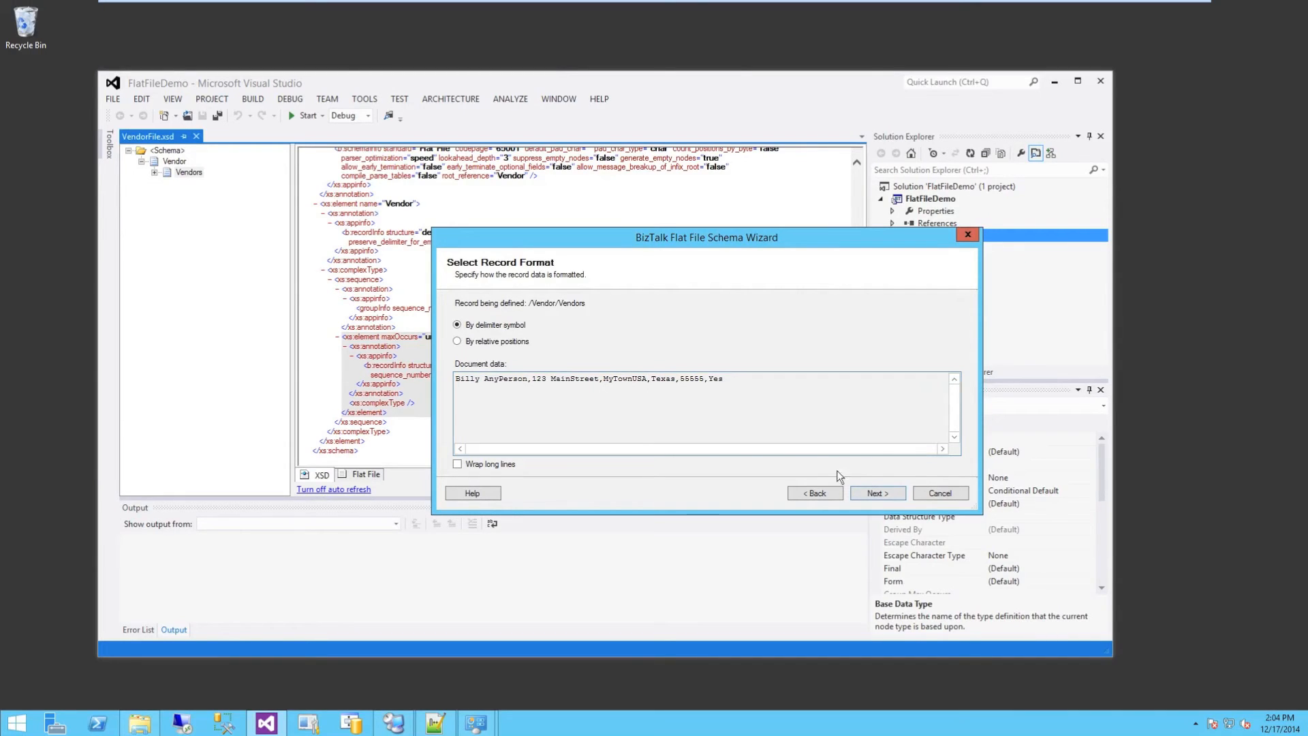
Make the Vendors record delimited, with a comma as the child delimiter, and list its fields.
left_click(877, 492)
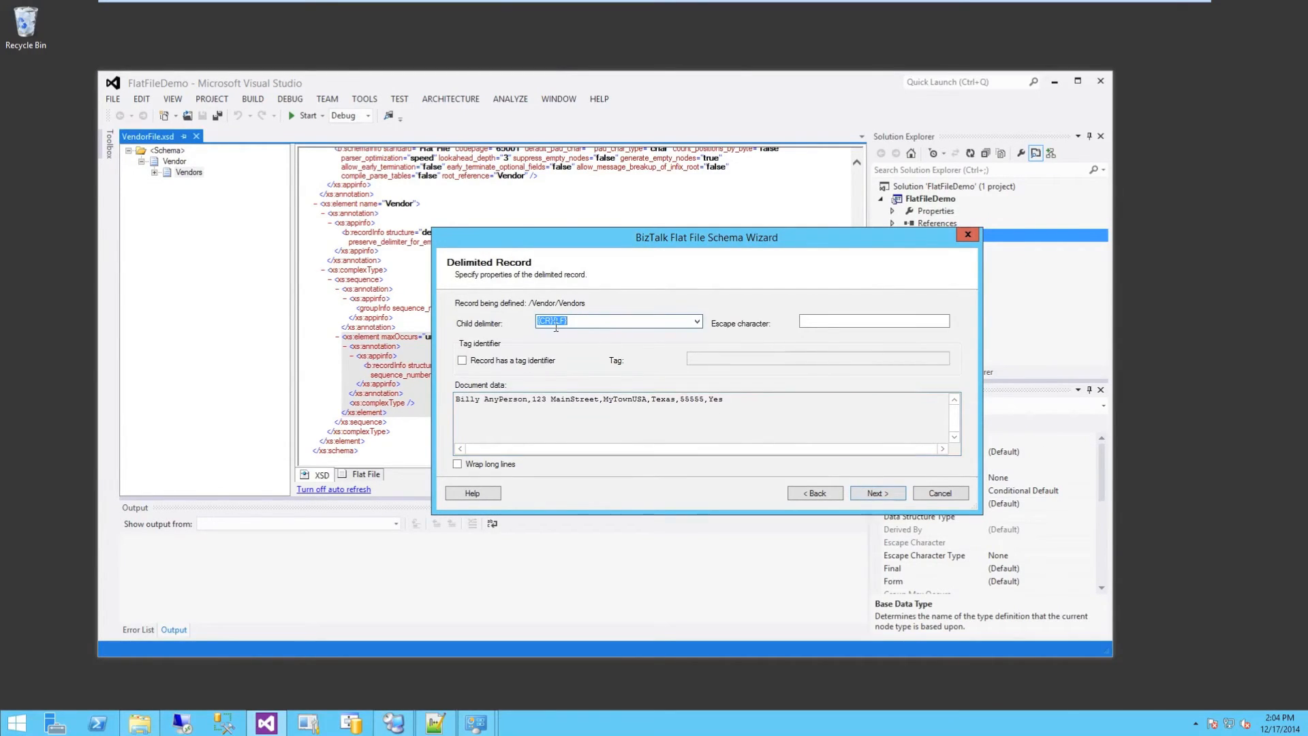
mouse_move(591, 332)
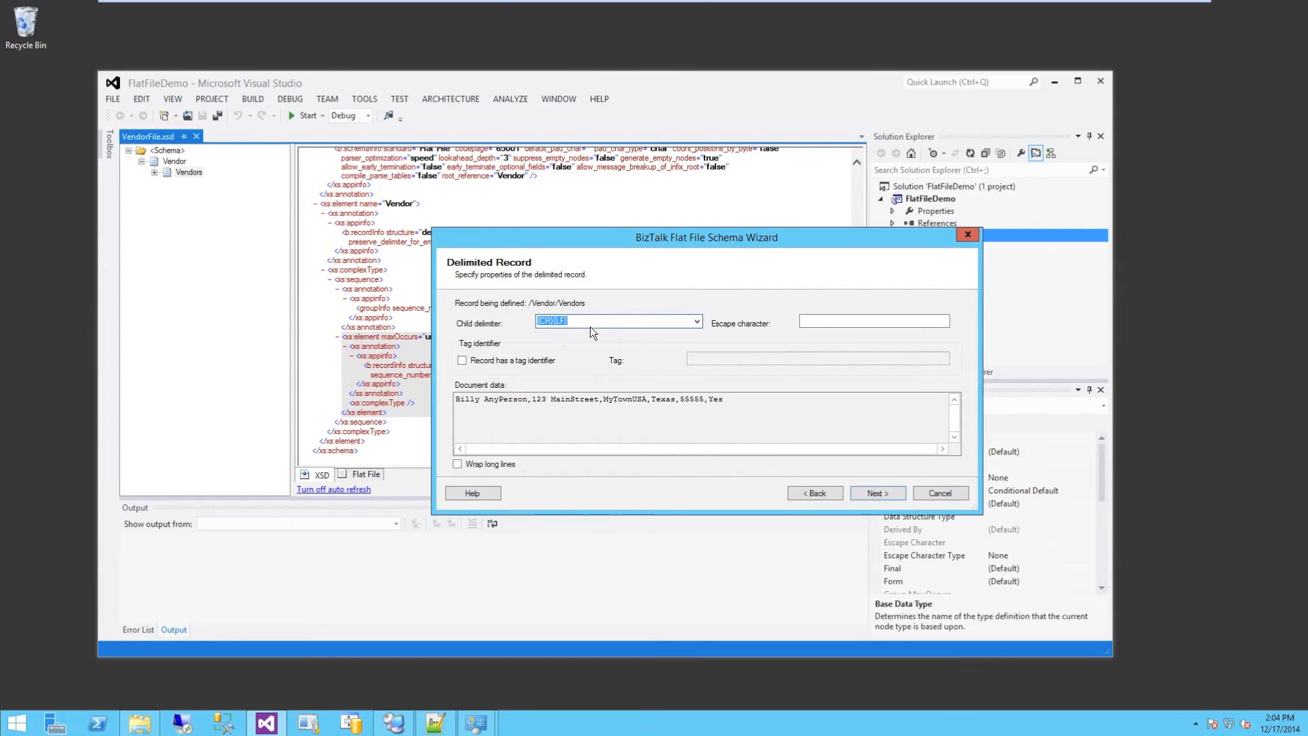
left_click(696, 321)
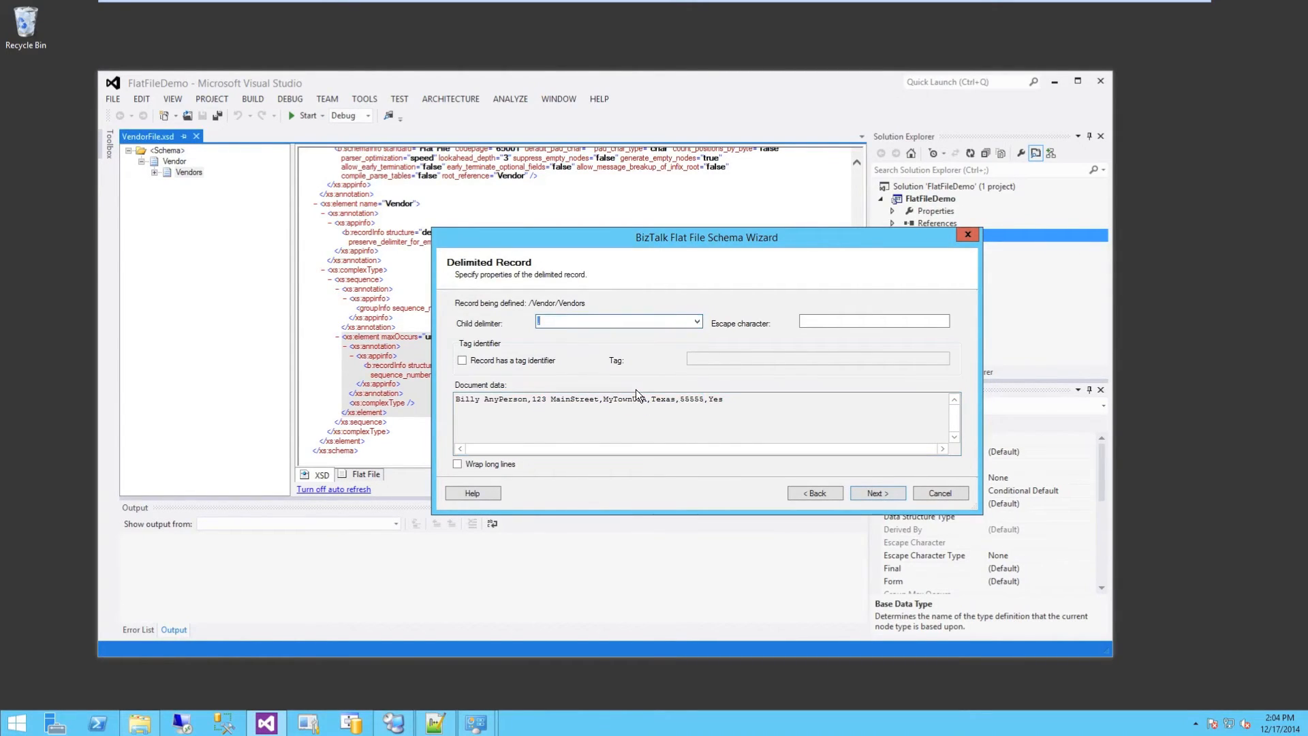
type("asdfsdf")
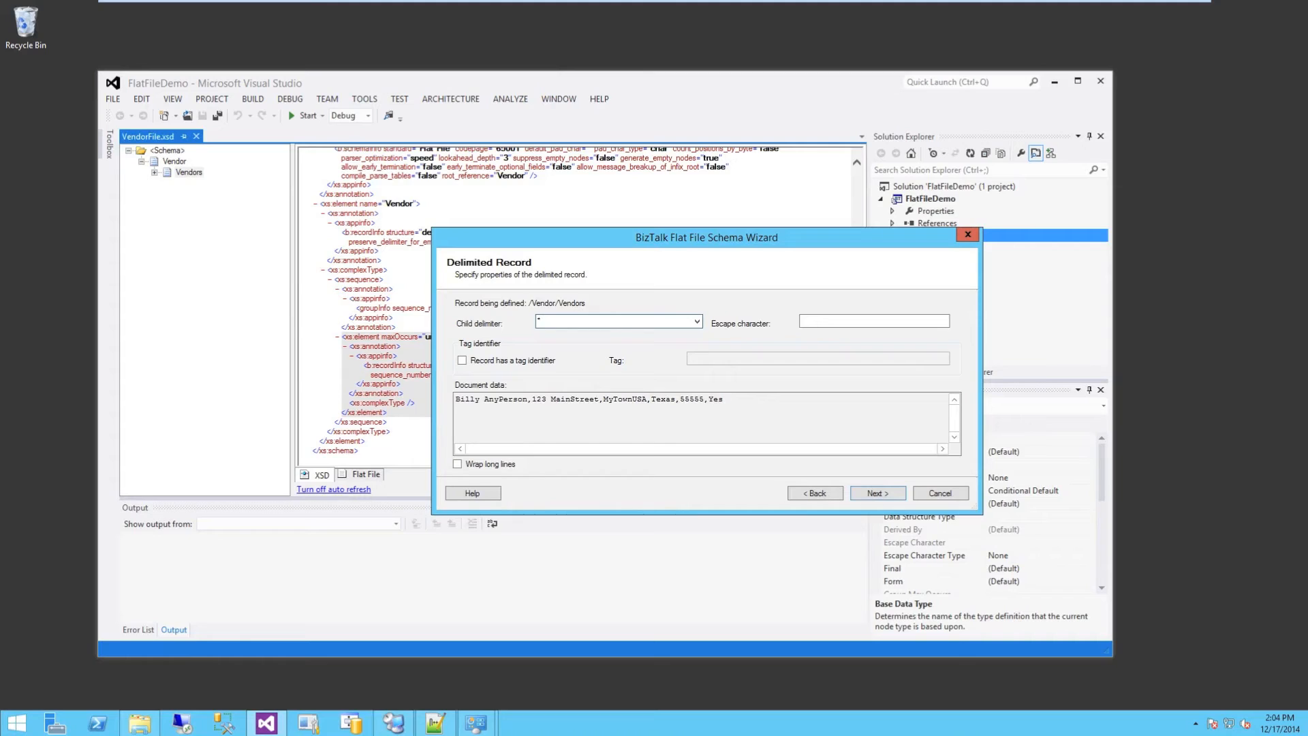
left_click(618, 321)
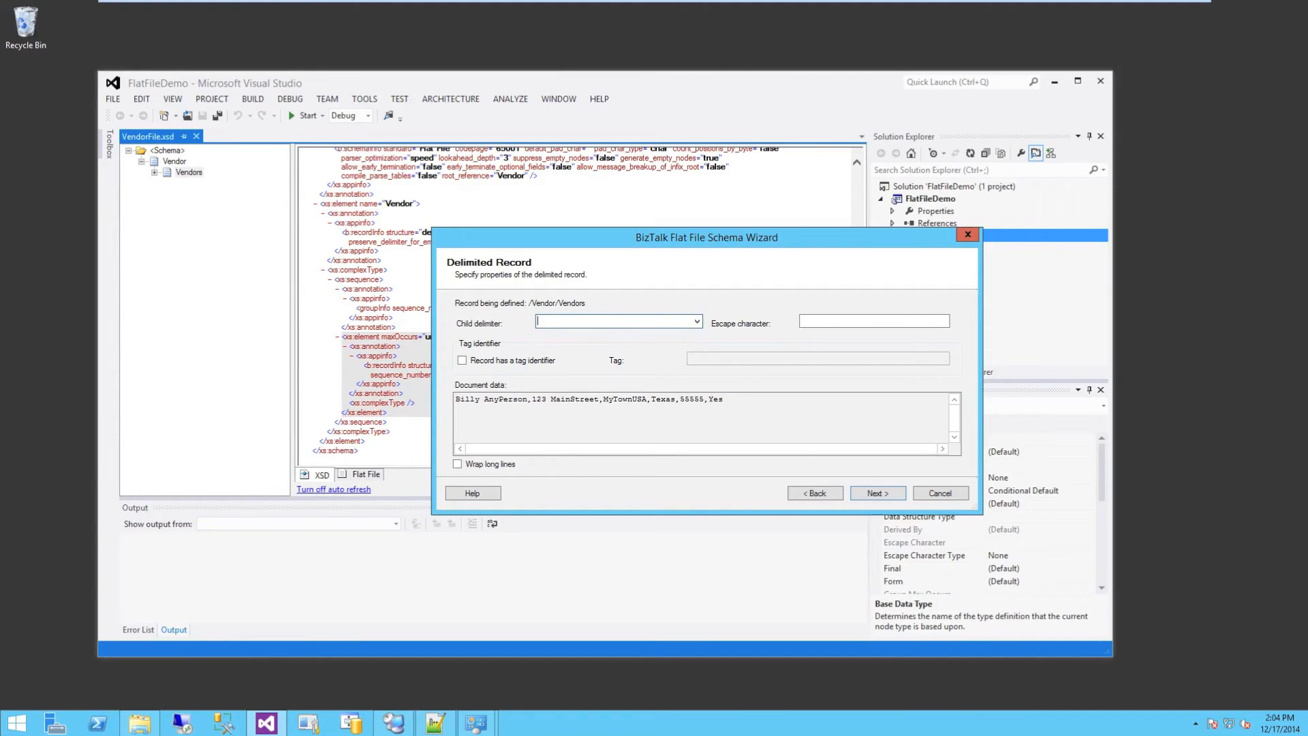
left_click(877, 494)
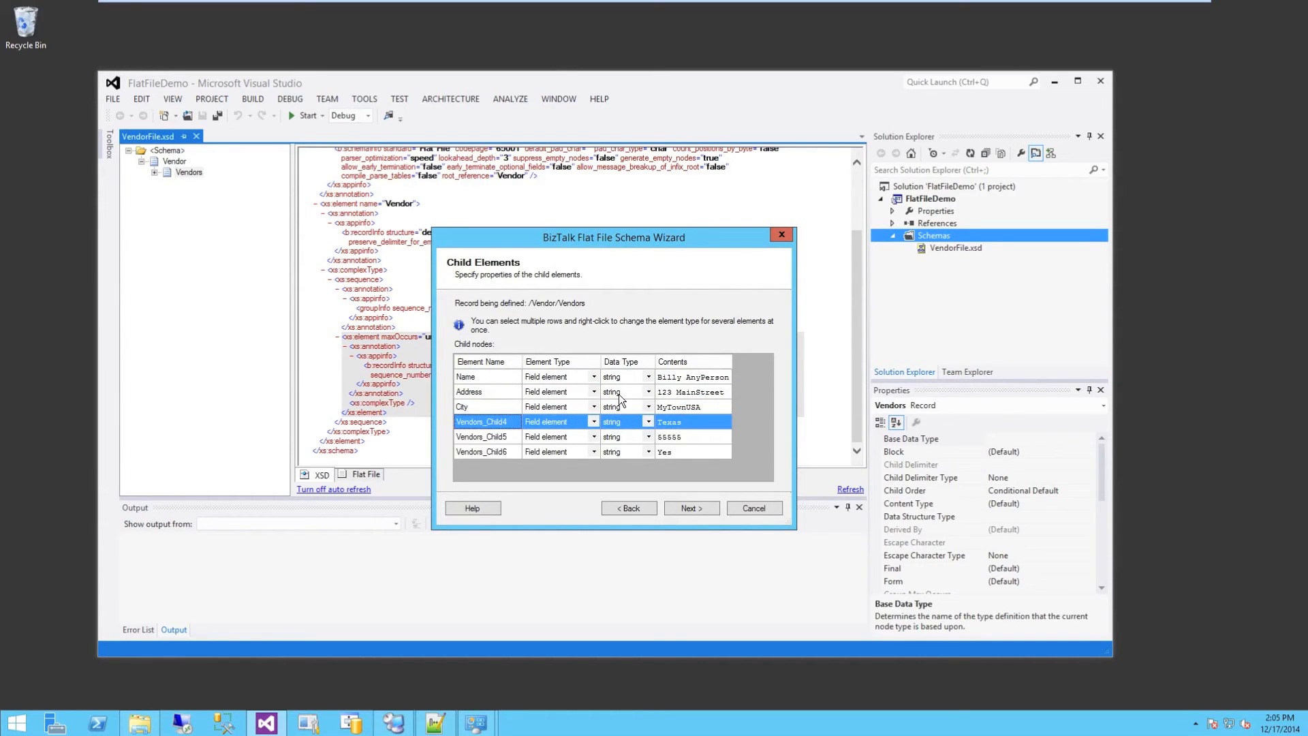
Keep the field rows, including State and Name, as string Field elements and advance to the final page.
type("State")
left_click(488, 452)
type("Choice")
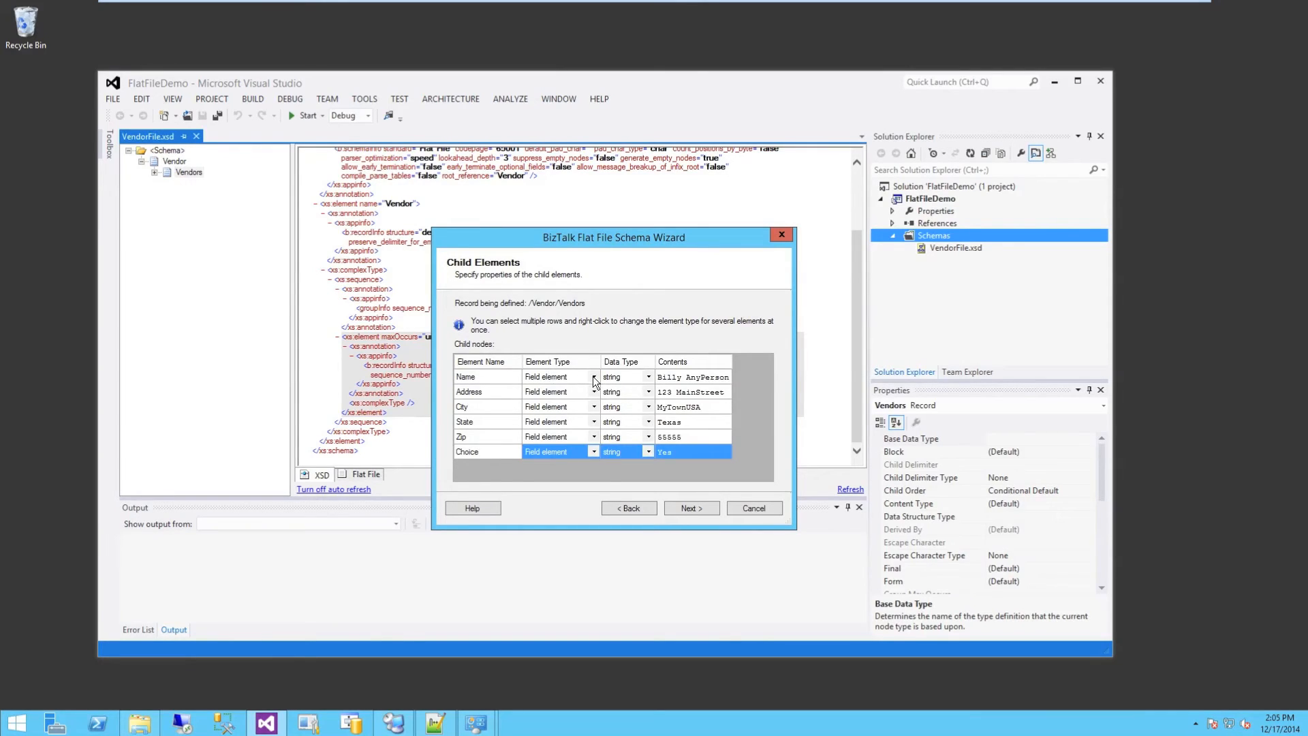
left_click(487, 376)
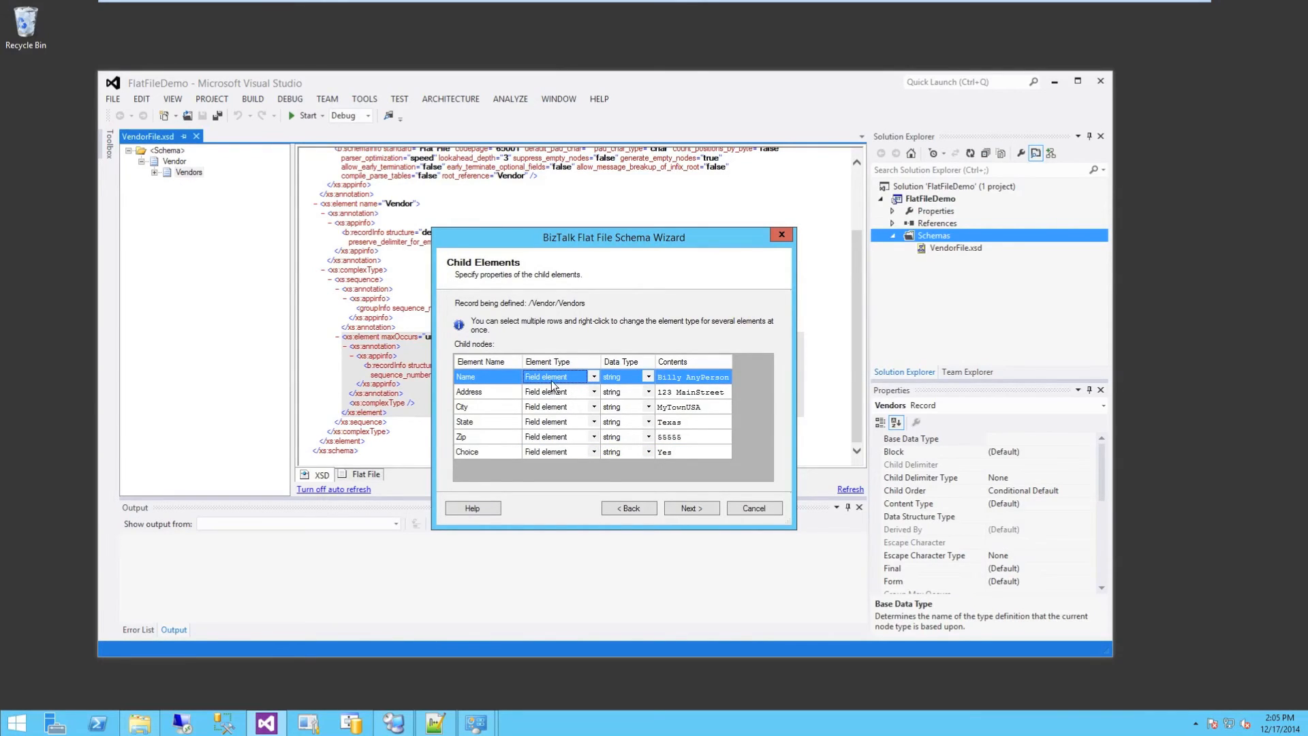
left_click(593, 376)
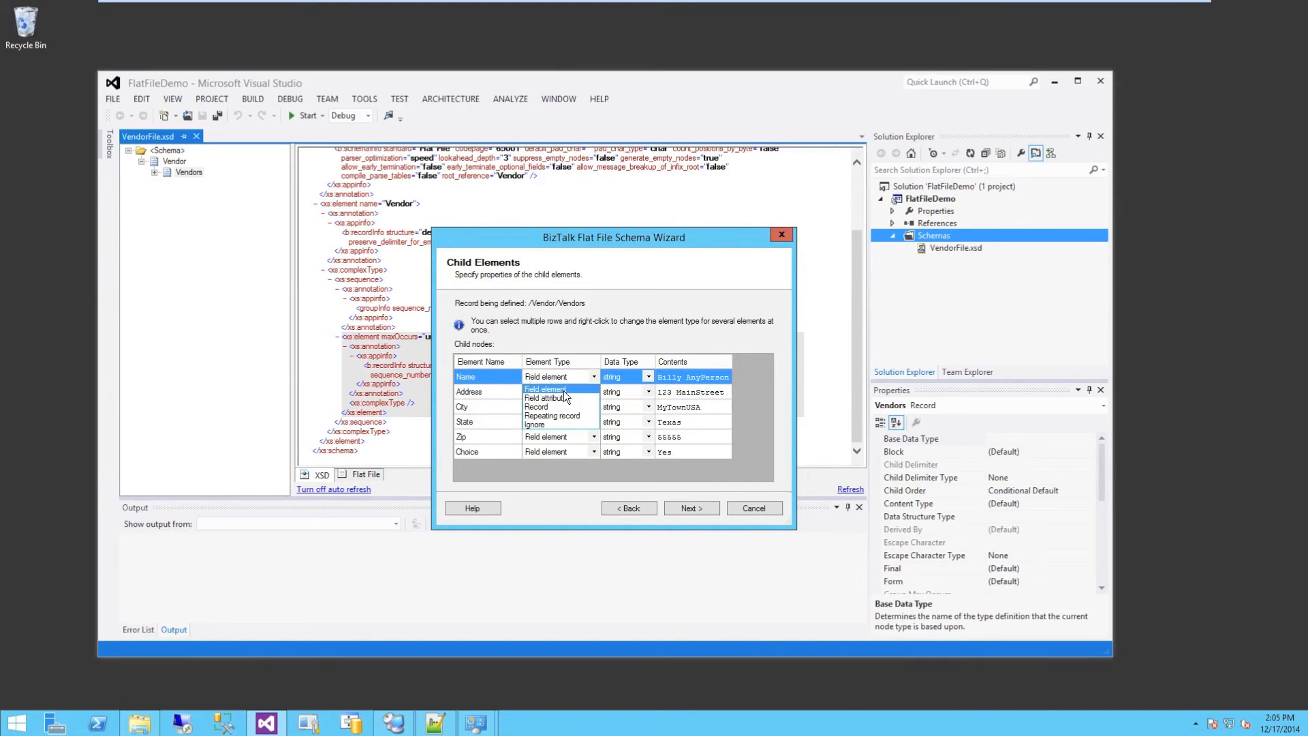
left_click(545, 377)
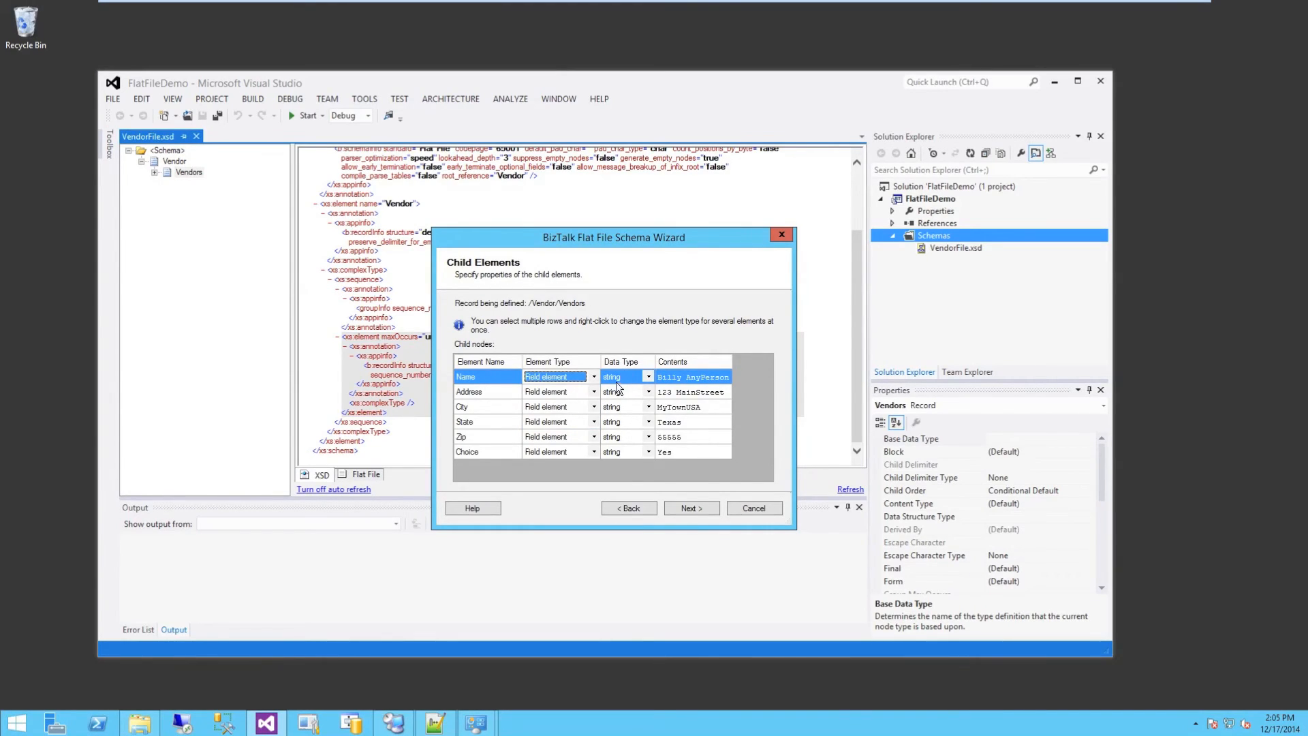
mouse_move(646, 387)
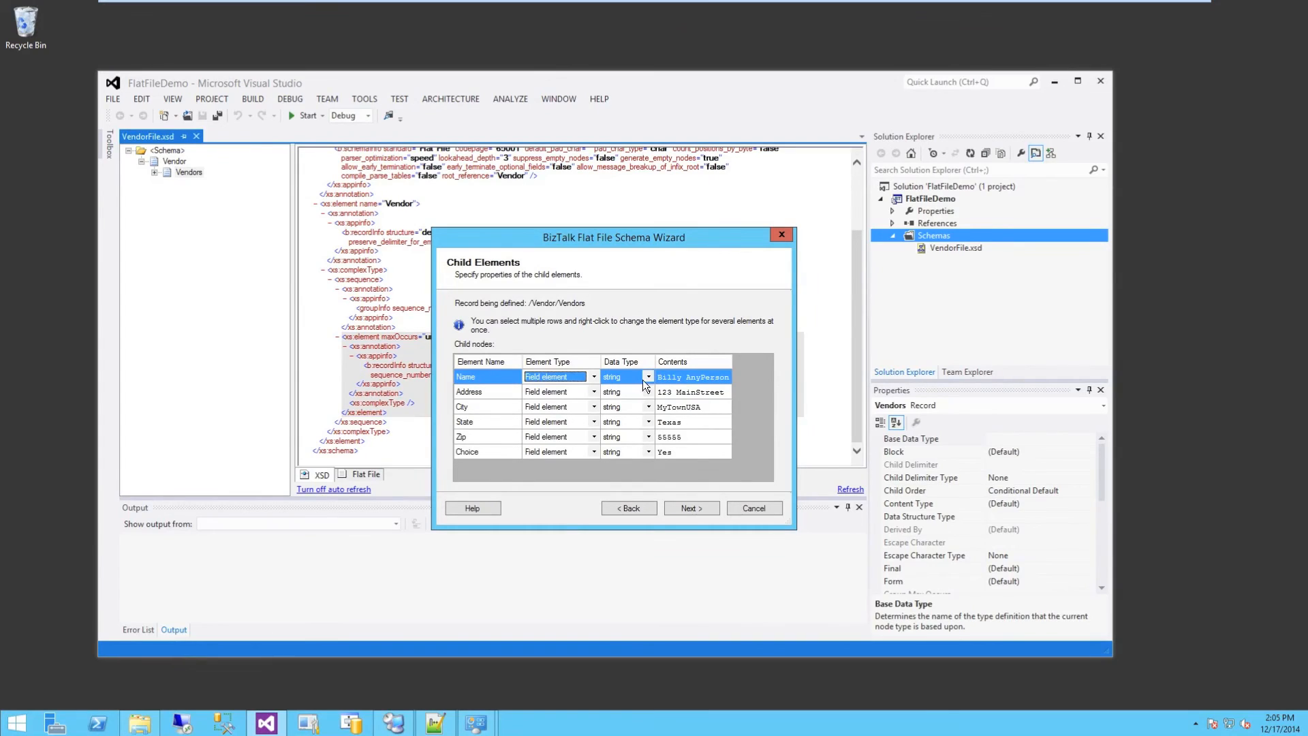
left_click(648, 376)
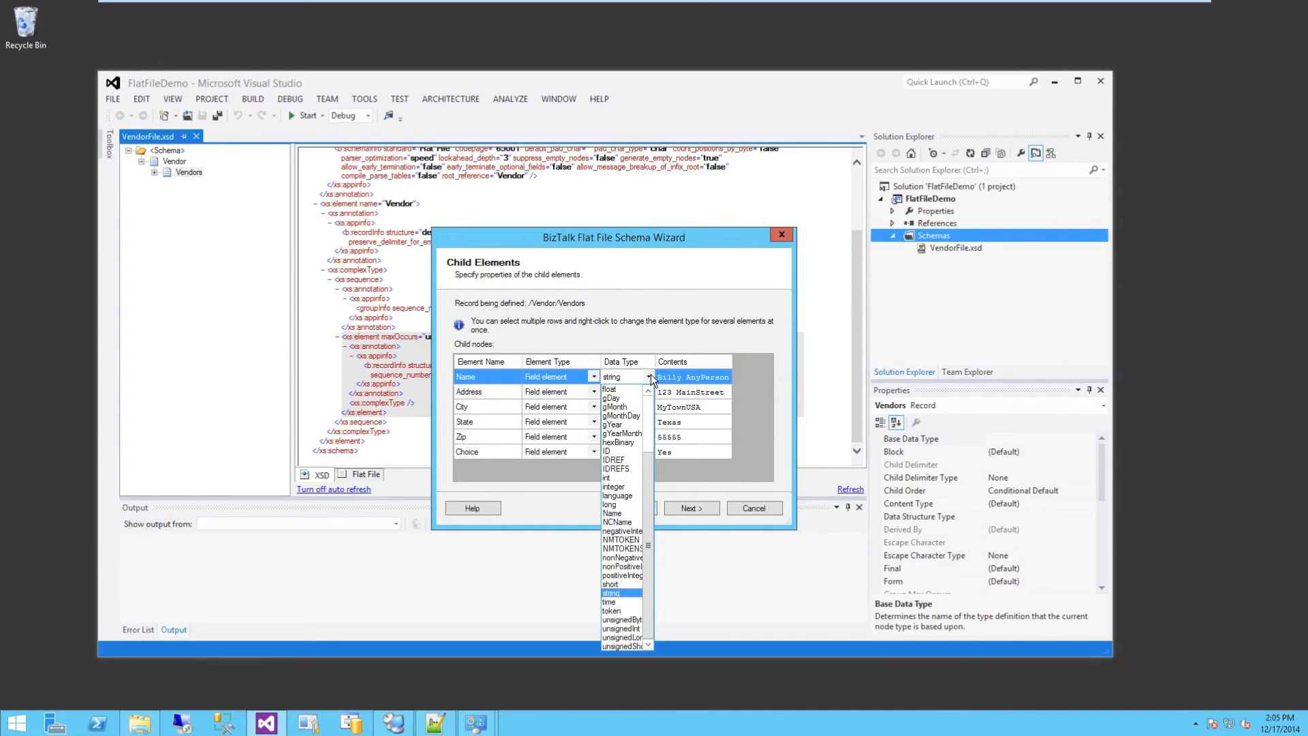
left_click(612, 593)
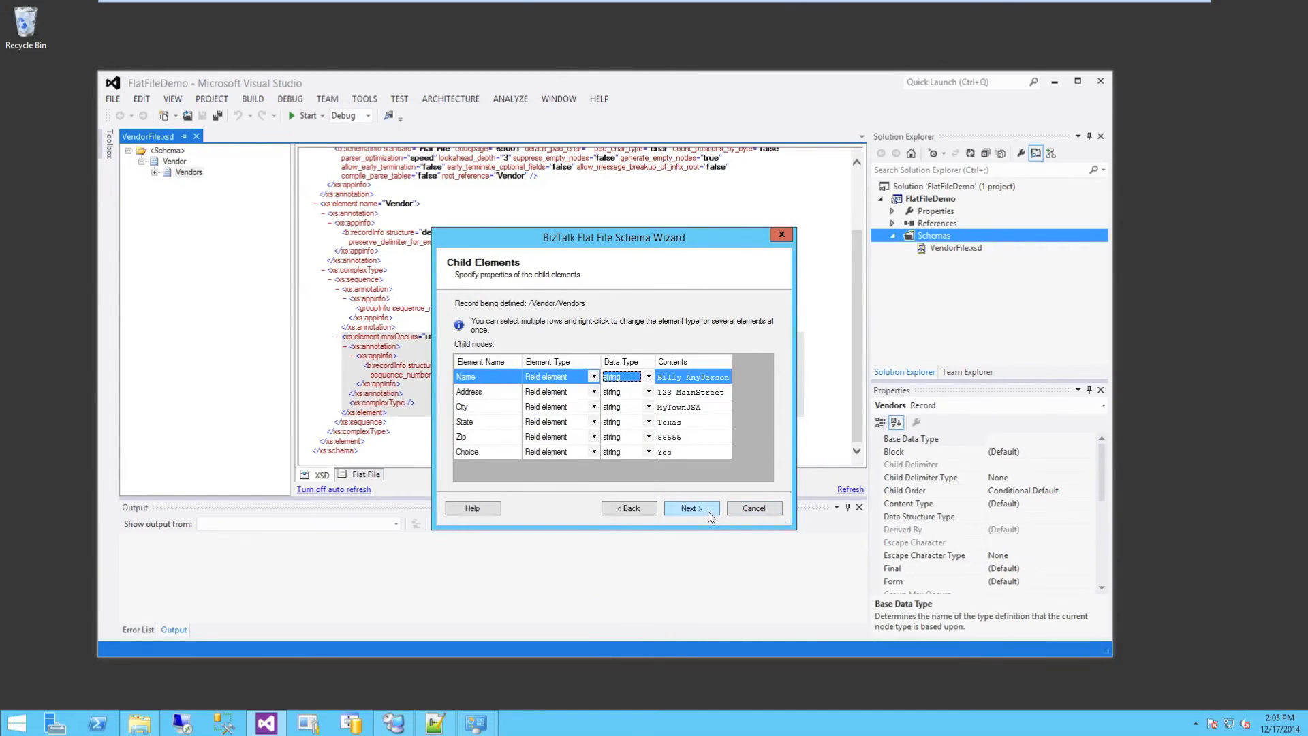
left_click(691, 509)
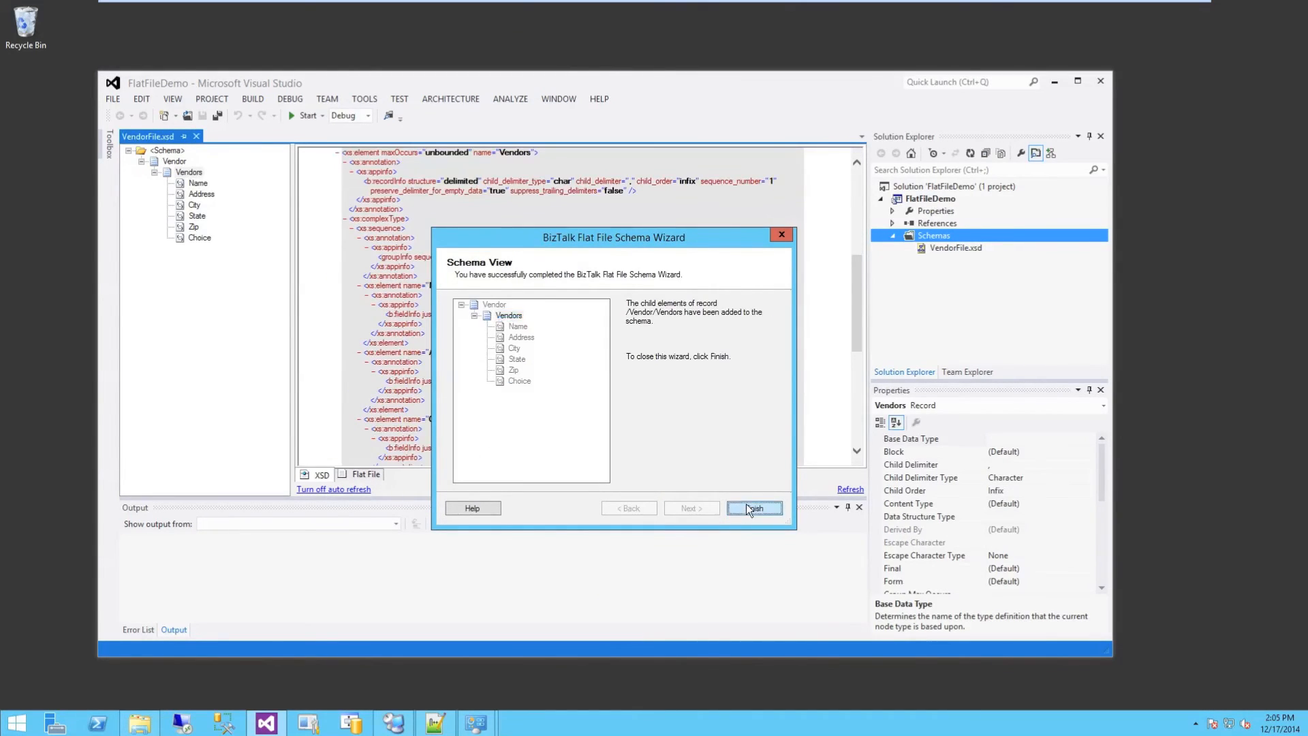
Finish the wizard and select the Vendors node to review its six fields.
left_click(753, 508)
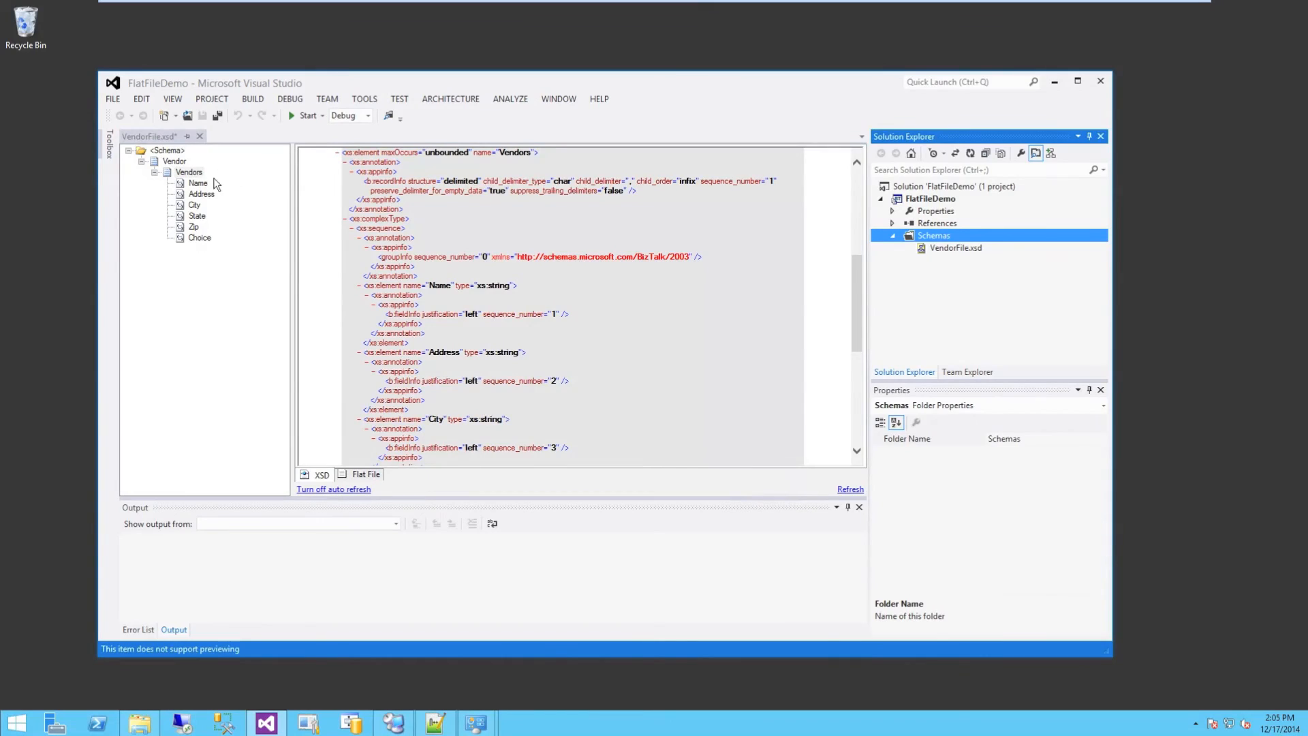
left_click(189, 172)
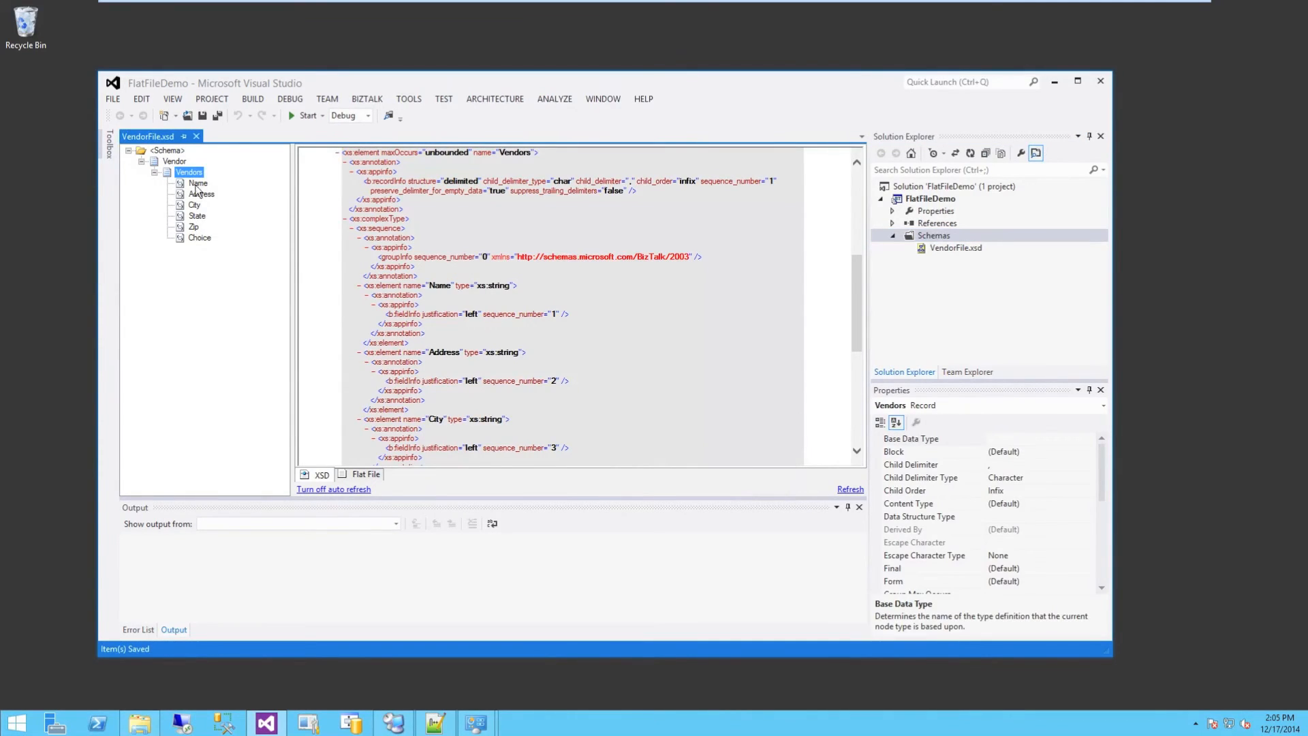
mouse_move(206, 225)
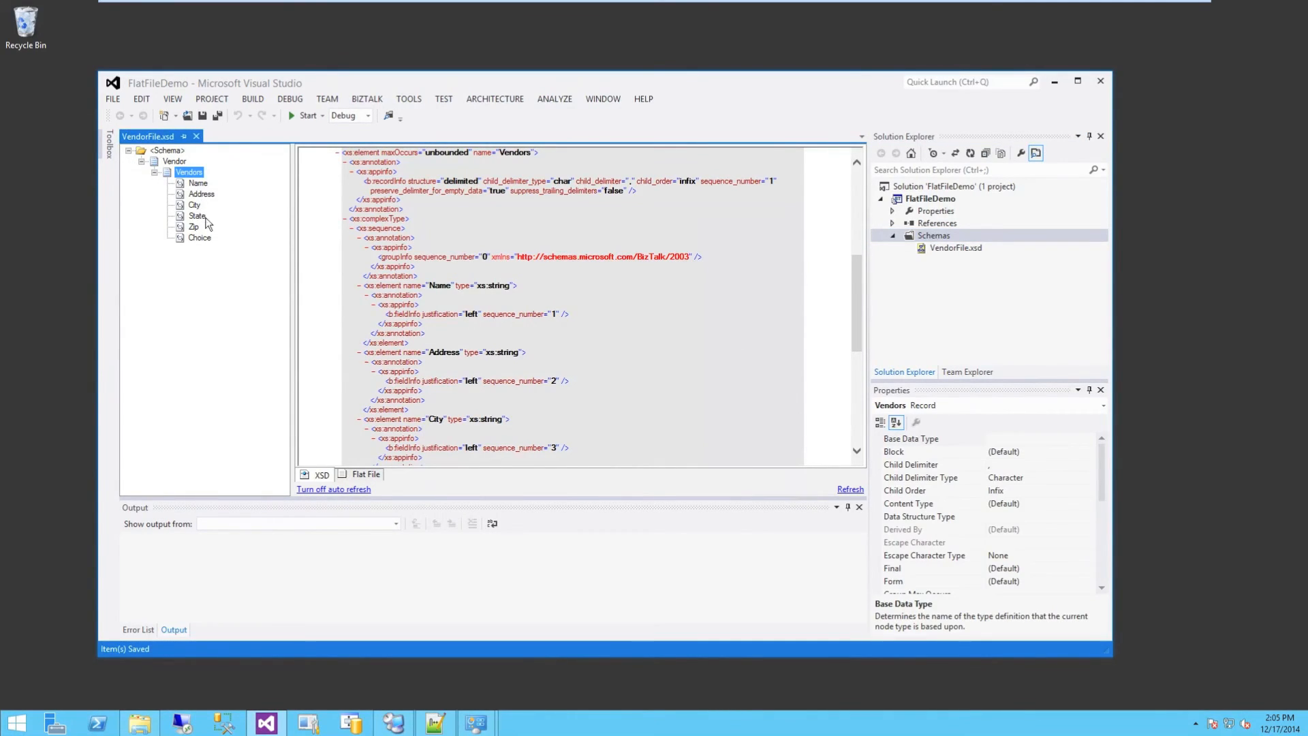
mouse_move(200, 269)
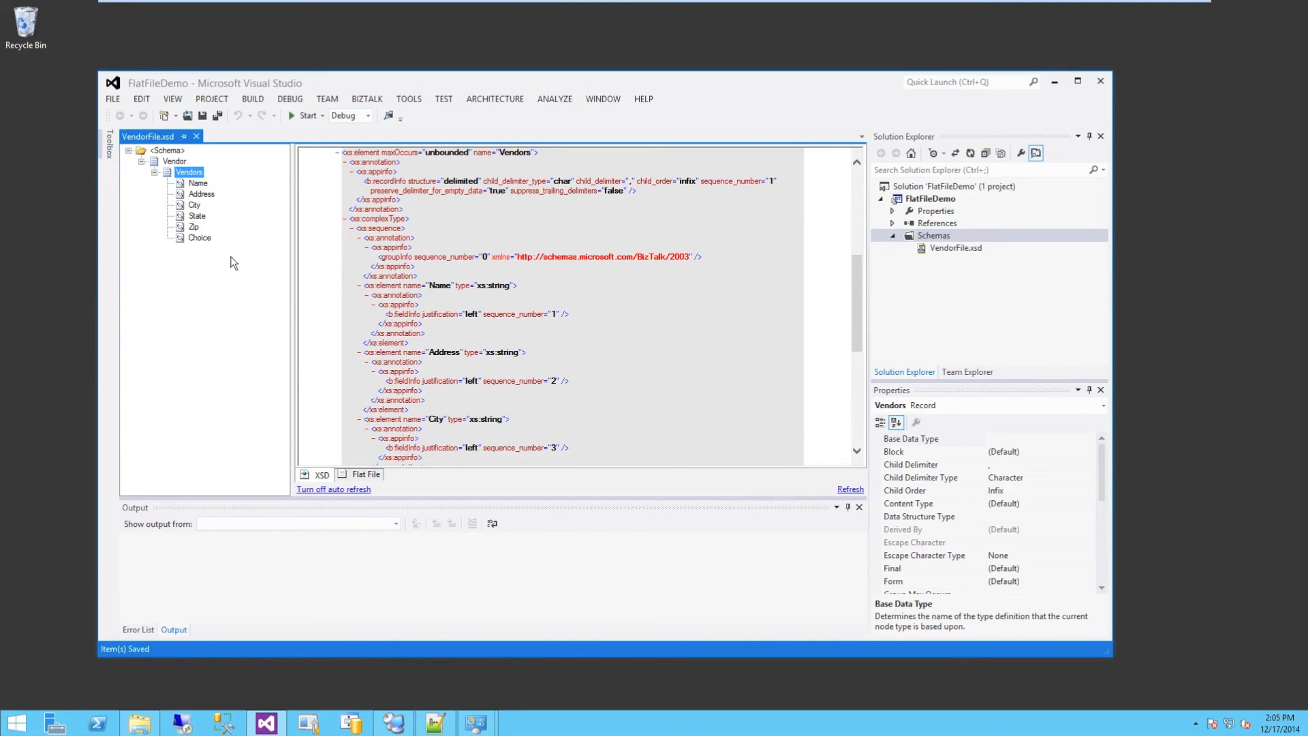
Set VendorFile.xsd's Input Instance Filename property to TestFlatFile.txt from the Desktop.
left_click(955, 248)
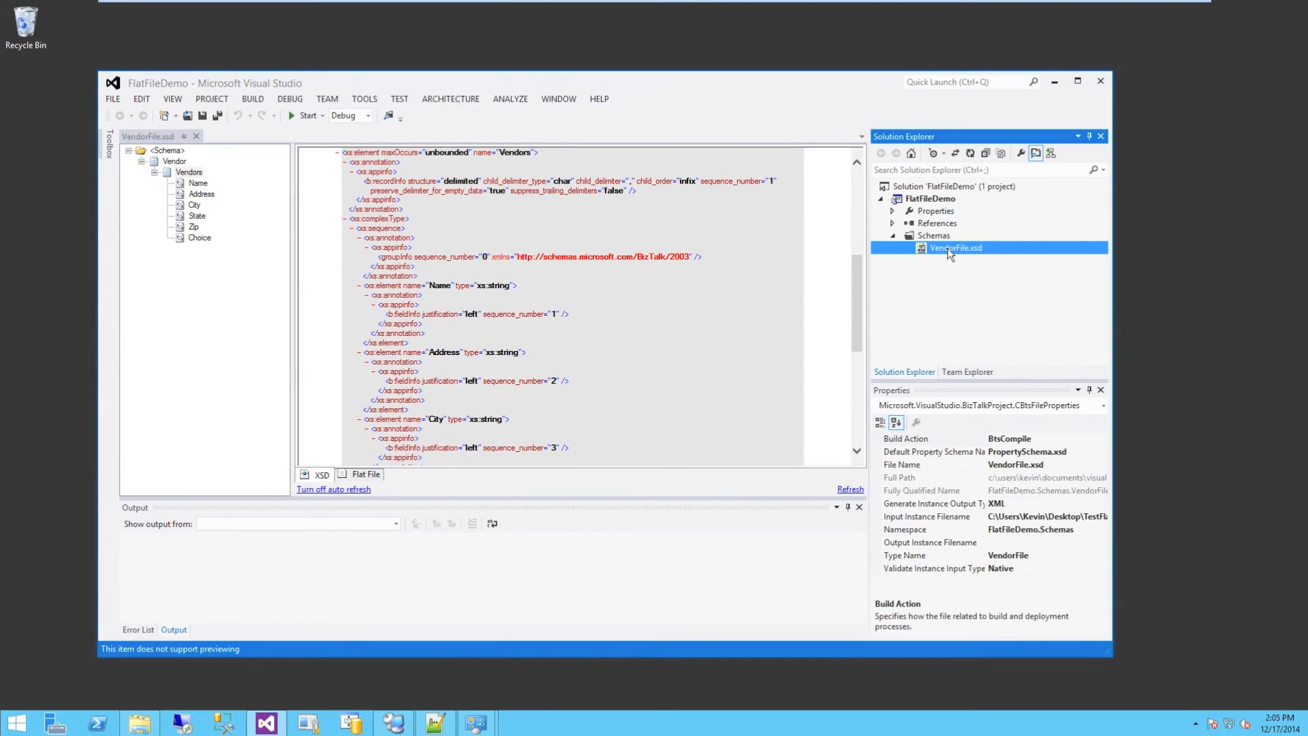
right_click(954, 248)
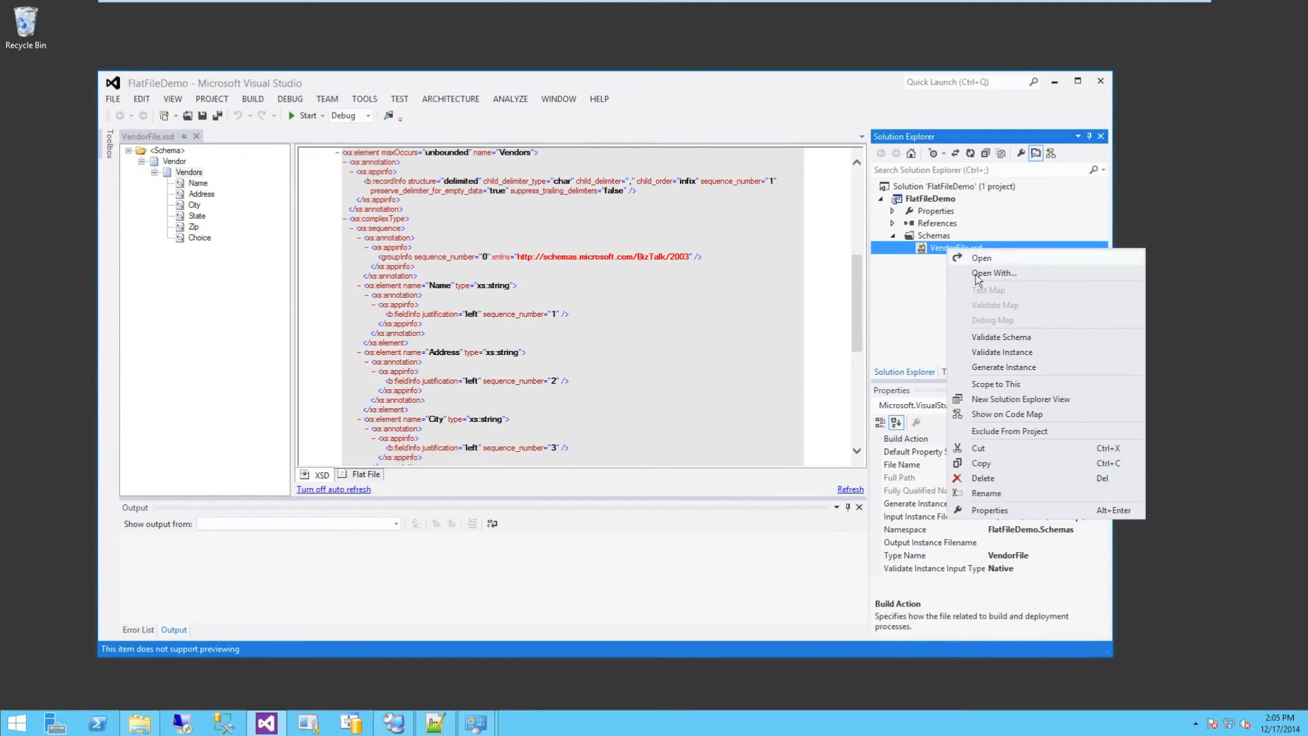
mouse_move(1002, 351)
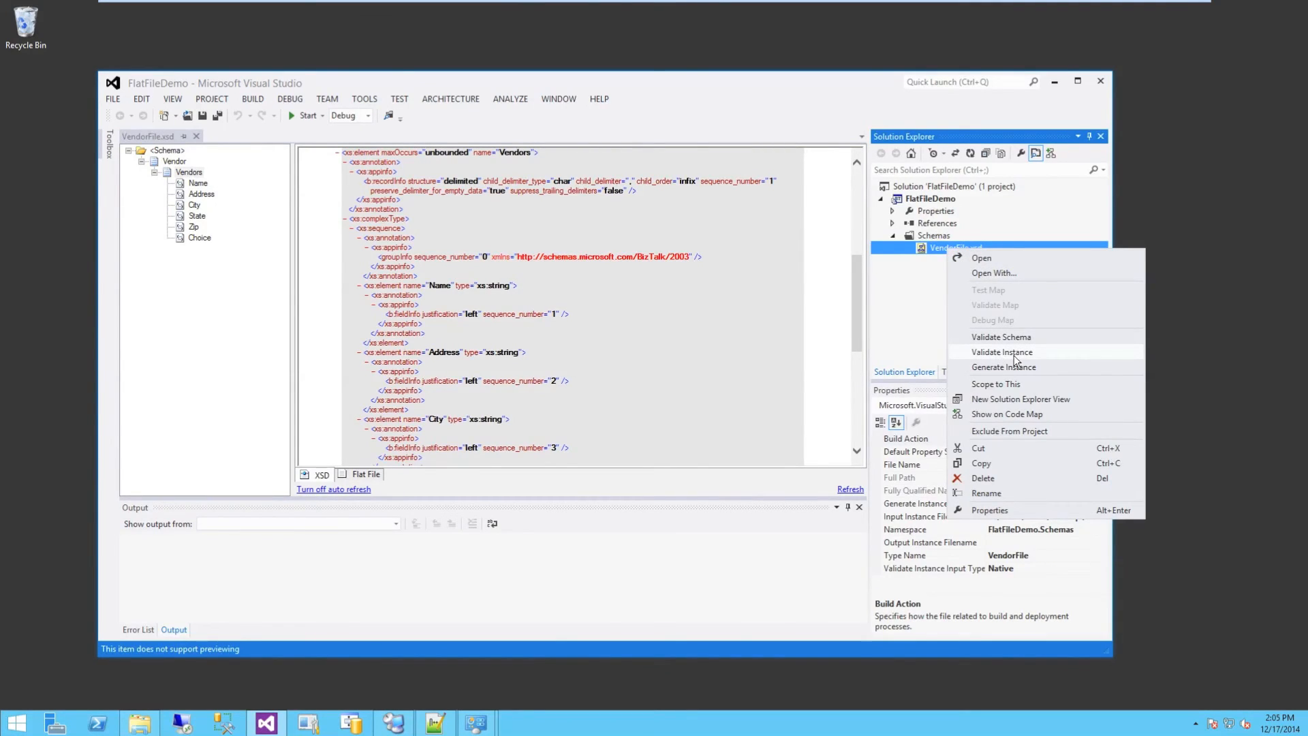
mouse_move(992, 517)
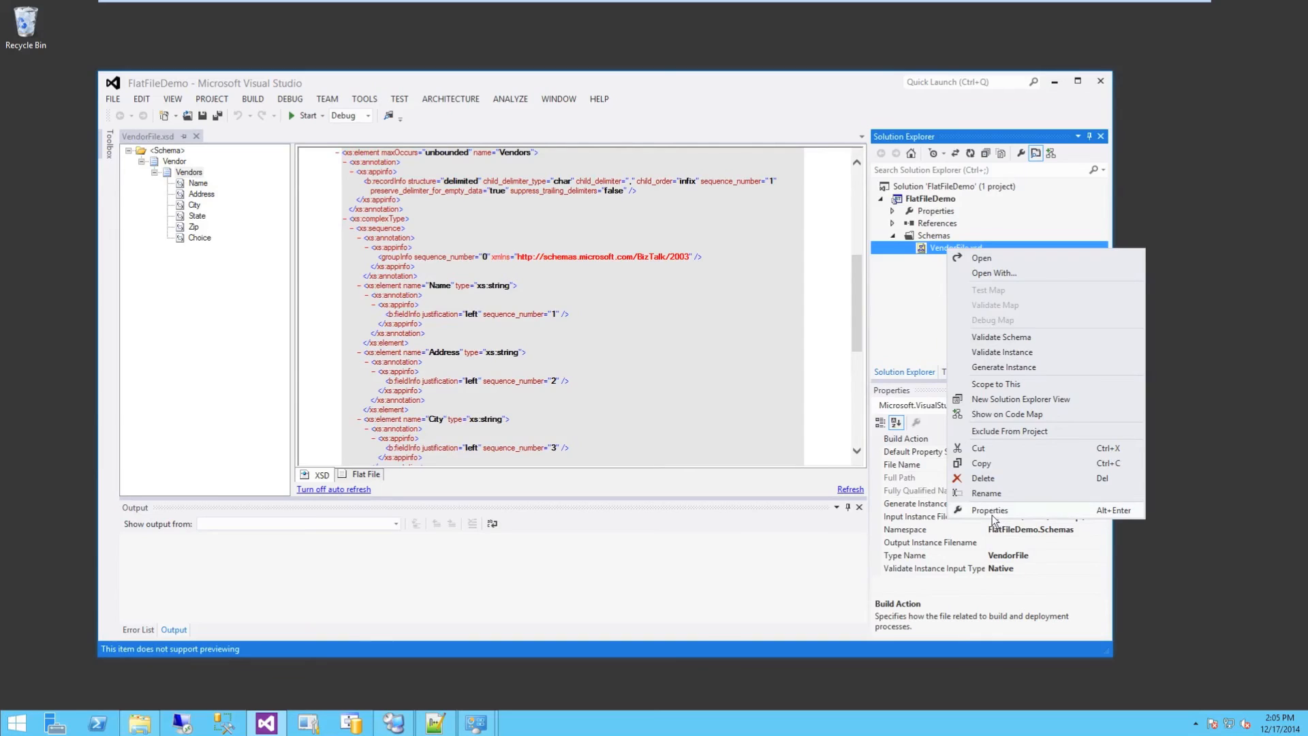
left_click(990, 509)
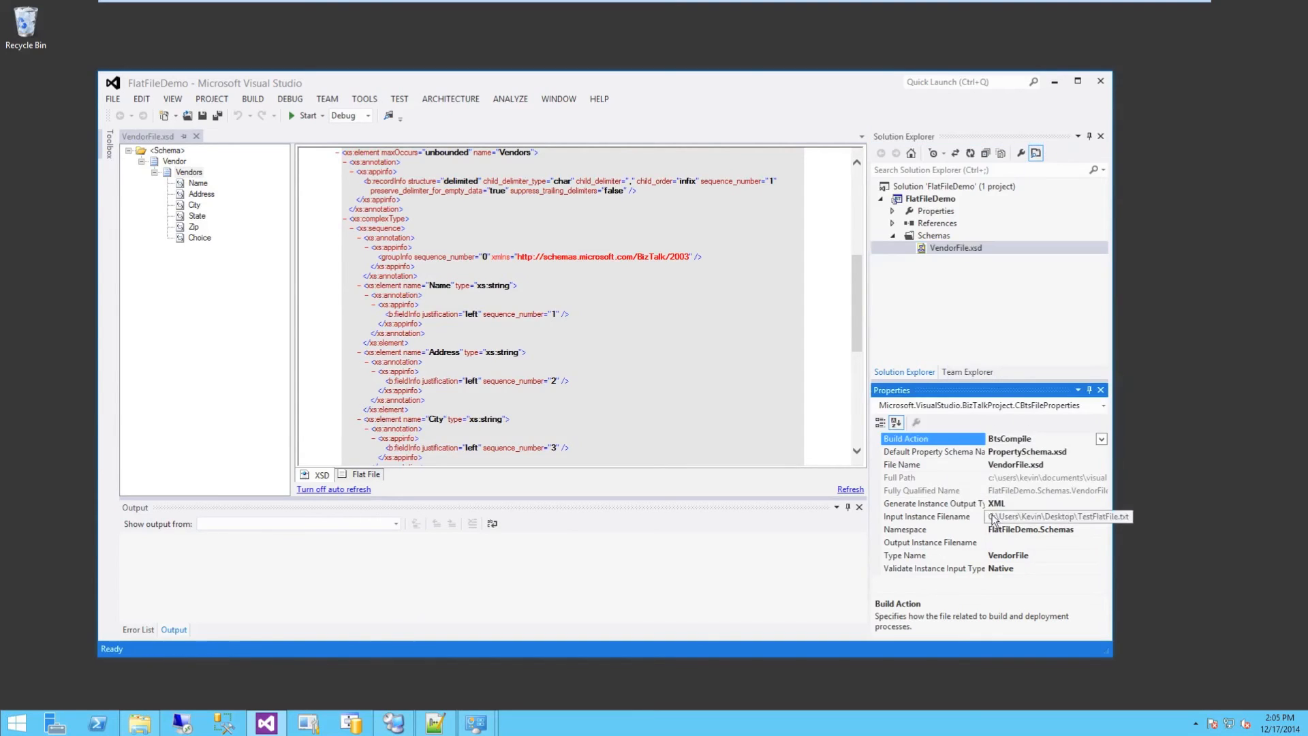
left_click(929, 516)
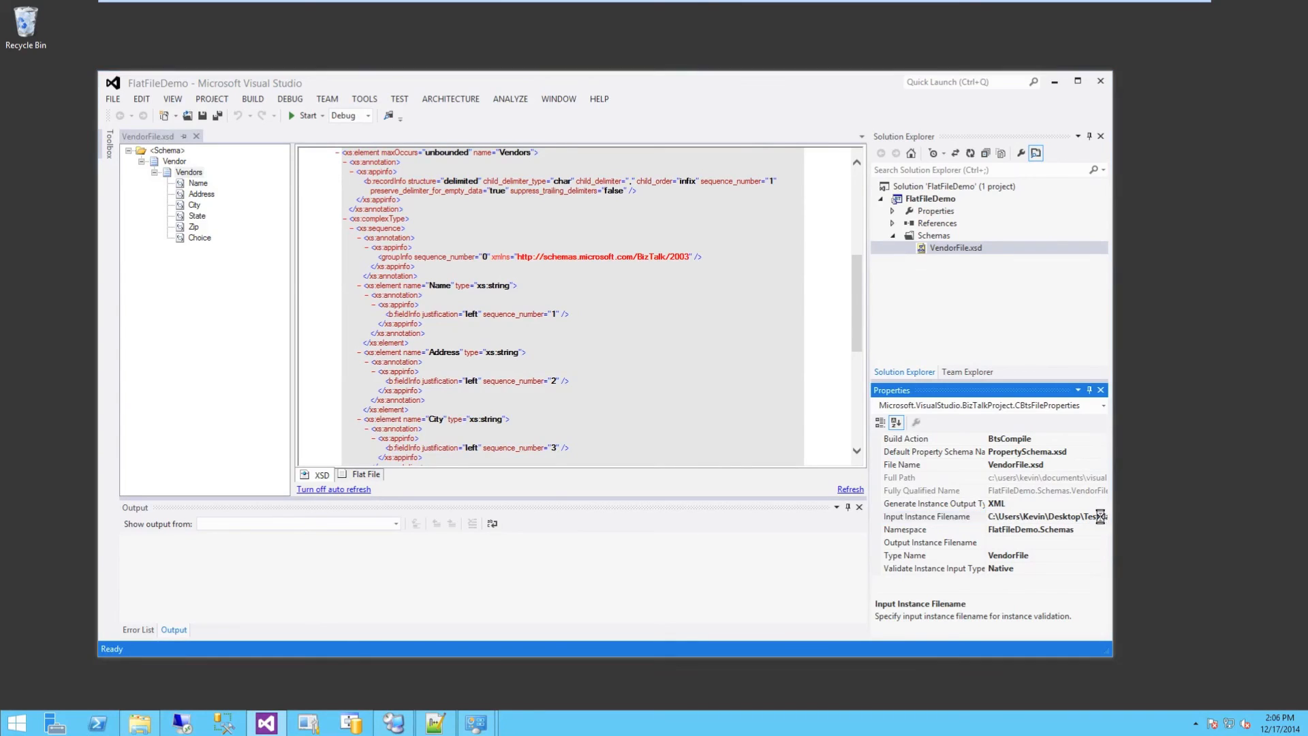
left_click(1100, 516)
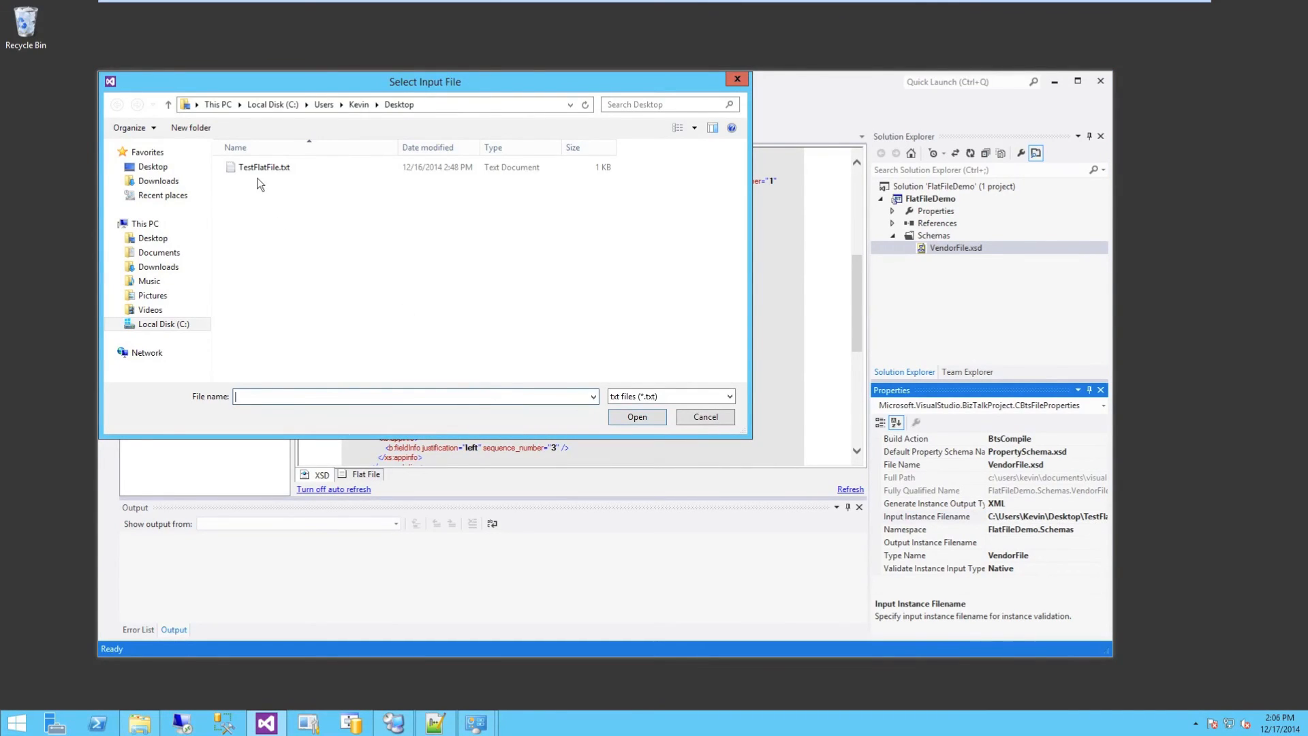
left_click(264, 167)
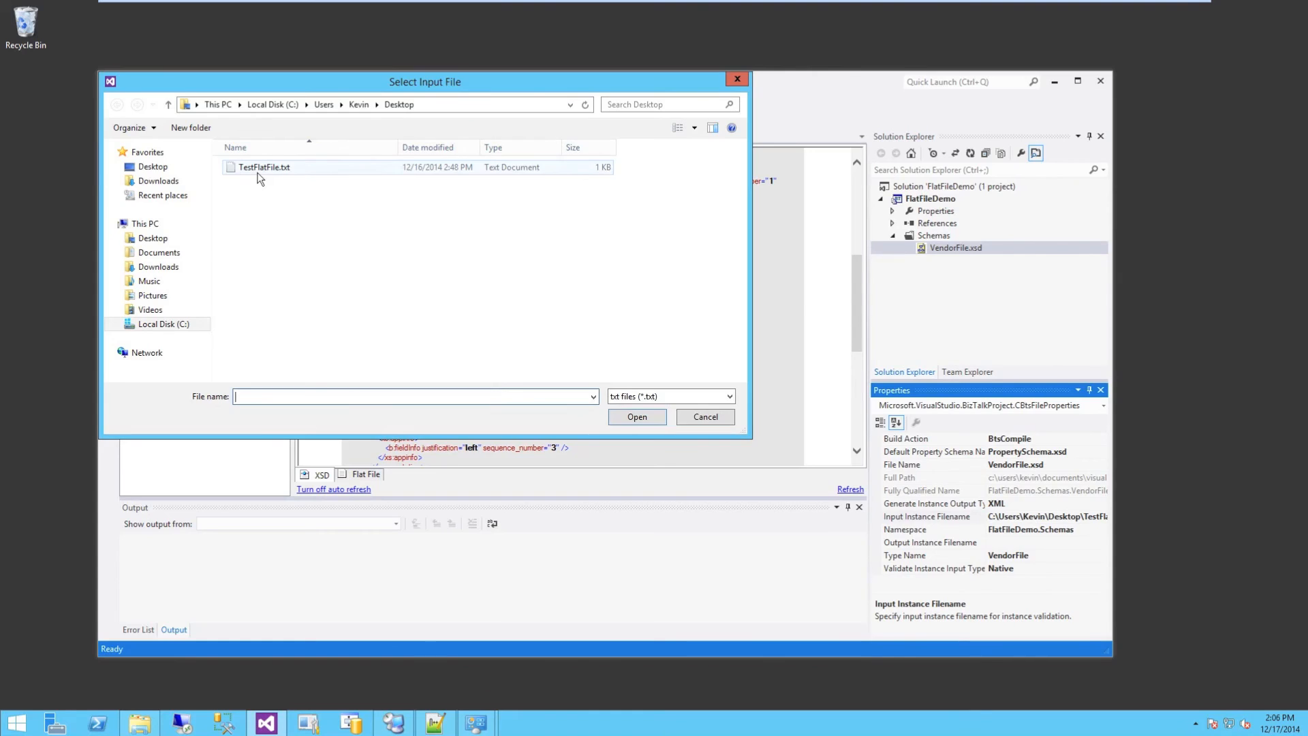
left_click(636, 416)
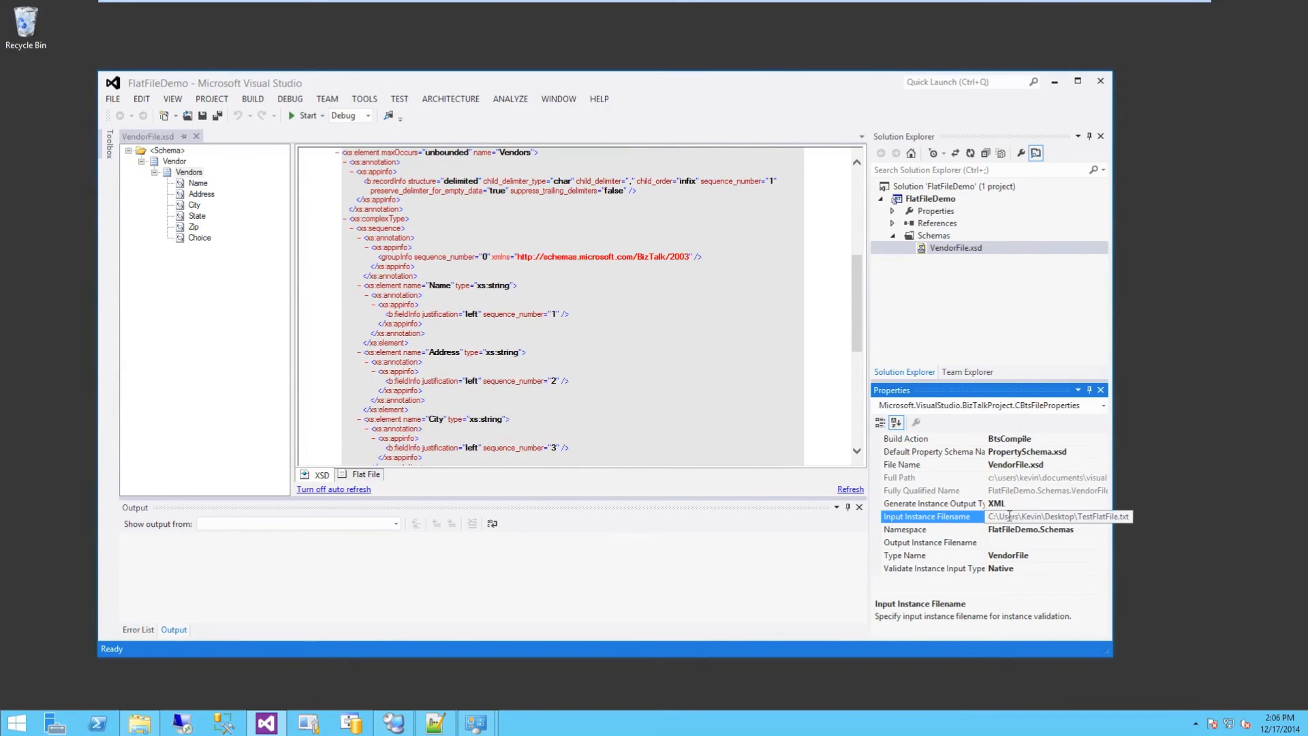
Validate TestFlatFile.txt against VendorFile.xsd and open the generated VendorFile_output.xml.
right_click(956, 248)
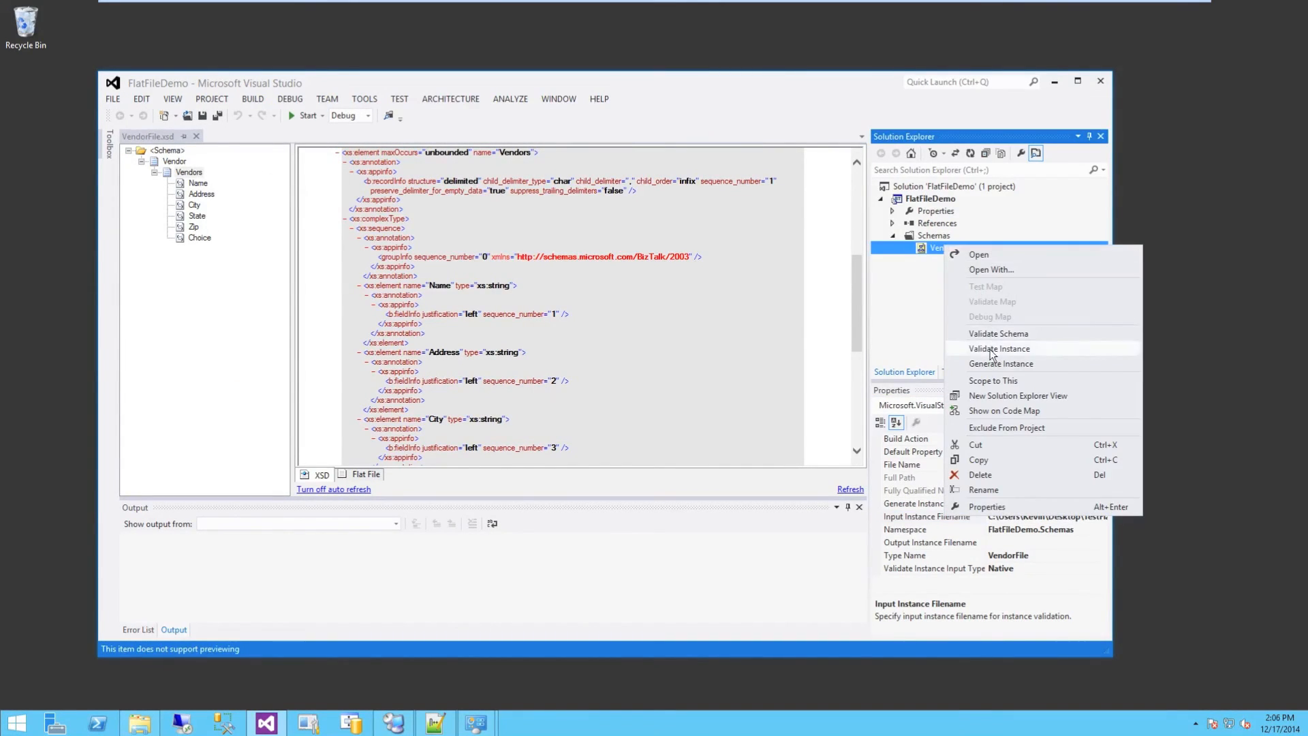
left_click(998, 348)
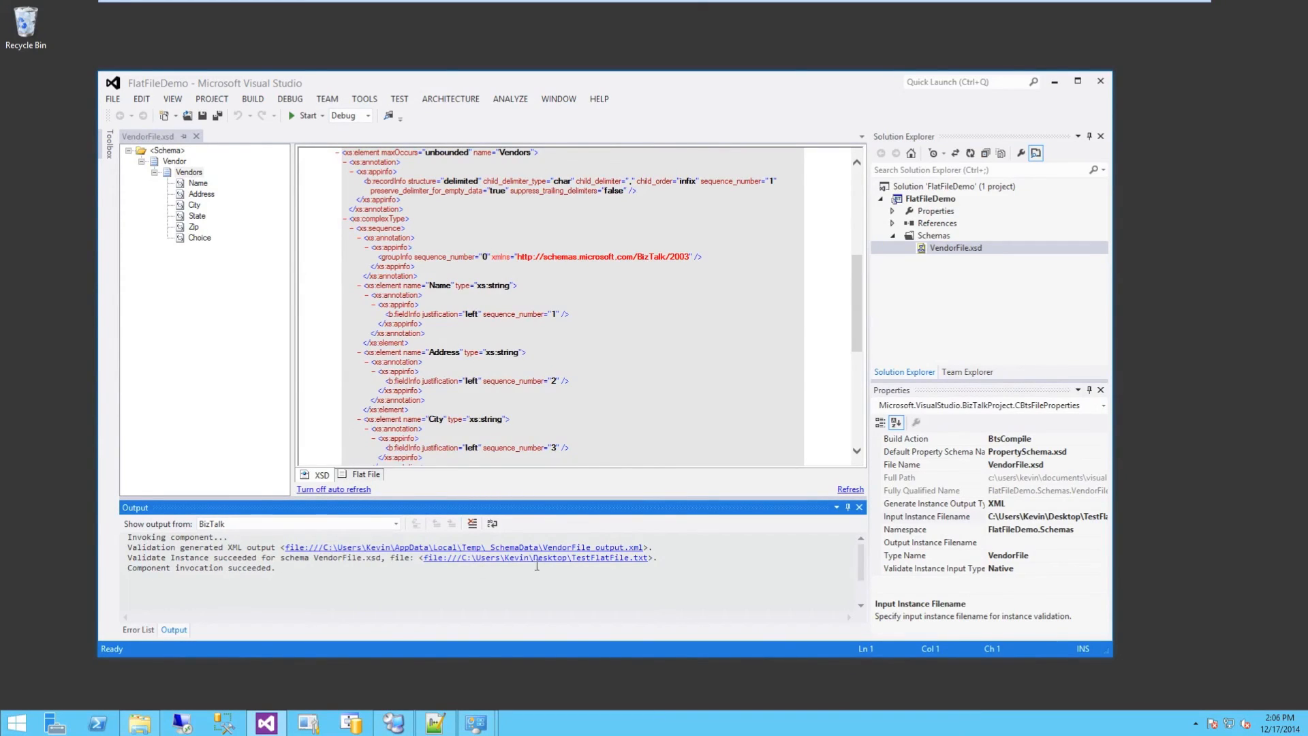
left_click(538, 557)
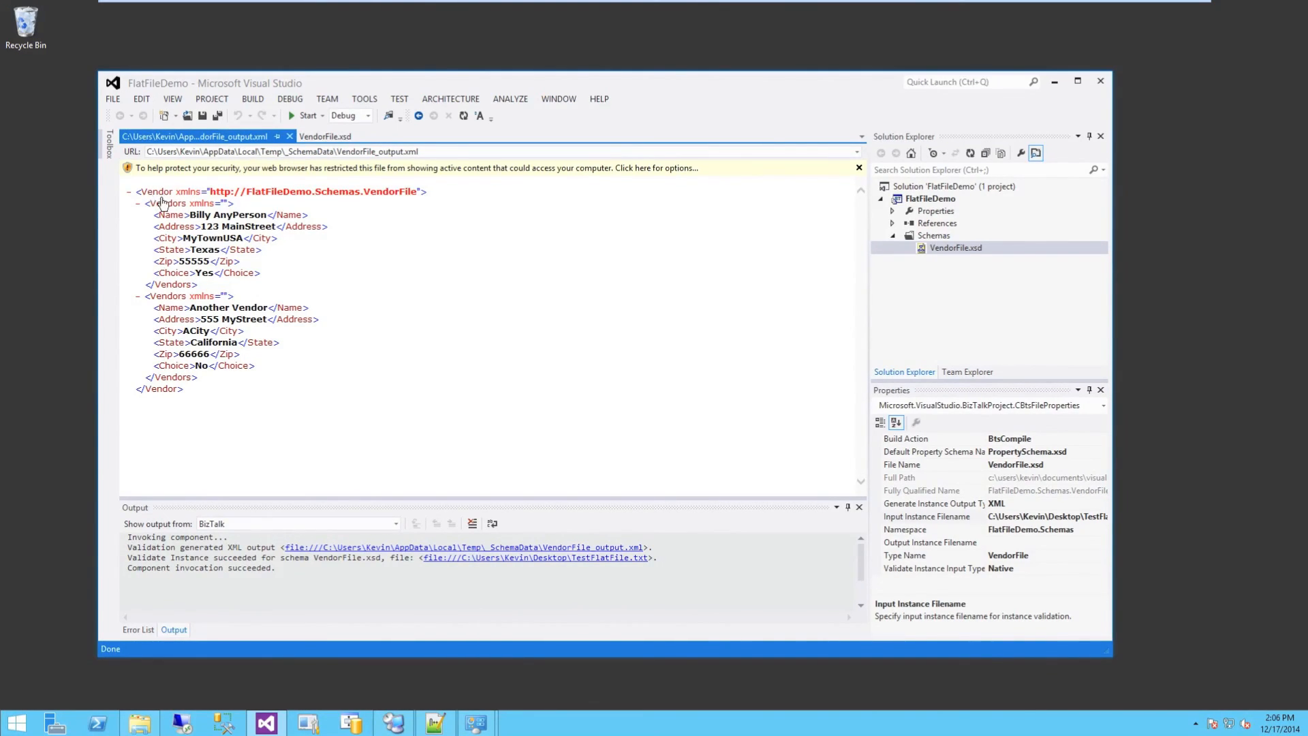
mouse_move(275, 200)
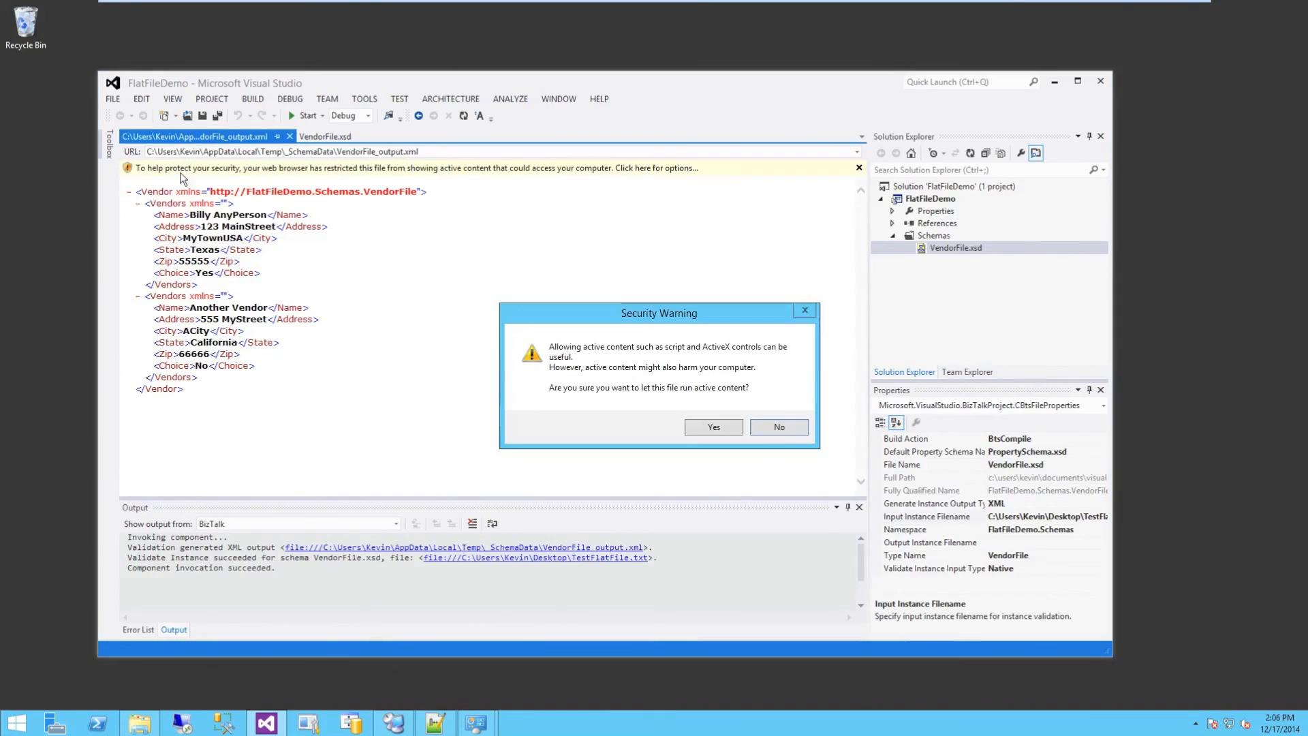
Allow active content in the XML output view, then collapse and re-expand the vendor records.
left_click(712, 426)
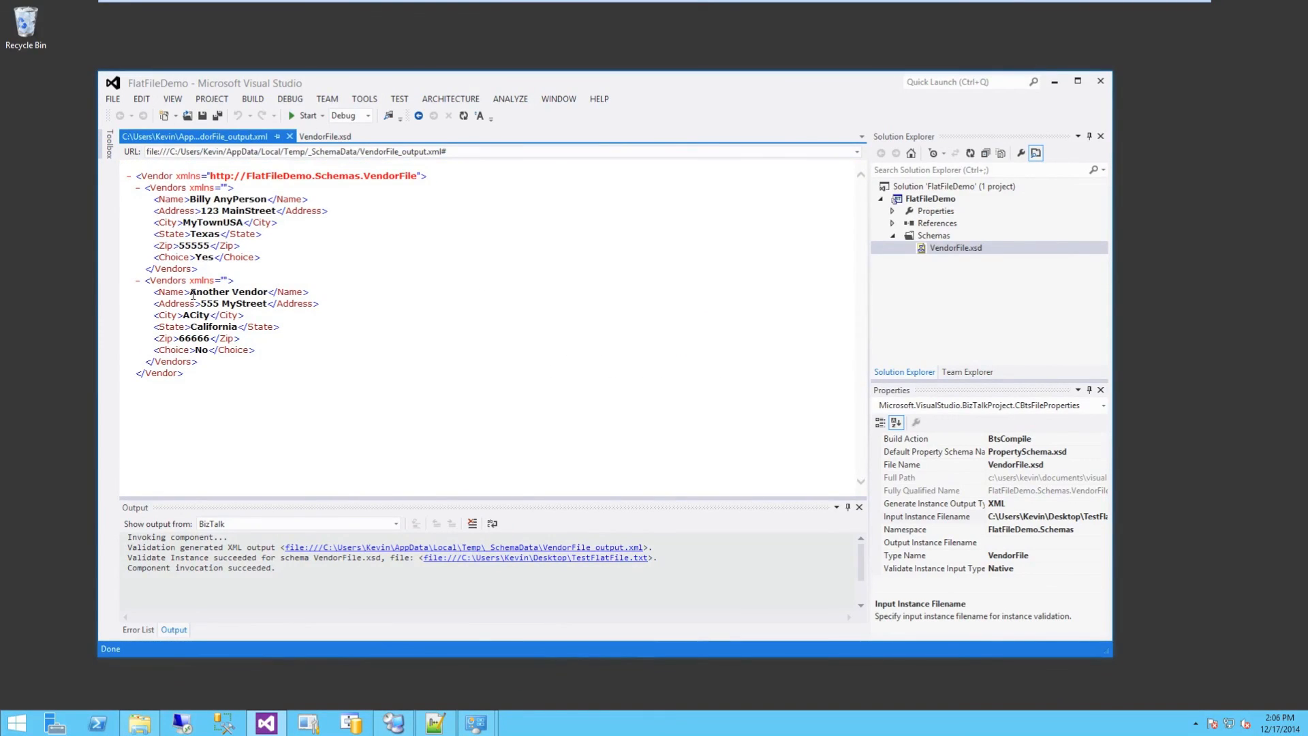
left_click(138, 187)
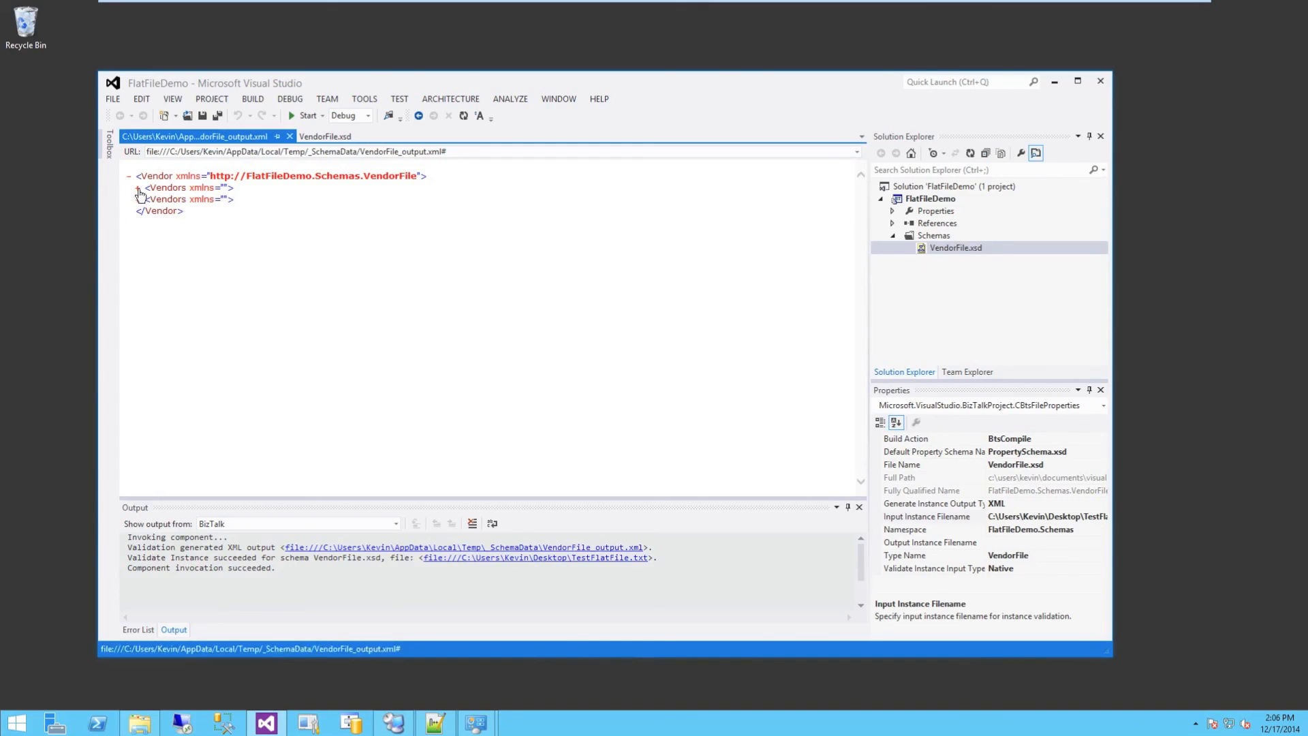
left_click(139, 186)
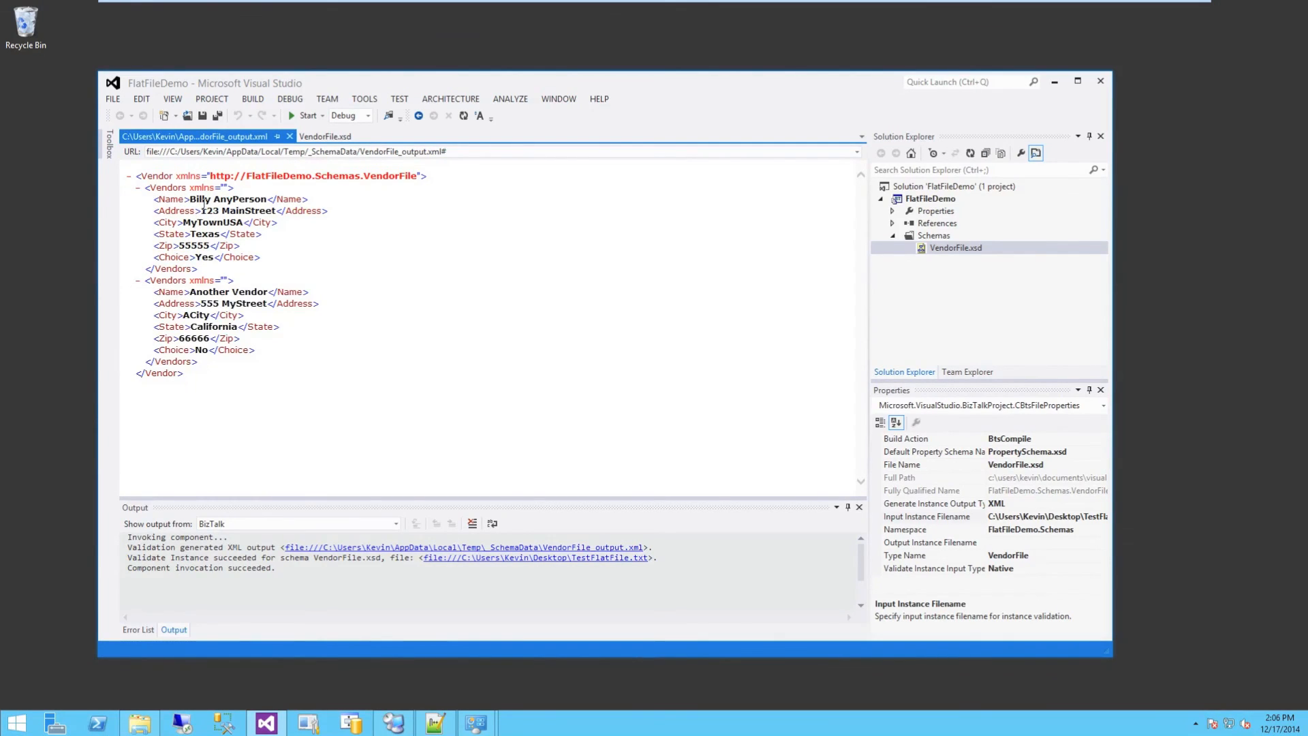